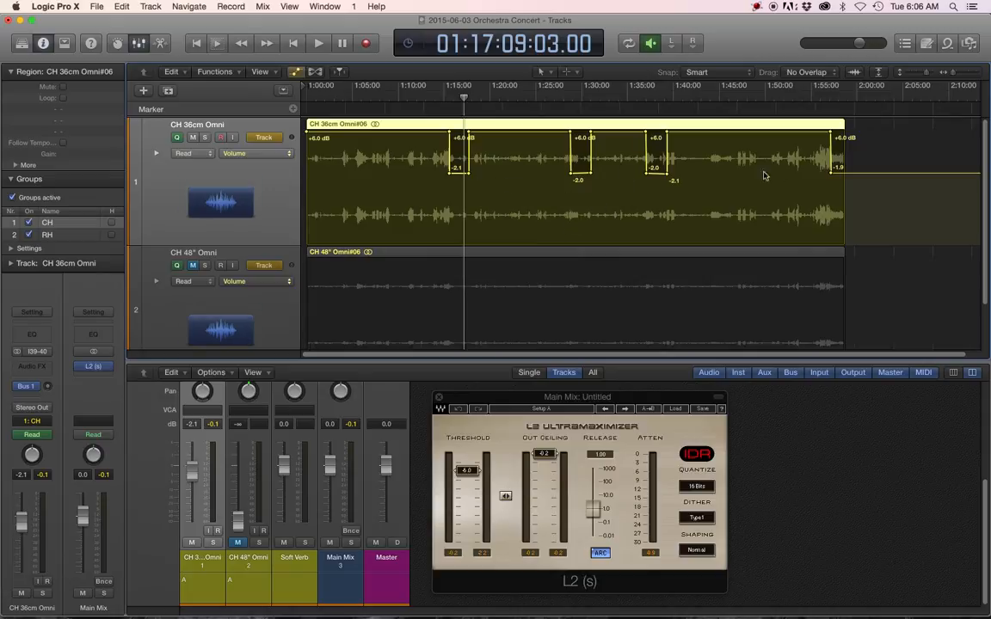
mouse_move(676, 183)
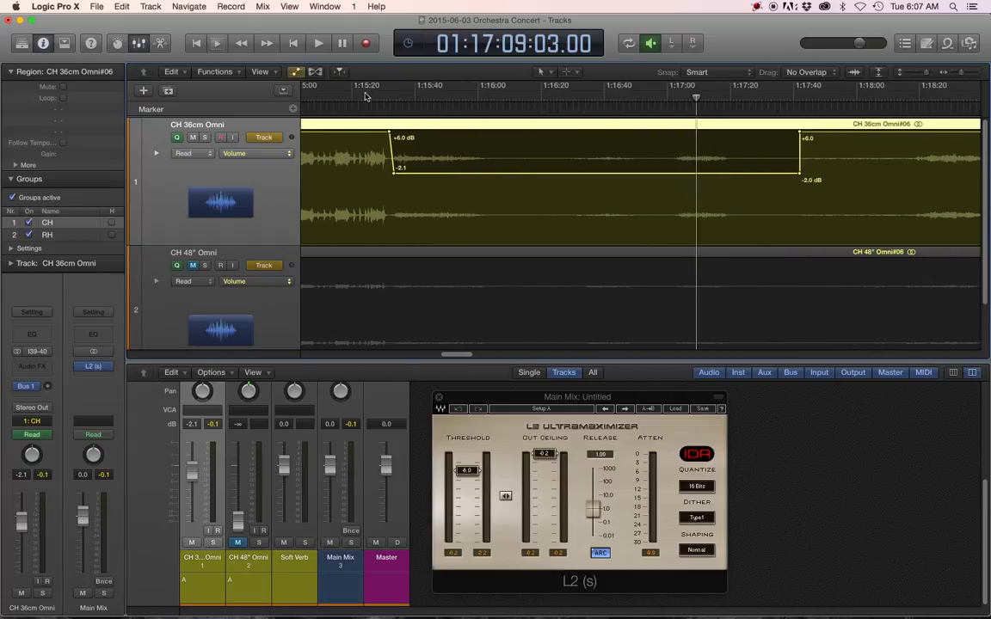
- Cue playback just before the CH 36cm Omni volume dip and start listening
click(365, 86)
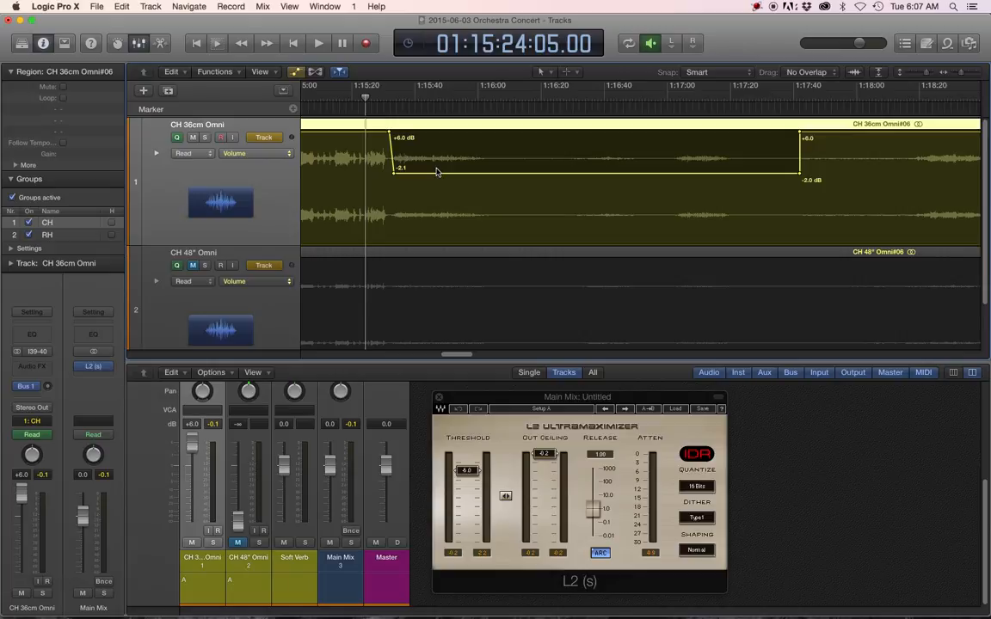
mouse_move(375, 287)
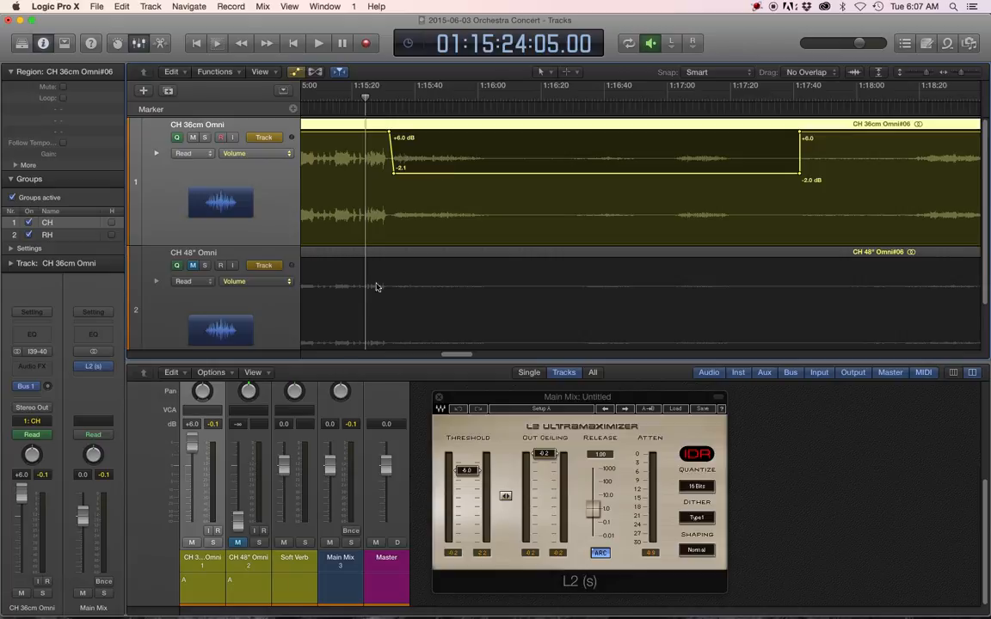
mouse_move(420, 244)
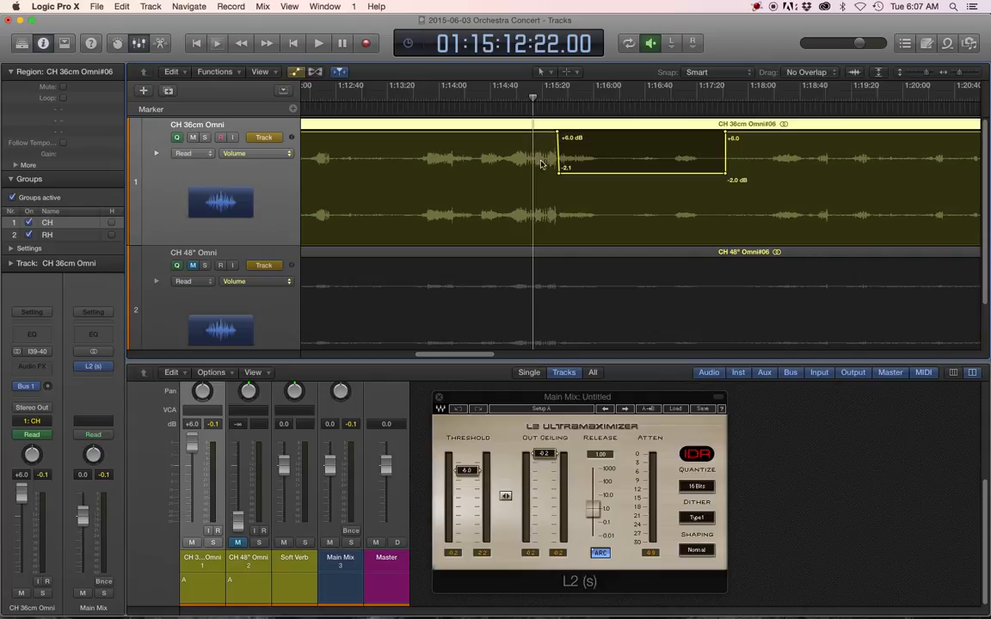
mouse_move(564, 205)
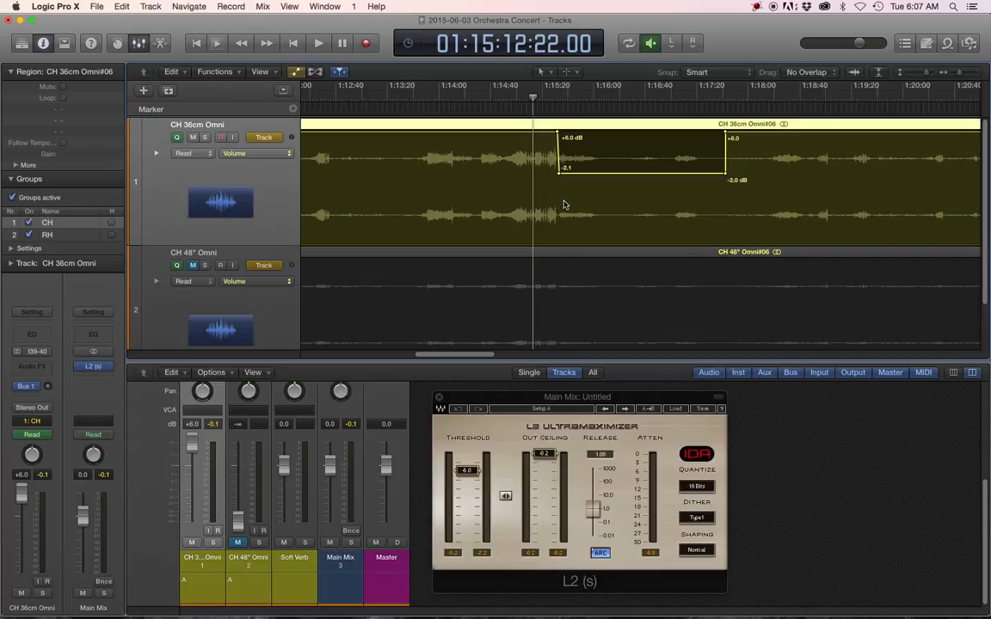
click(316, 43)
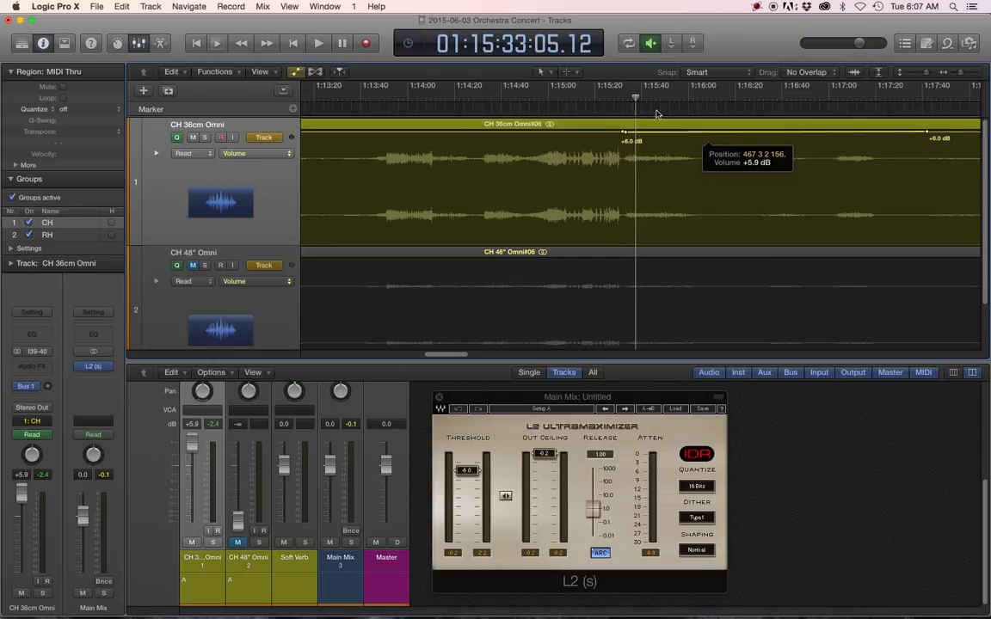
- Audition the new volume step down at the break from just before the drop
click(612, 97)
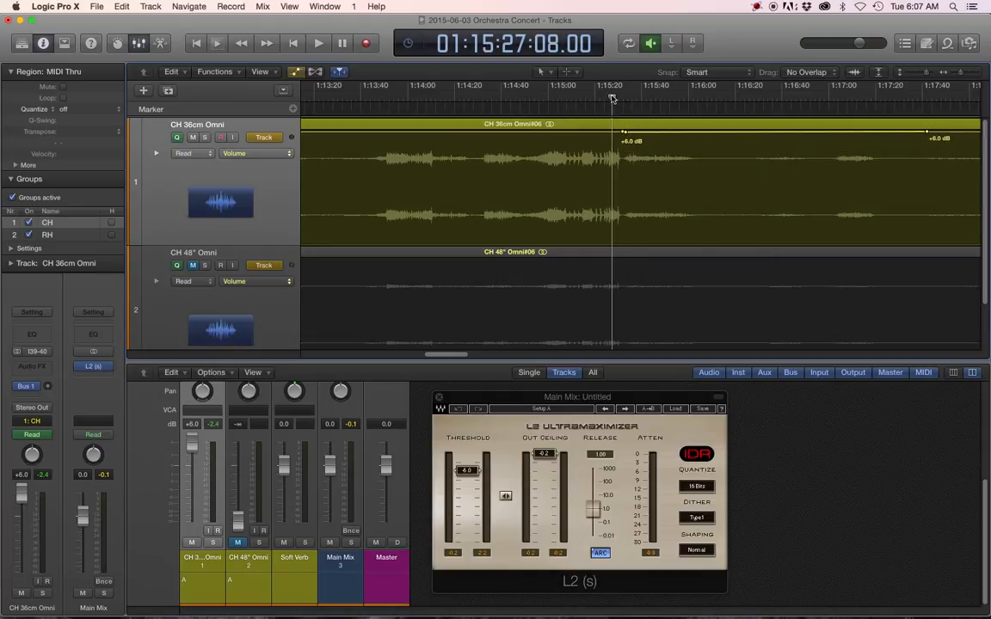
click(318, 43)
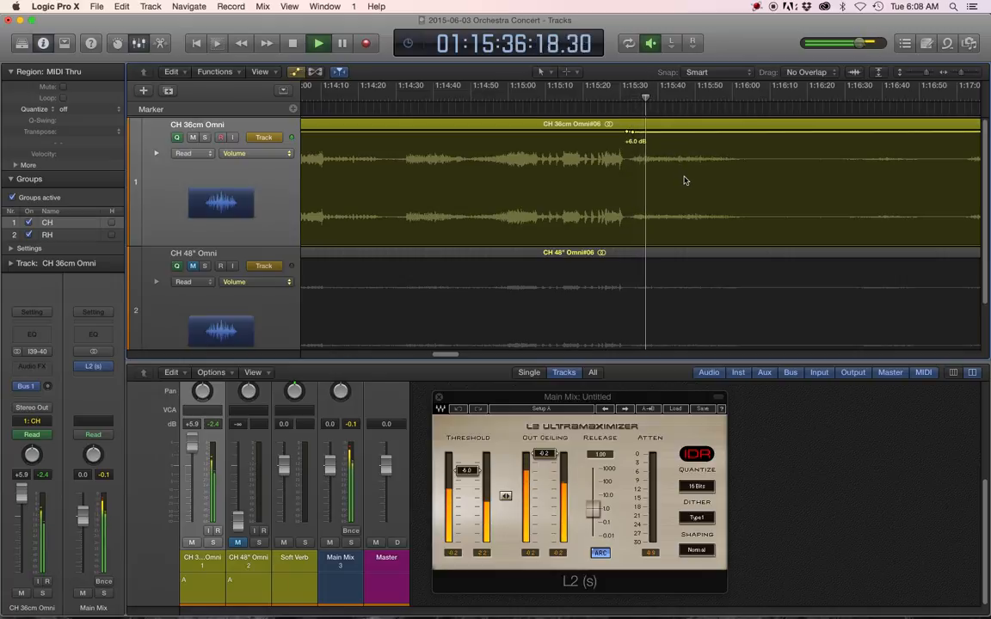
click(317, 43)
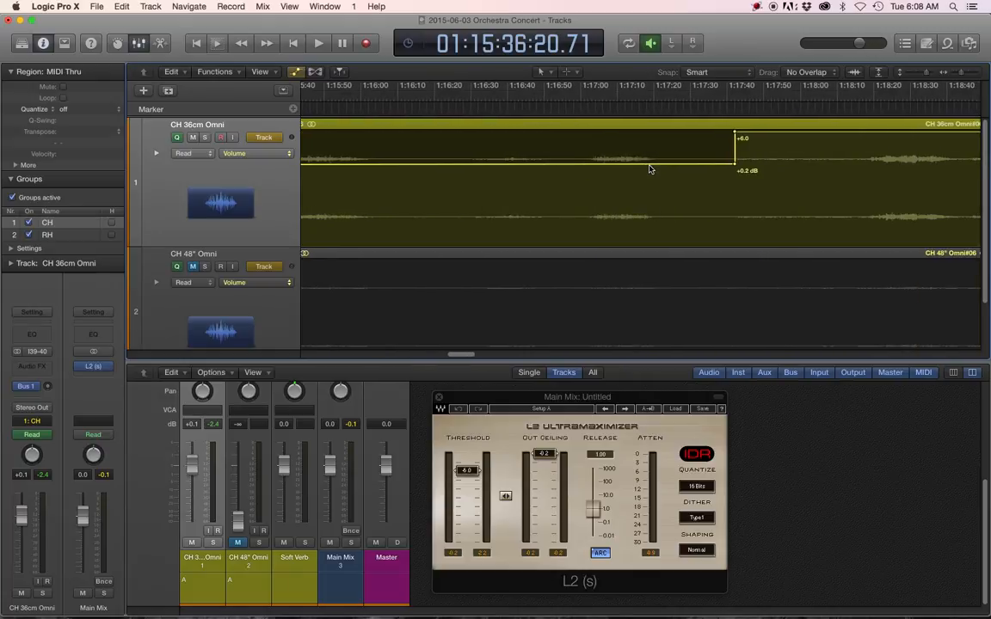
- Move the drop node to the exact break, stepping from +4 dB to -0.2 dB, and audition it
scroll(right, 3)
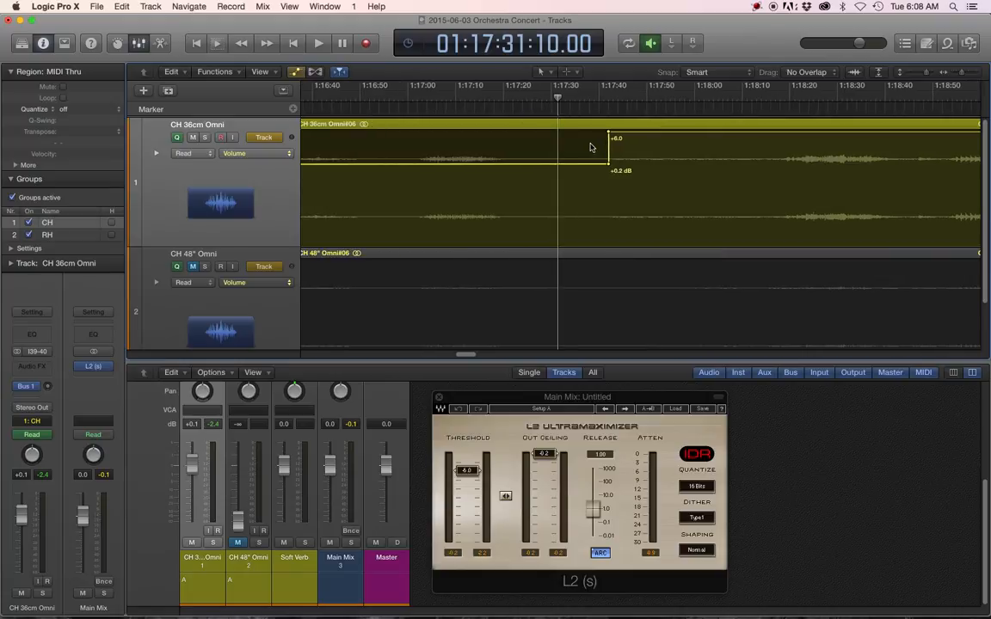
drag(609, 146, 609, 134)
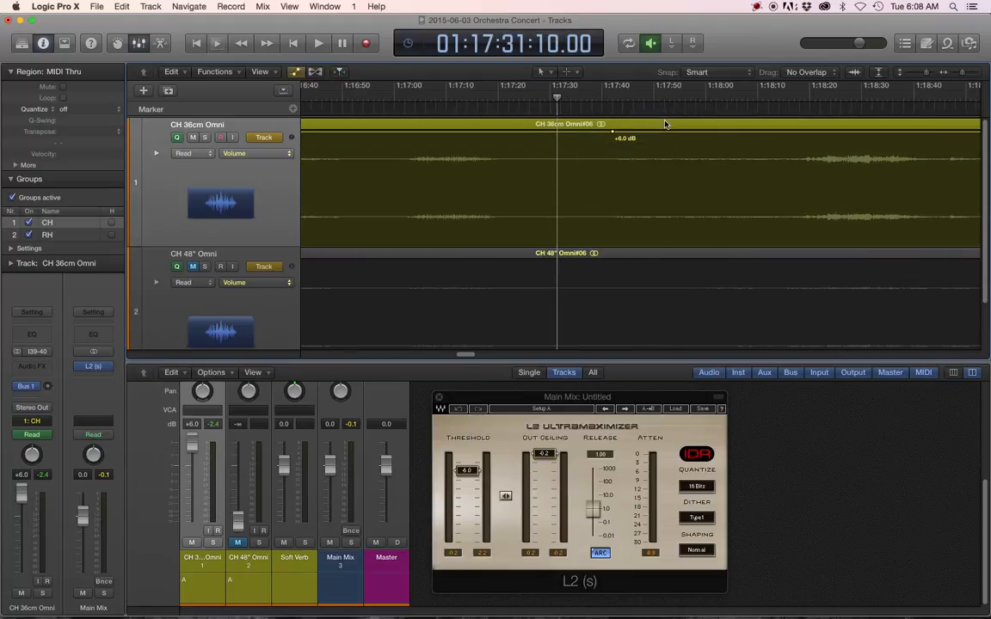
click(317, 43)
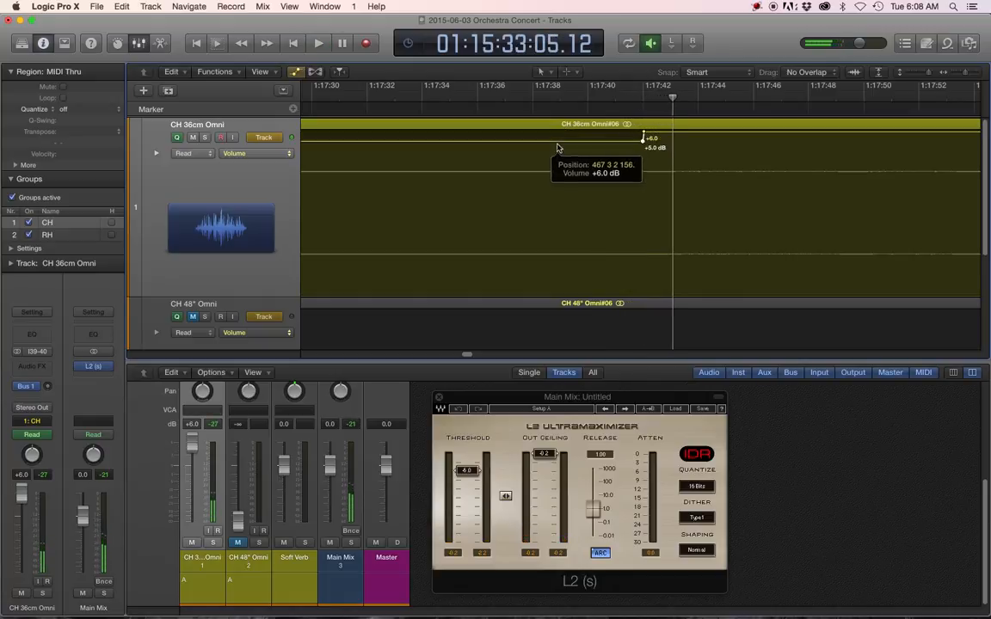
drag(643, 138, 643, 188)
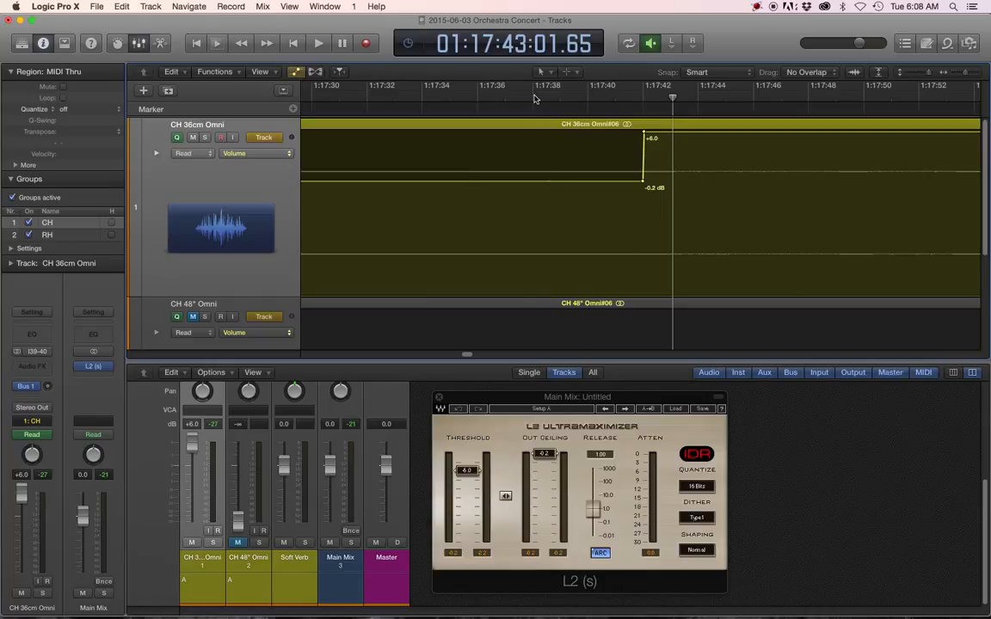
click(318, 43)
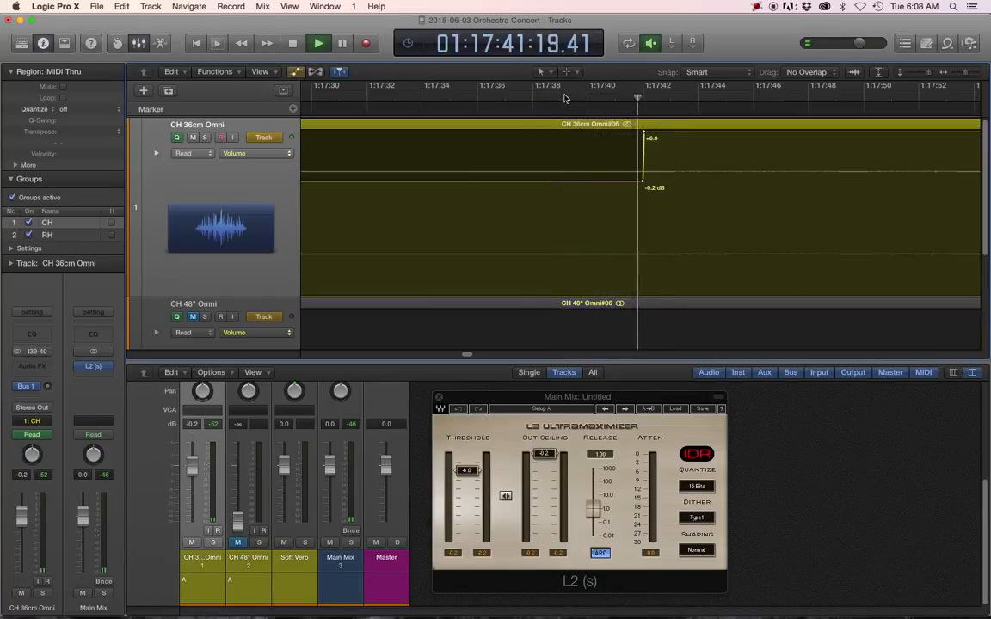
click(316, 43)
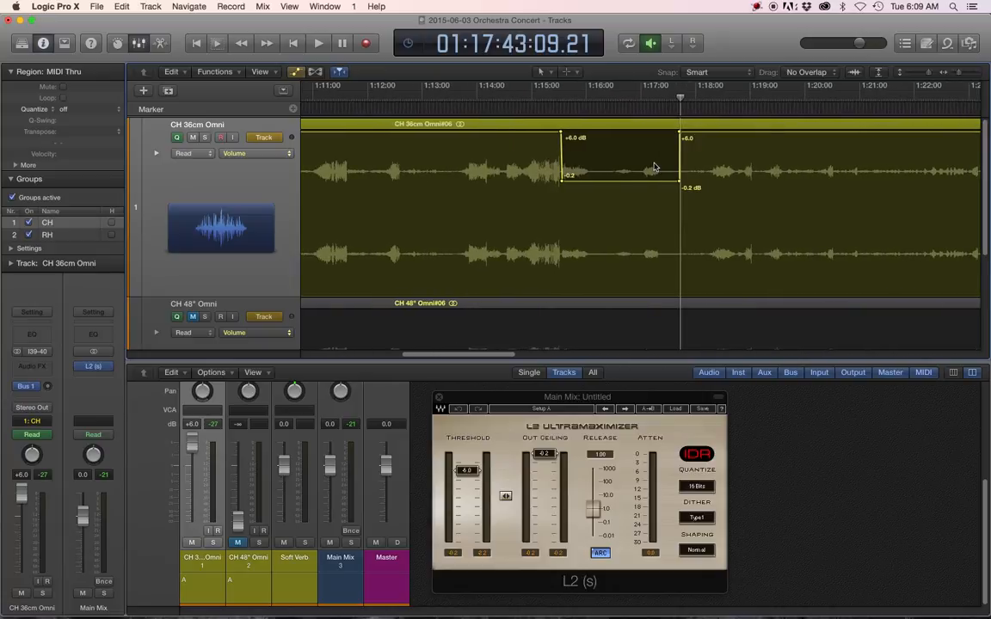
mouse_move(644, 186)
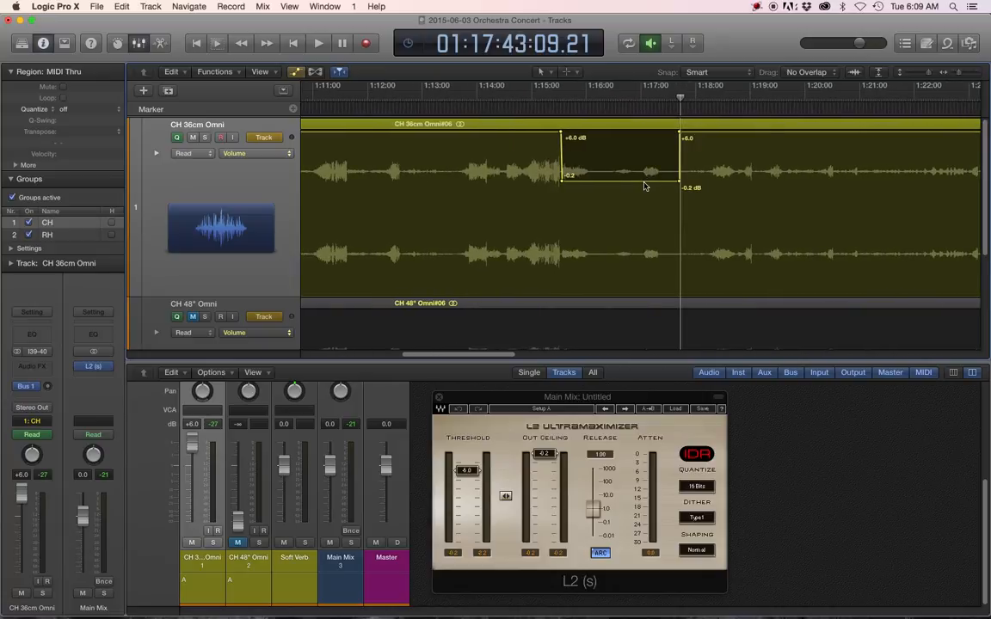
mouse_move(615, 184)
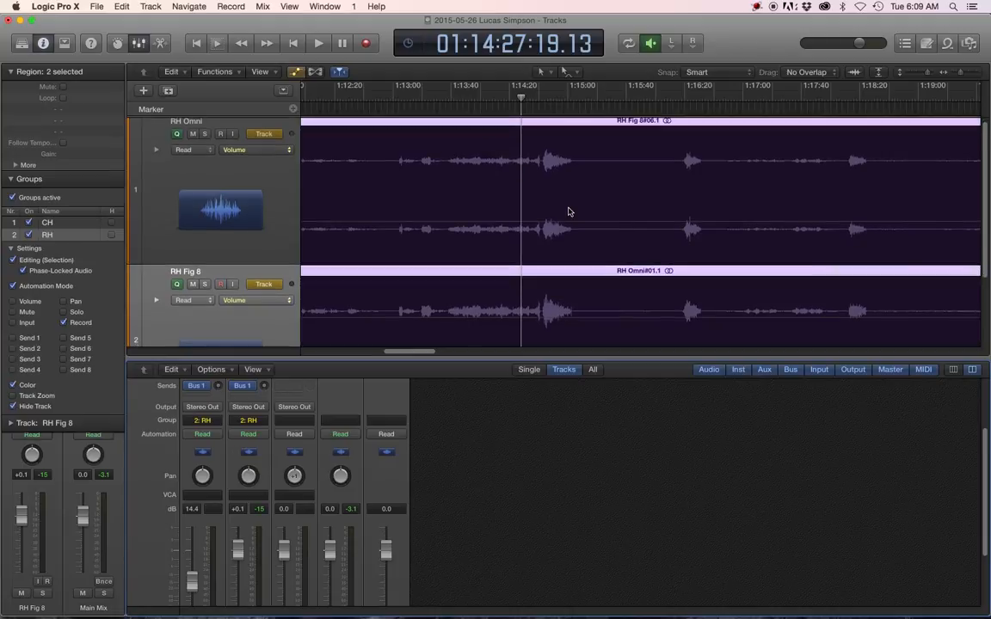
- Scroll the recital session to show the RH Omni and RH Fig 8 automation lanes
scroll(down, 3)
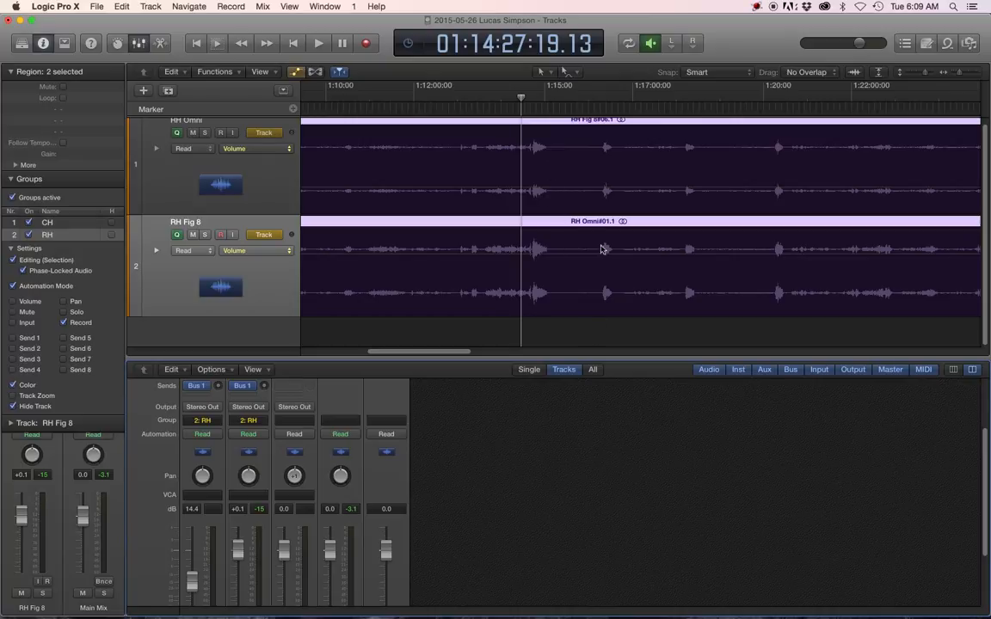
mouse_move(542, 259)
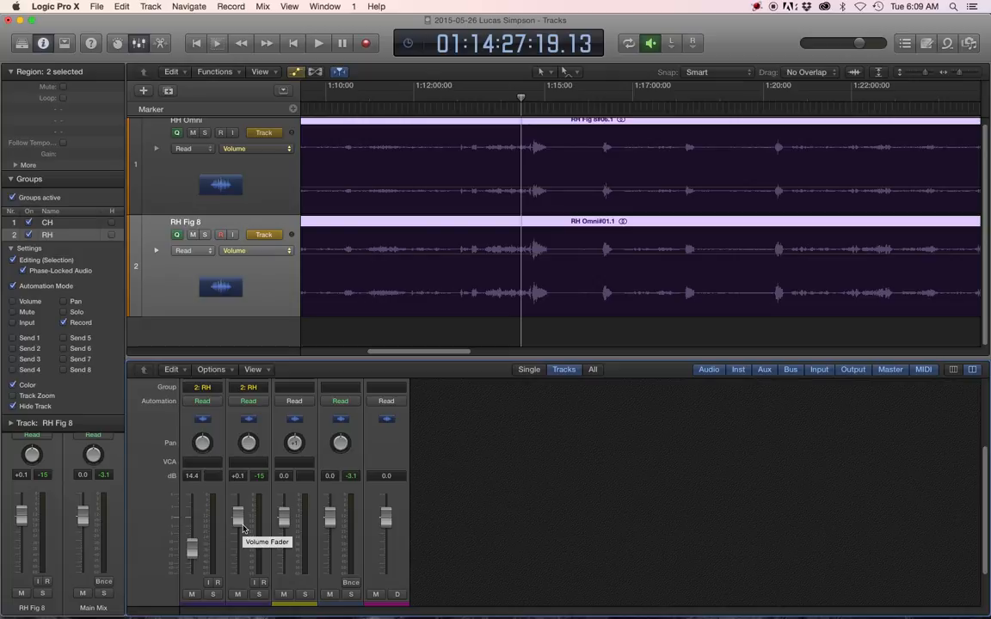
mouse_move(255, 505)
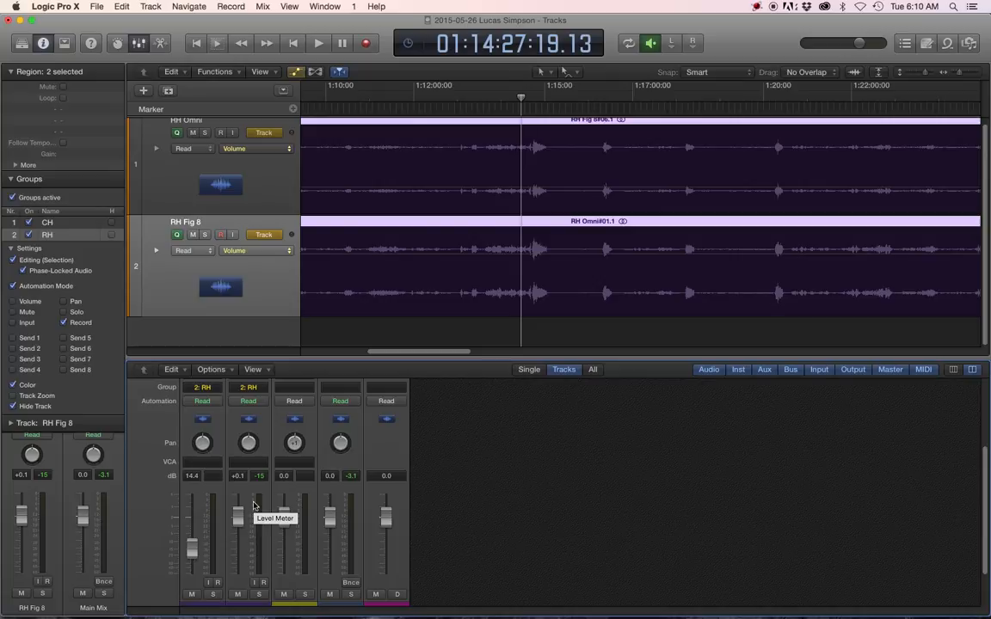
mouse_move(222, 533)
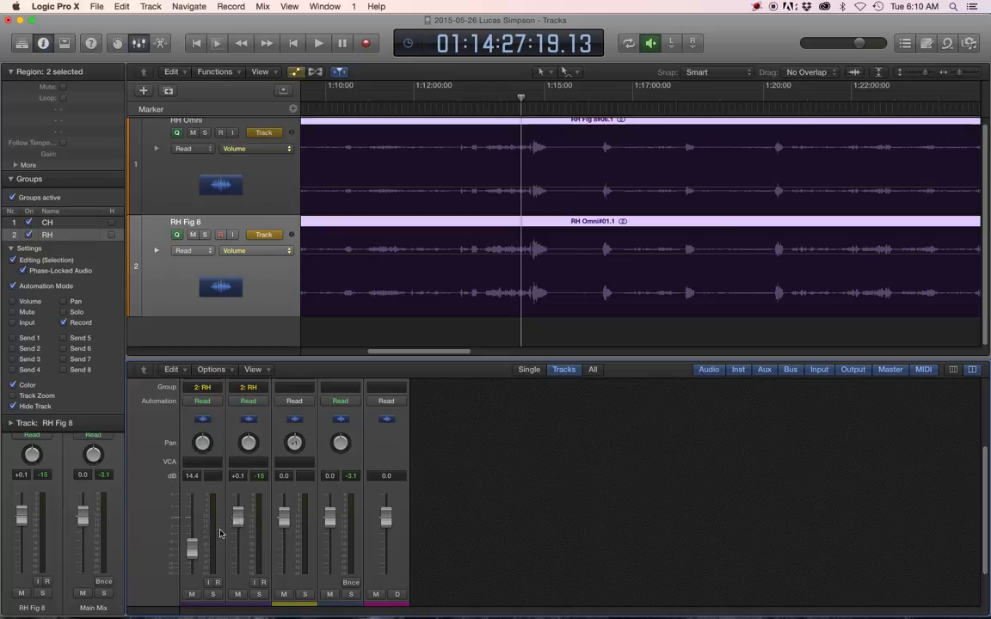
mouse_move(245, 517)
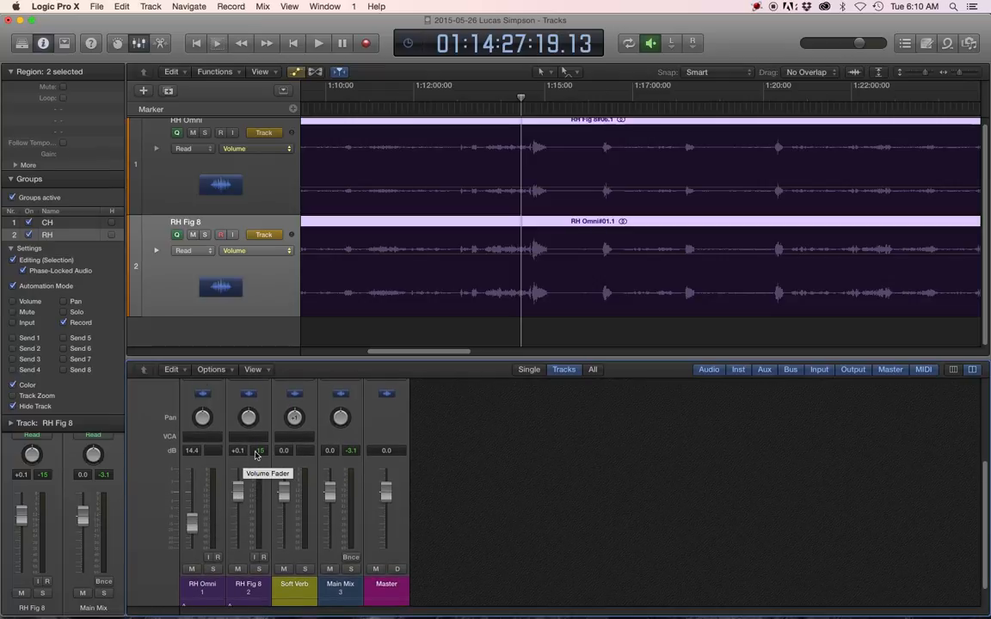
mouse_move(533, 176)
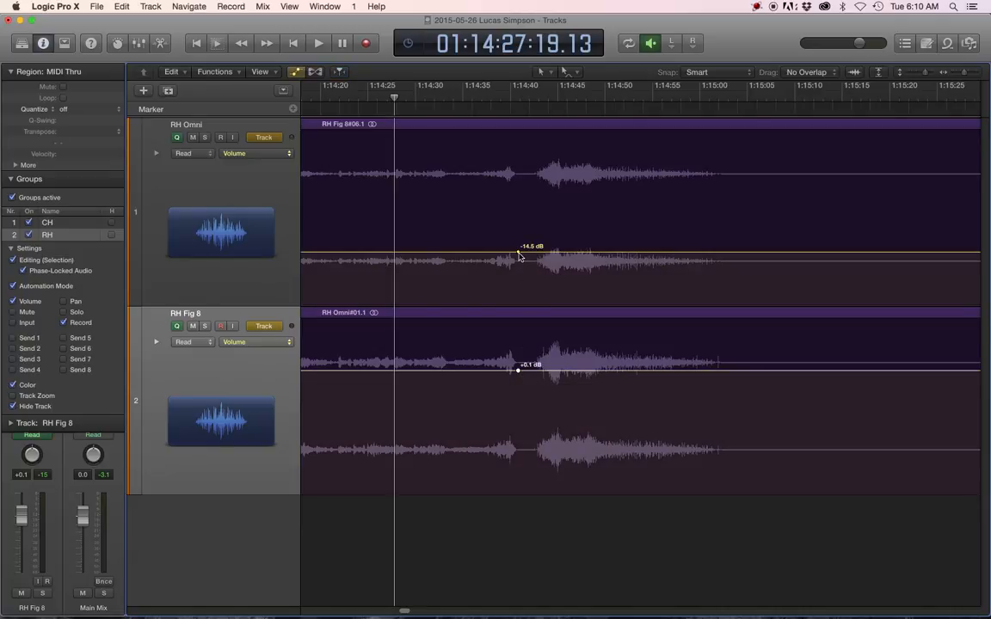
mouse_move(540, 373)
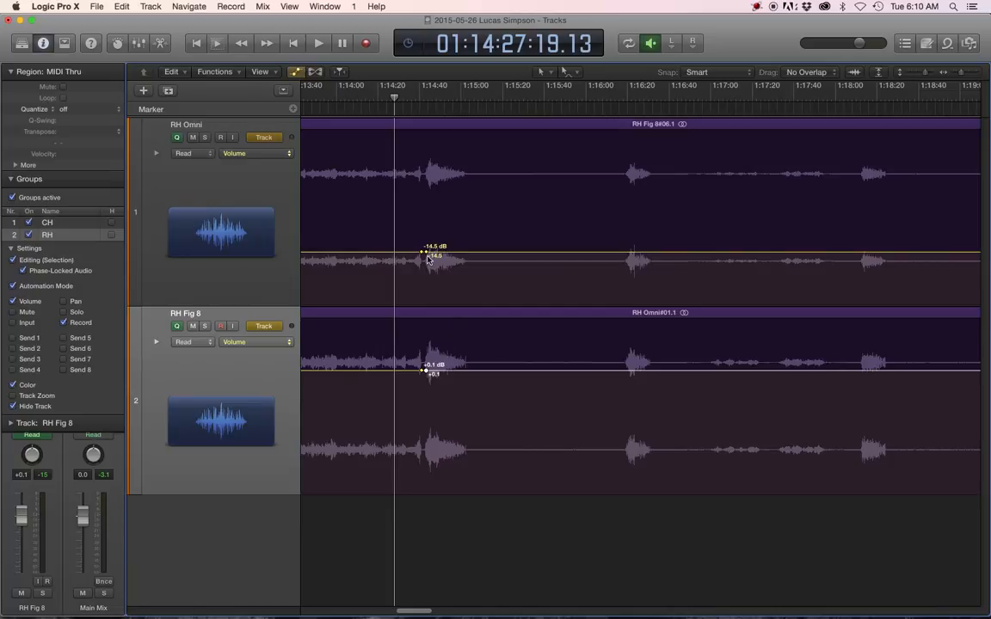
mouse_move(449, 365)
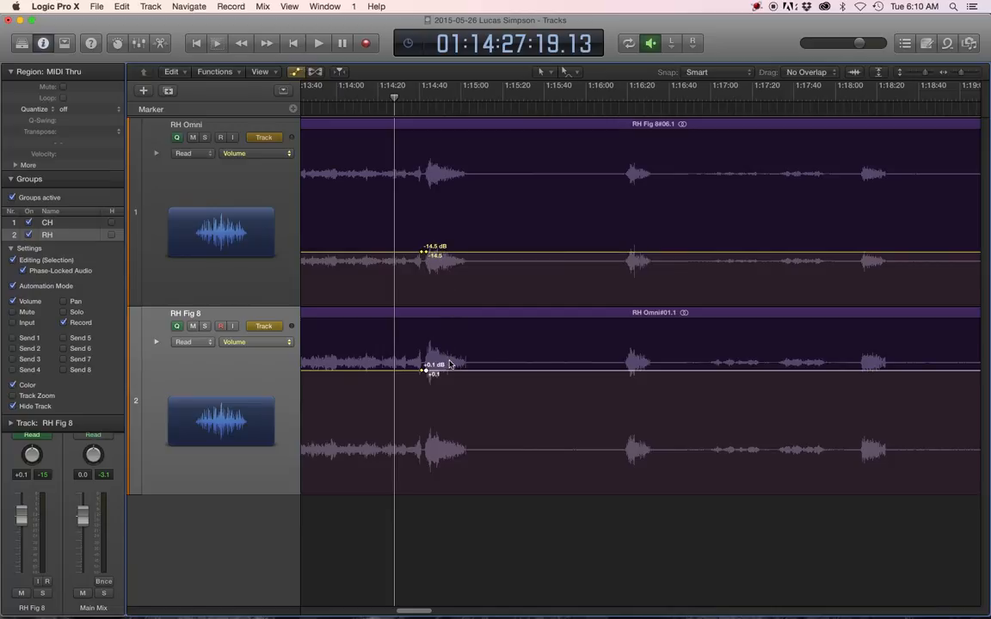
mouse_move(628, 172)
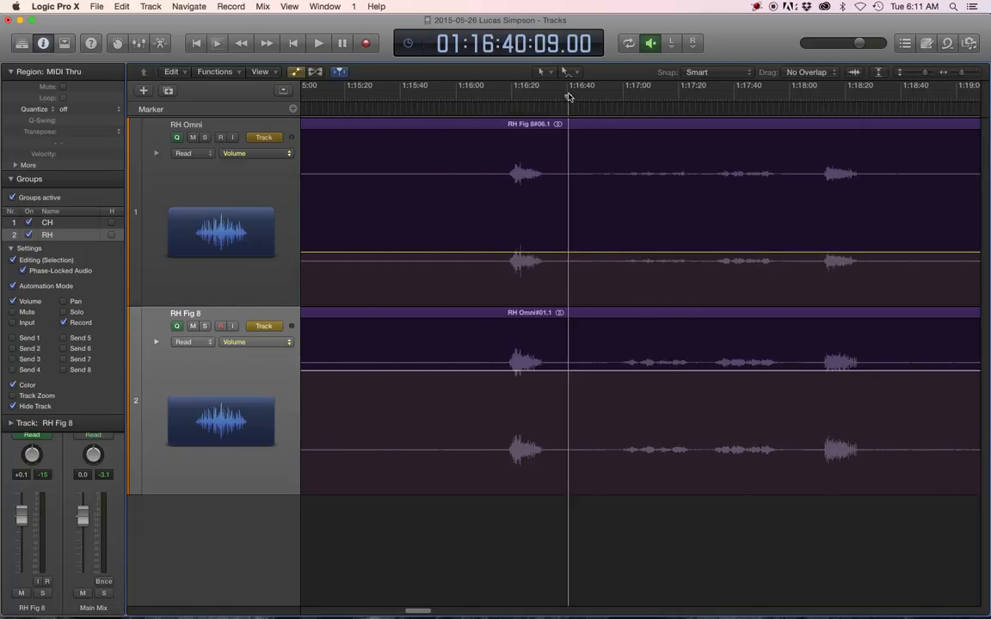
- Play through the break to check the starting RH levels, then stop
click(318, 43)
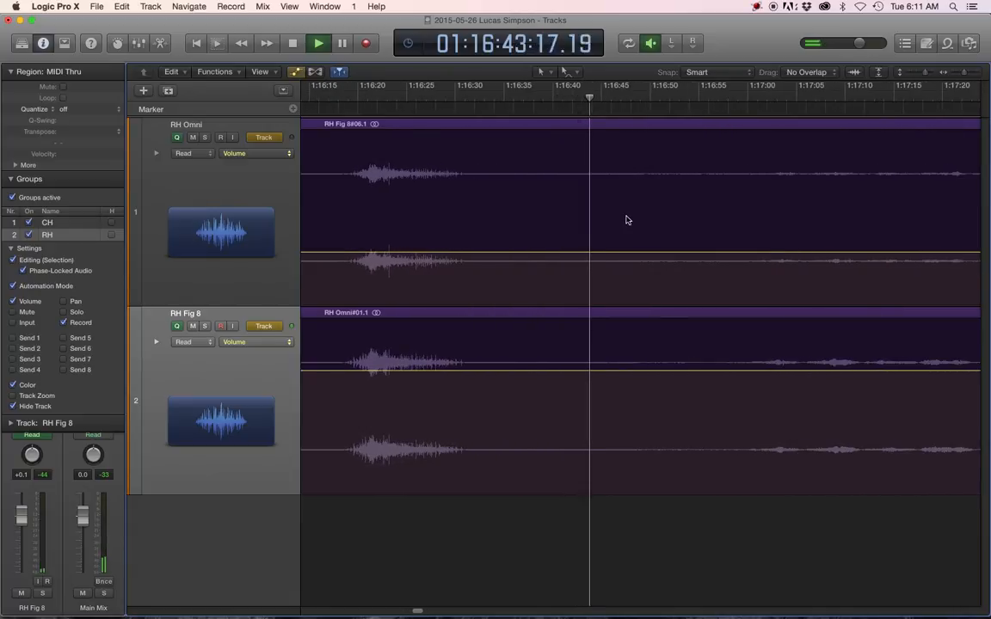
click(719, 100)
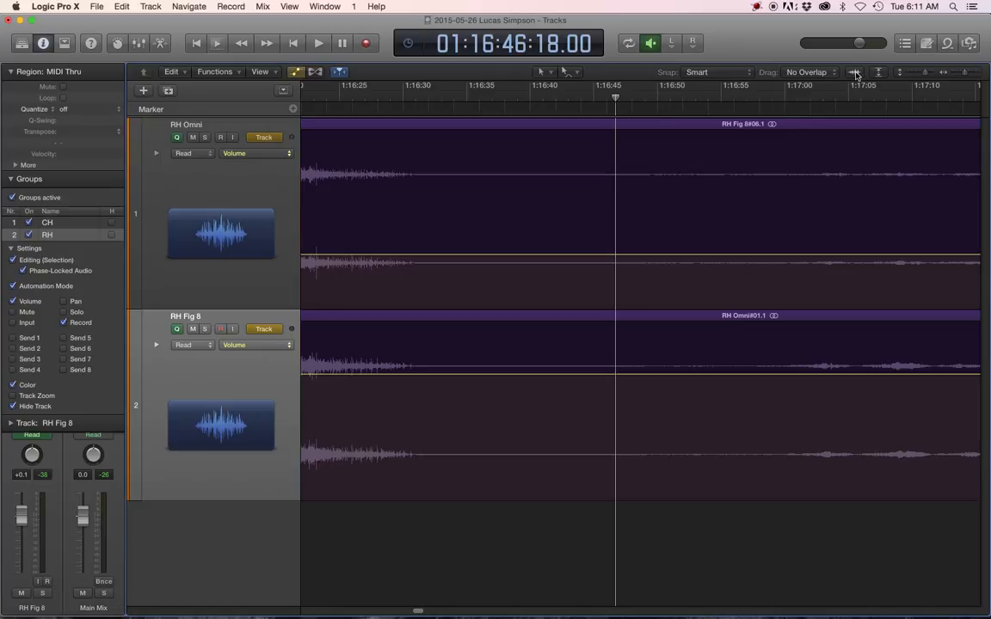
mouse_move(855, 72)
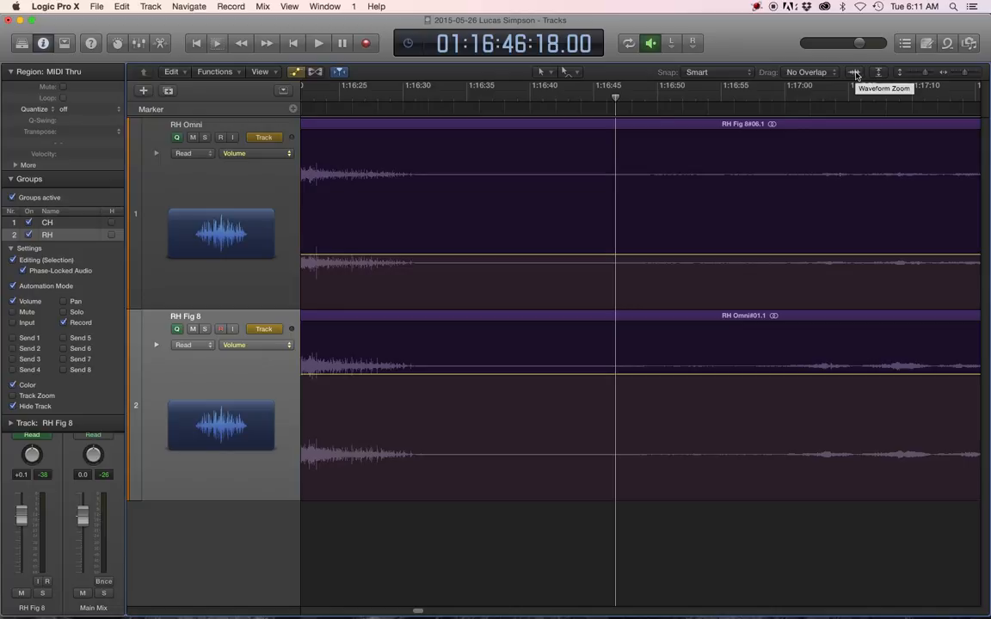
- Enlarge the waveforms and listen through the applause gap to locate its start and end
click(853, 72)
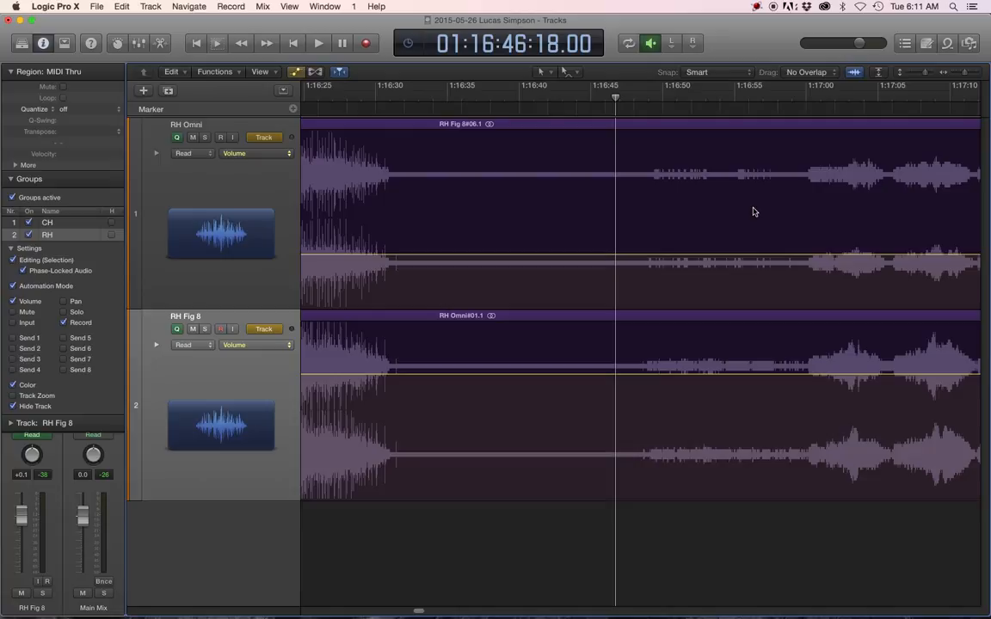
click(318, 43)
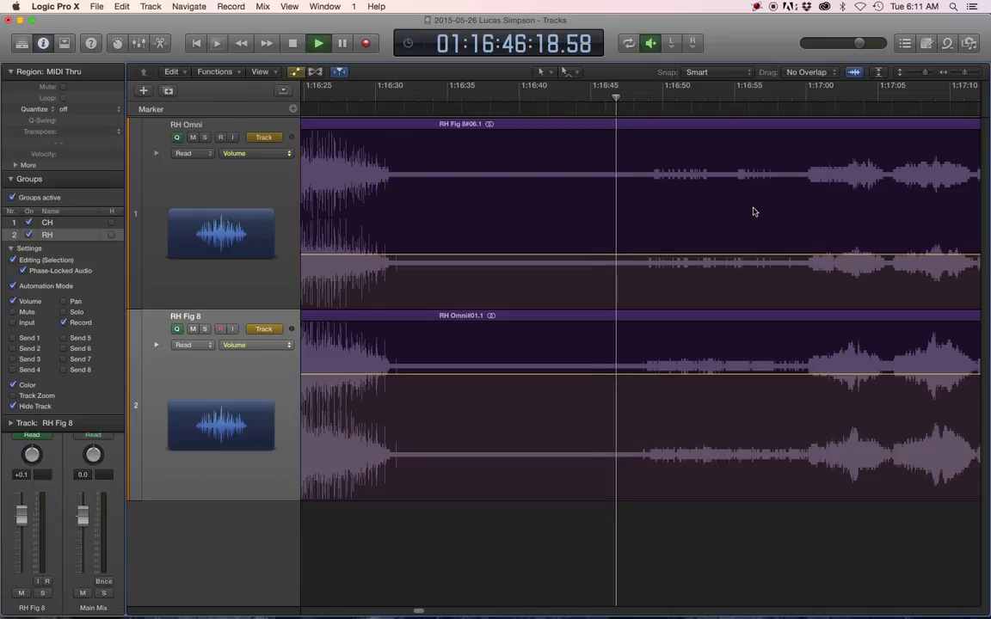
click(317, 43)
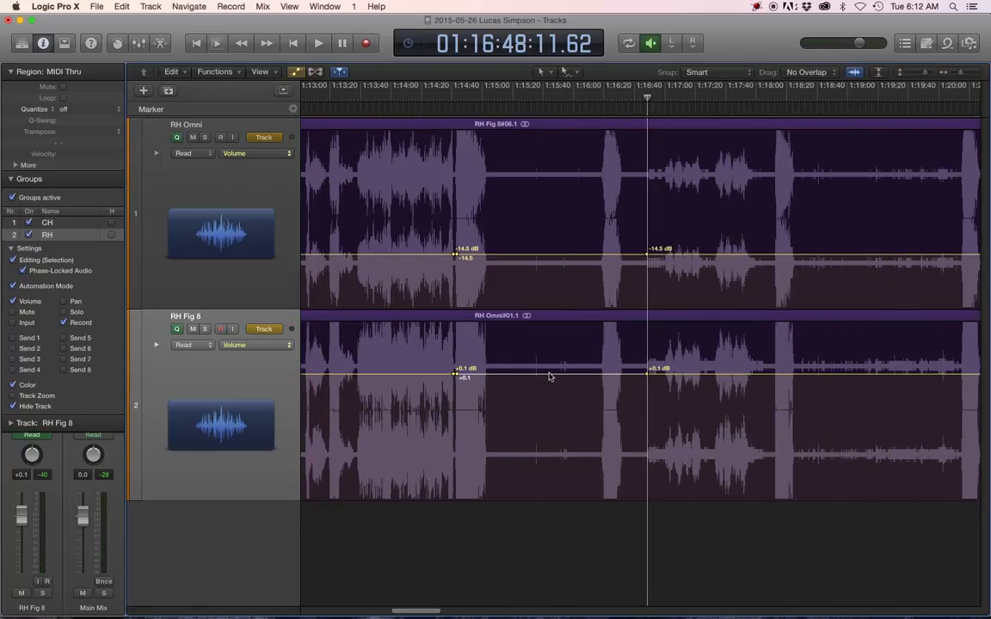
mouse_move(550, 382)
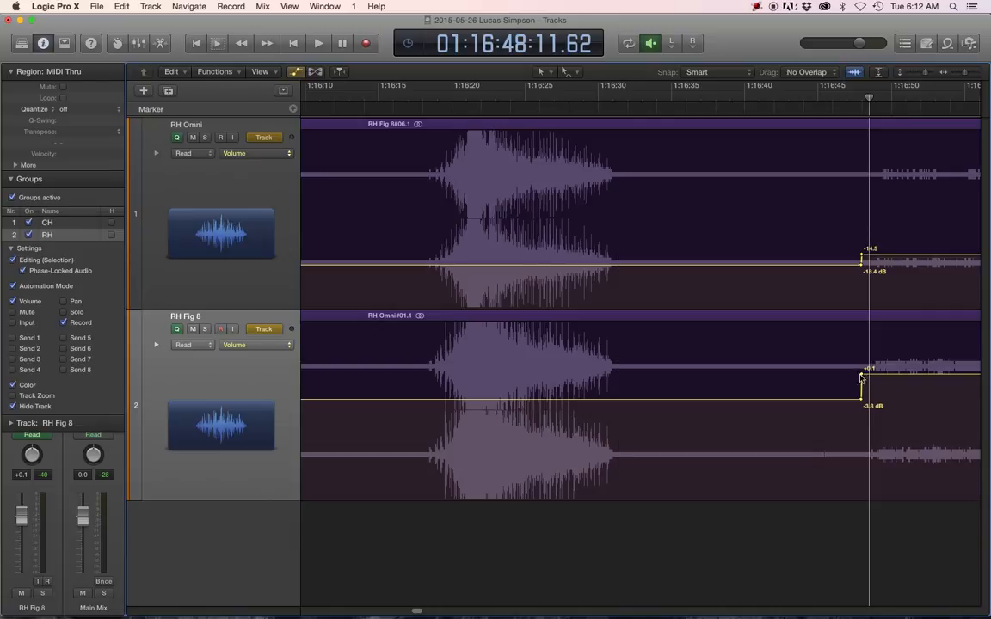
- Lower the applause section on both RH tracks to about -20.4 / -10.7 dB
scroll(left, 3)
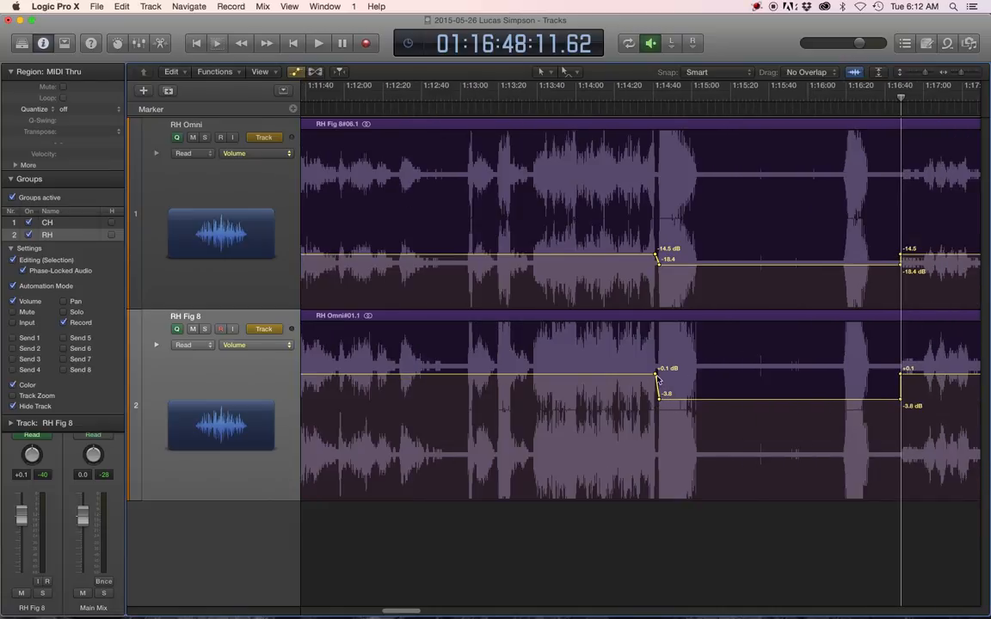
mouse_move(767, 399)
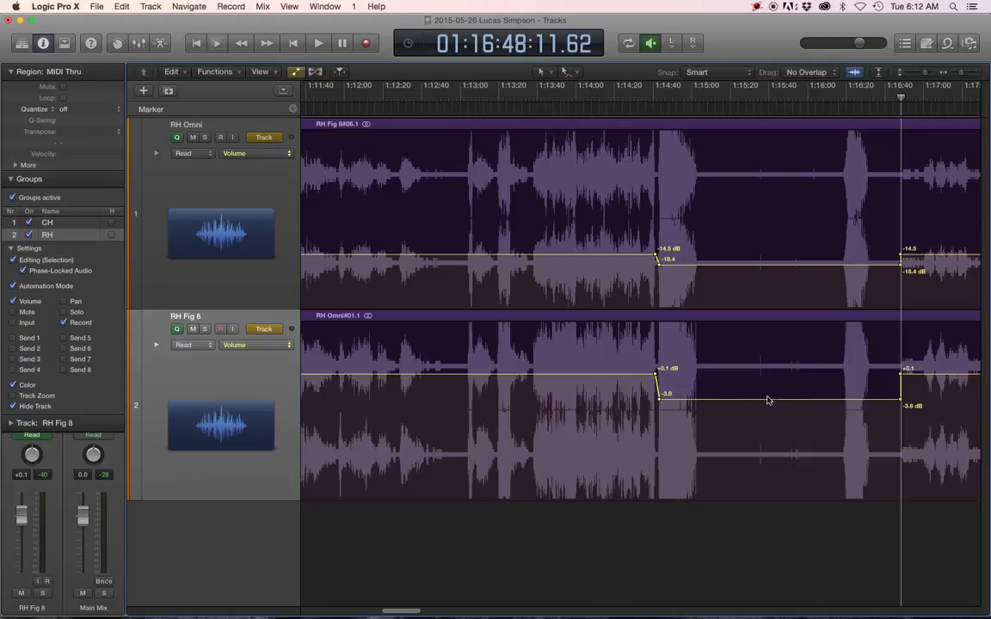
mouse_move(788, 401)
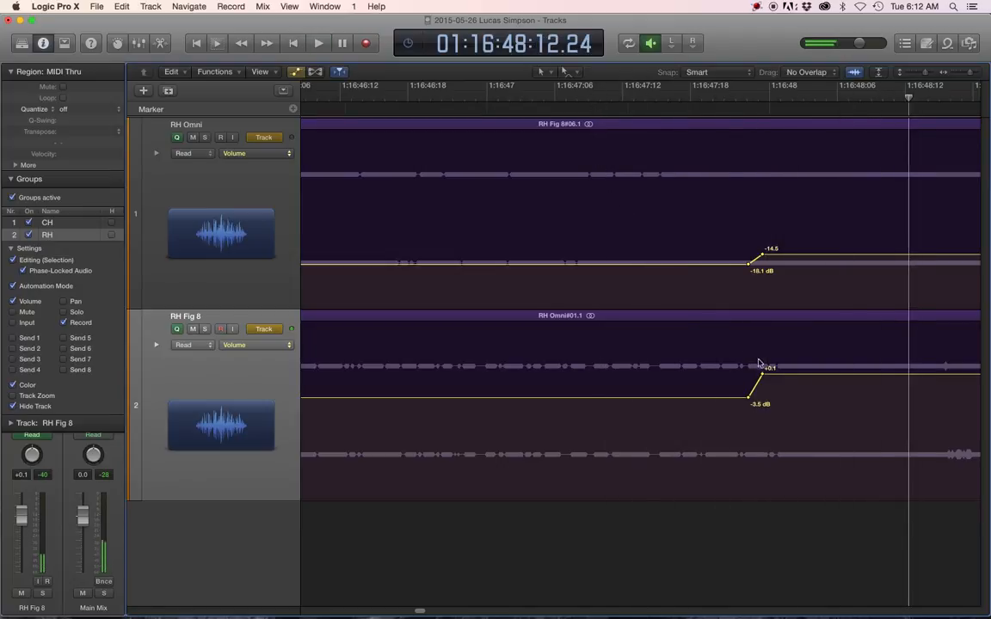
drag(759, 364, 764, 382)
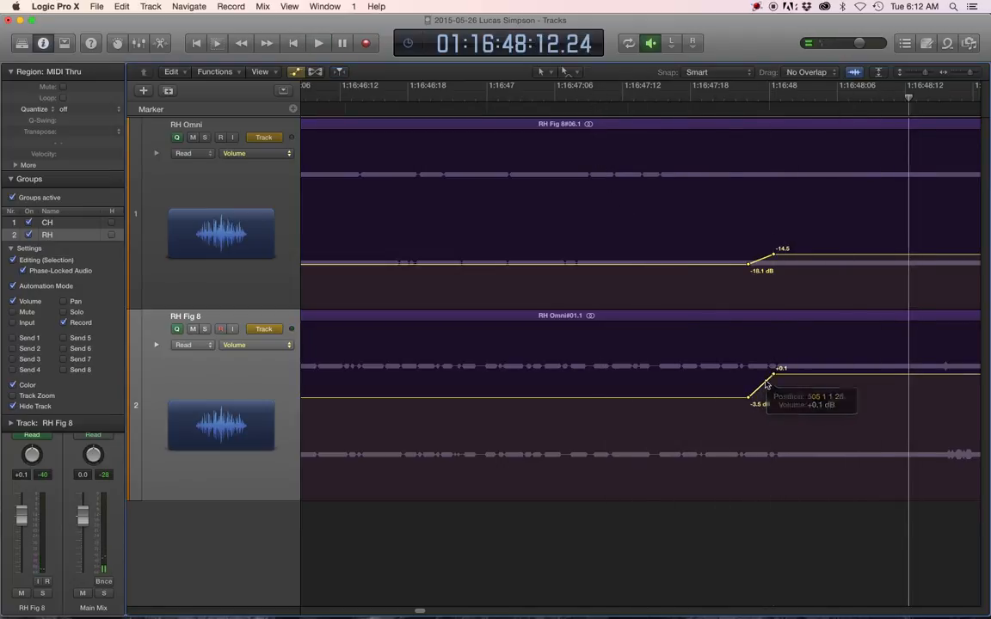
drag(765, 385, 771, 404)
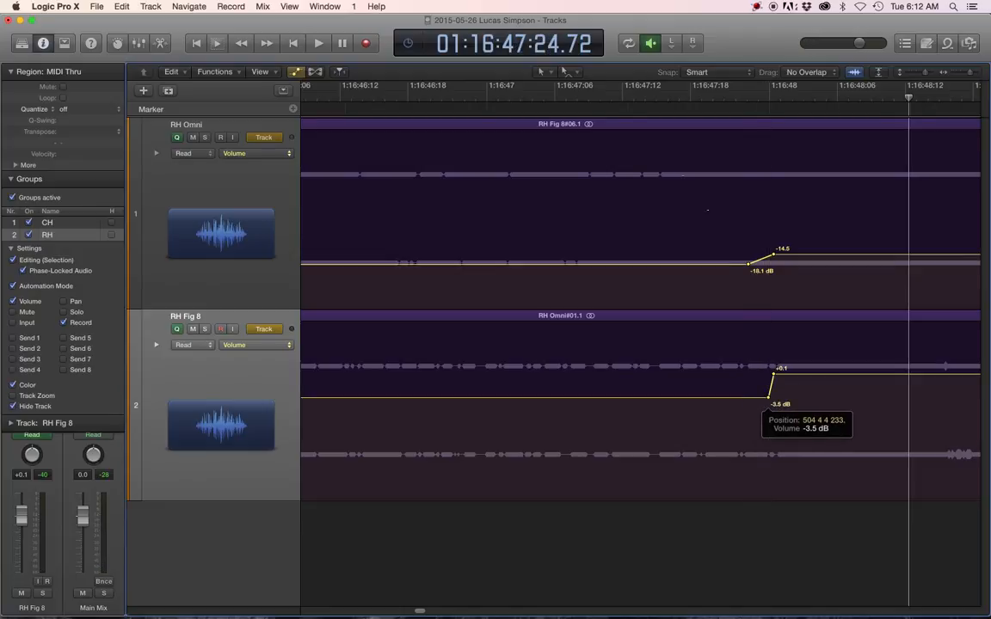
click(317, 43)
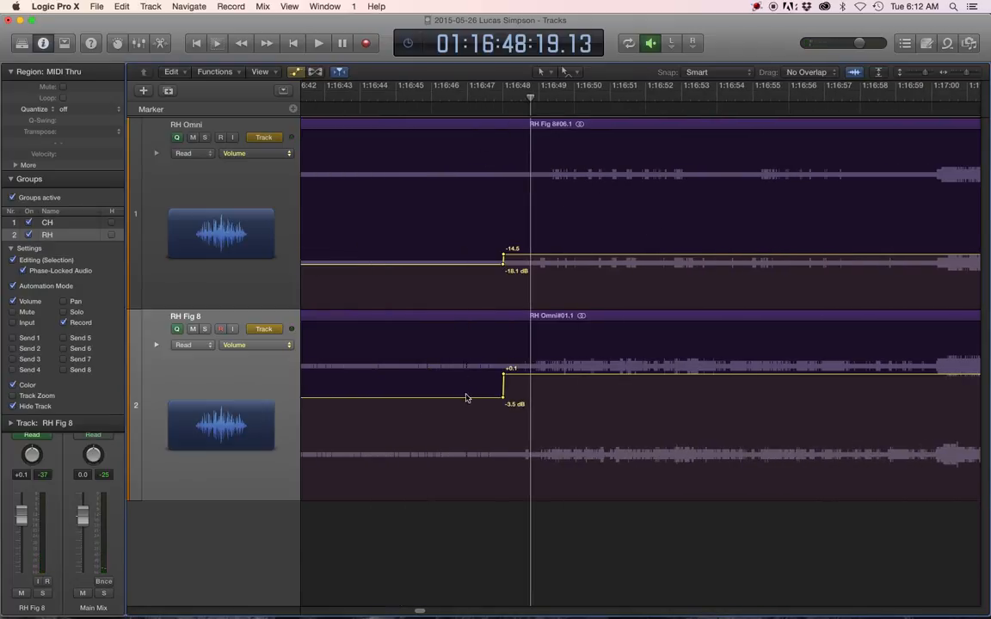
drag(502, 398, 502, 430)
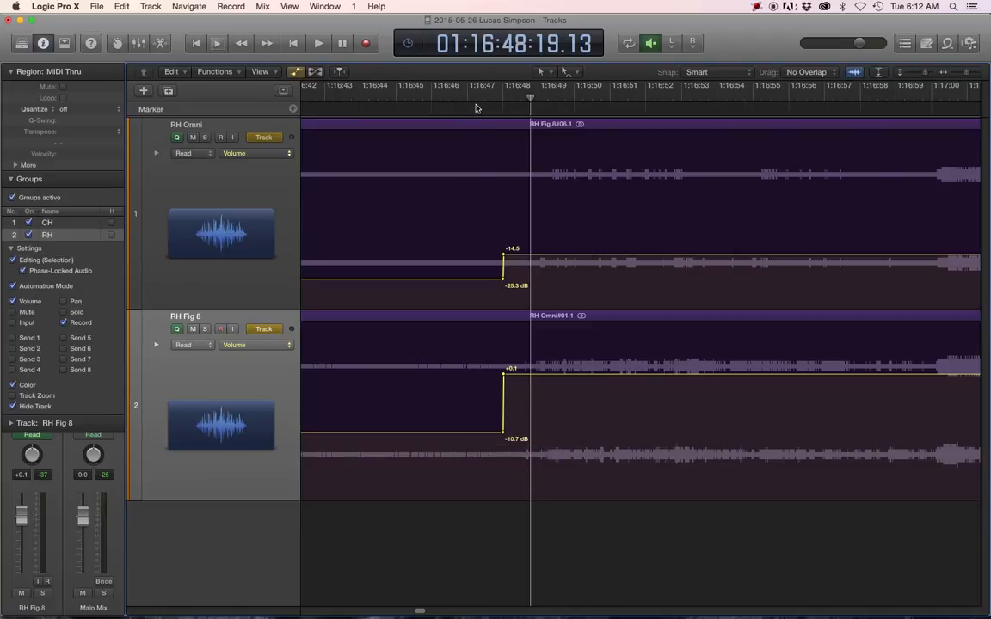
- Audition the dip and the ramp back up into the next piece
click(318, 43)
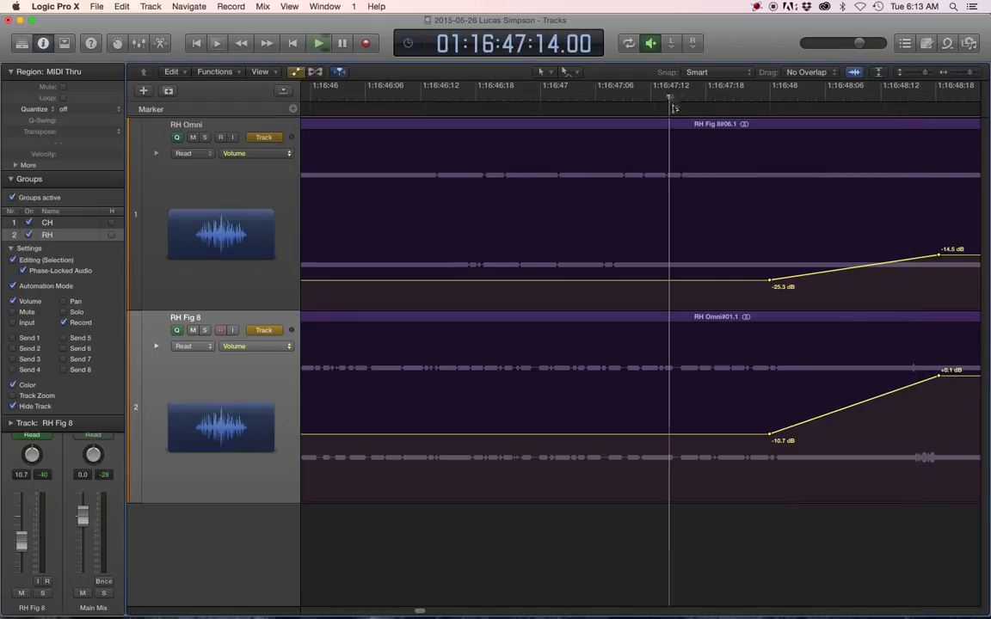
click(320, 43)
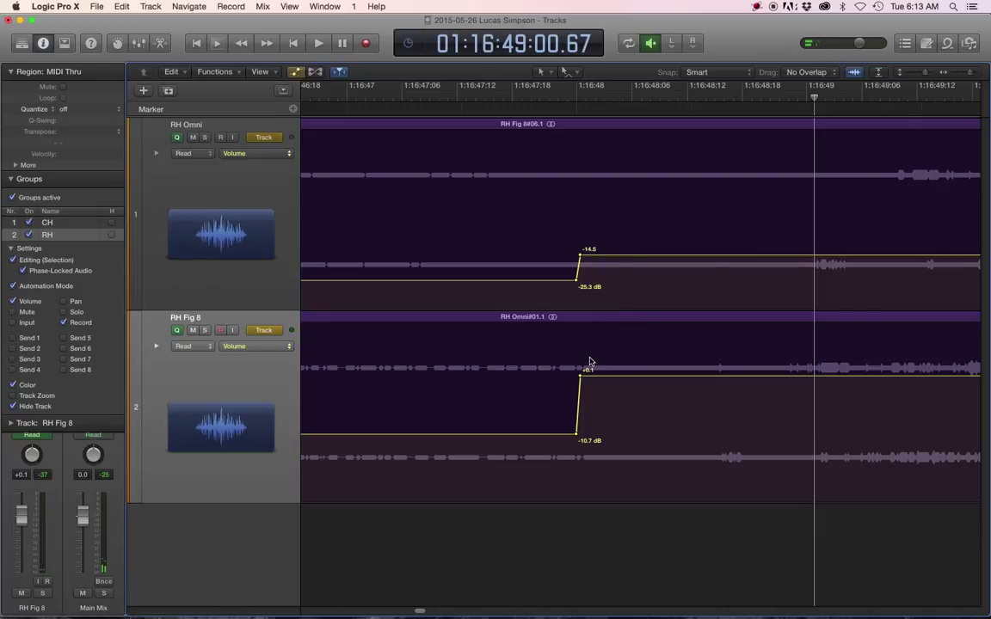
click(318, 43)
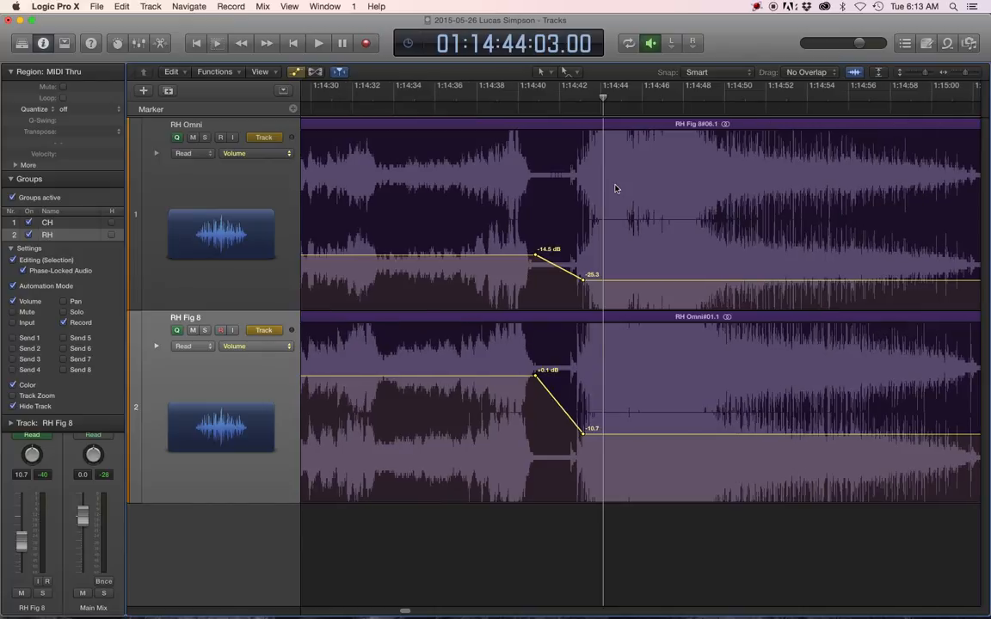
mouse_move(495, 116)
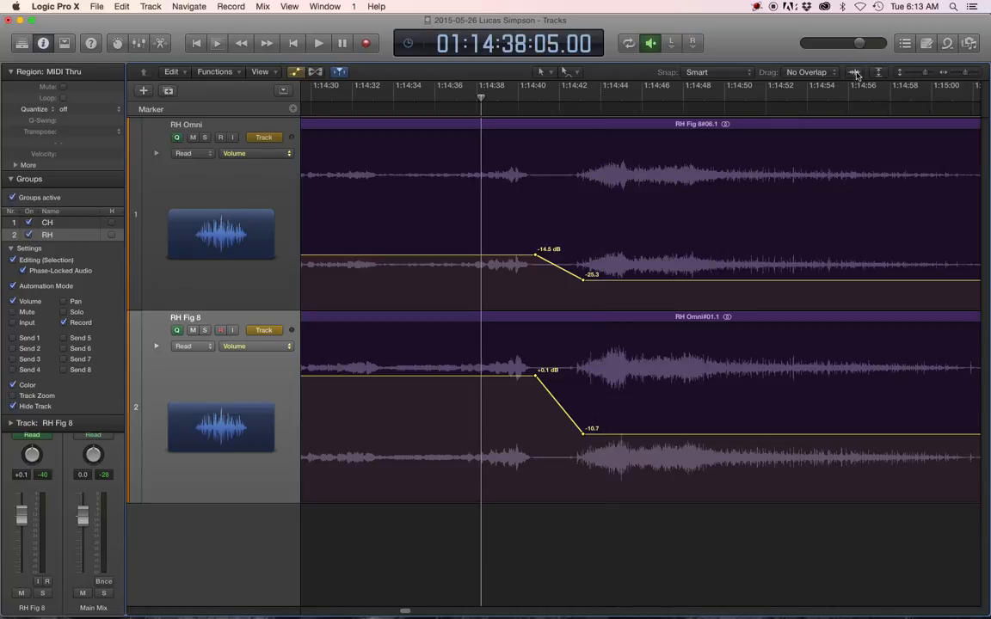
- Navigate to the earlier gap and play the passage around the applause
click(318, 43)
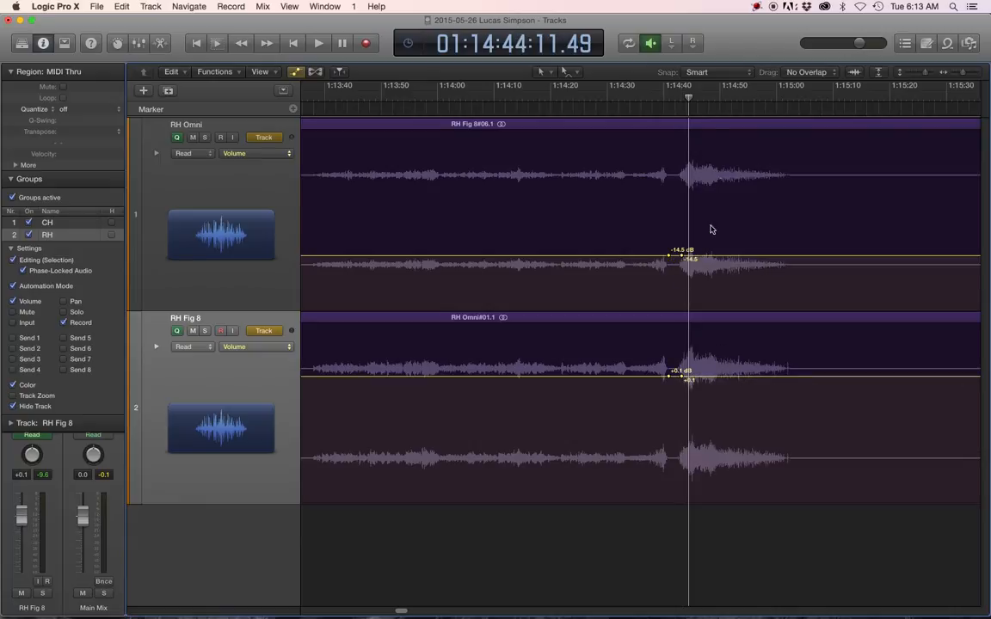
click(657, 96)
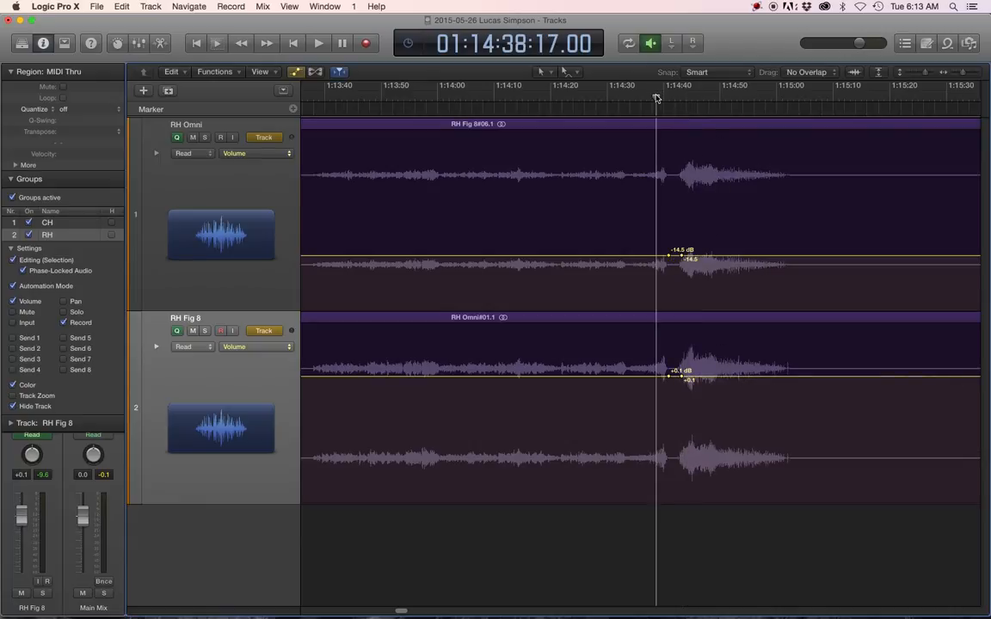
click(317, 43)
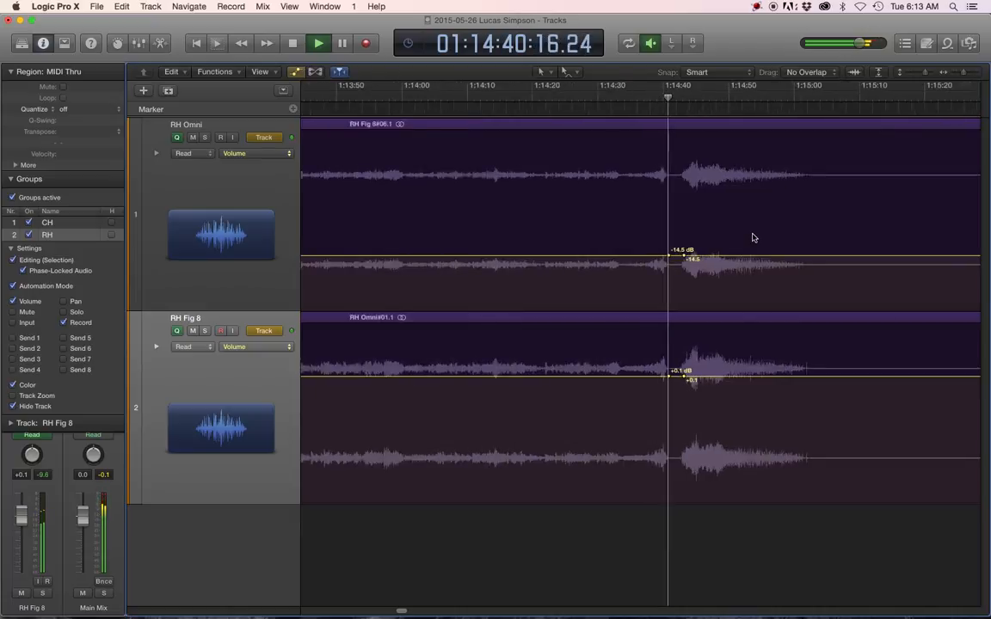
click(318, 43)
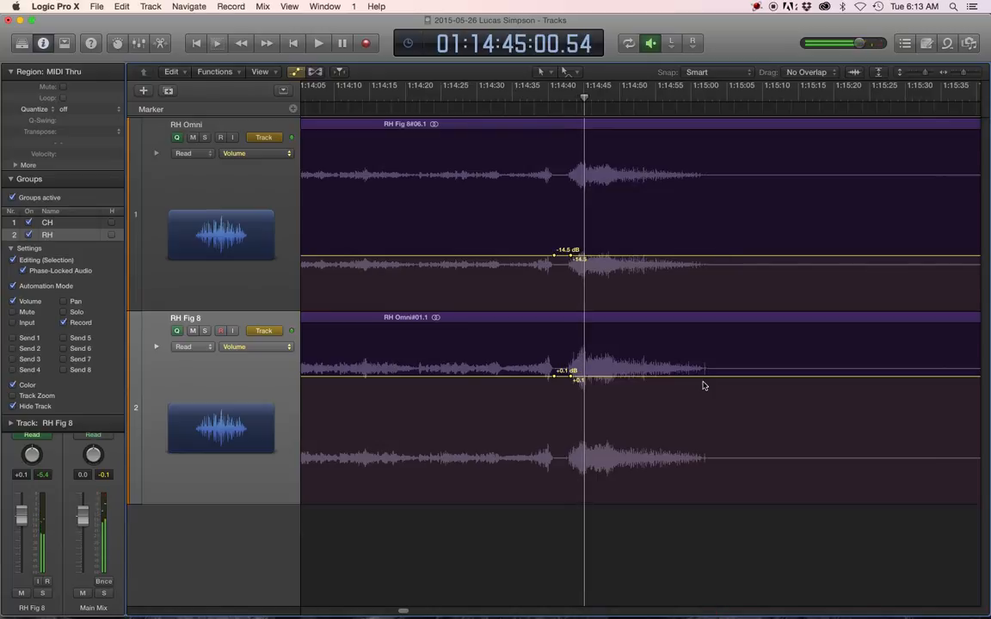
- Drop the volume after the piece ends, set the applause level and fade timing, and listen back
drag(554, 372, 571, 399)
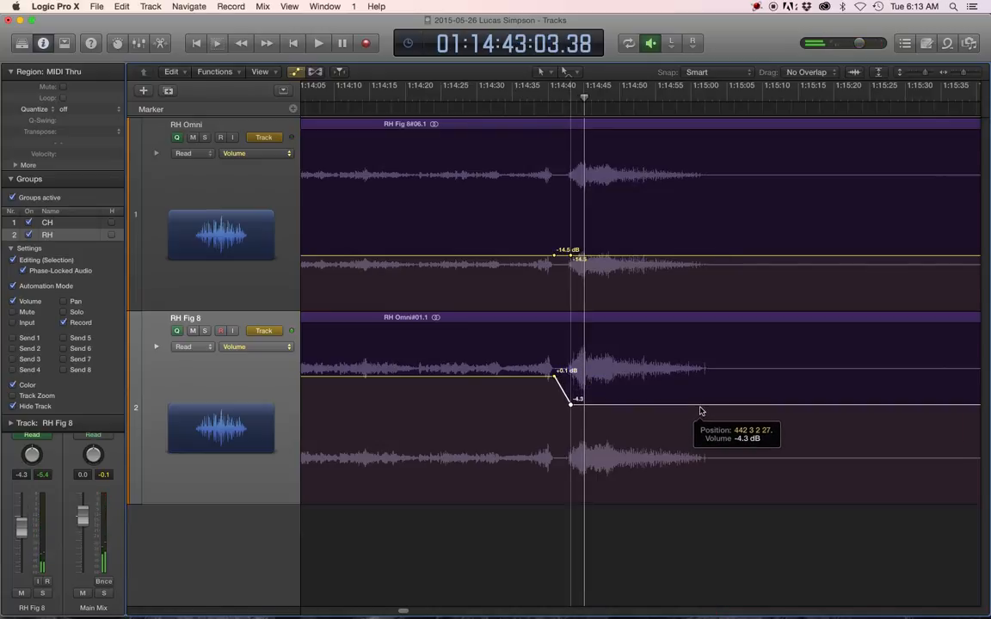
drag(571, 399, 570, 401)
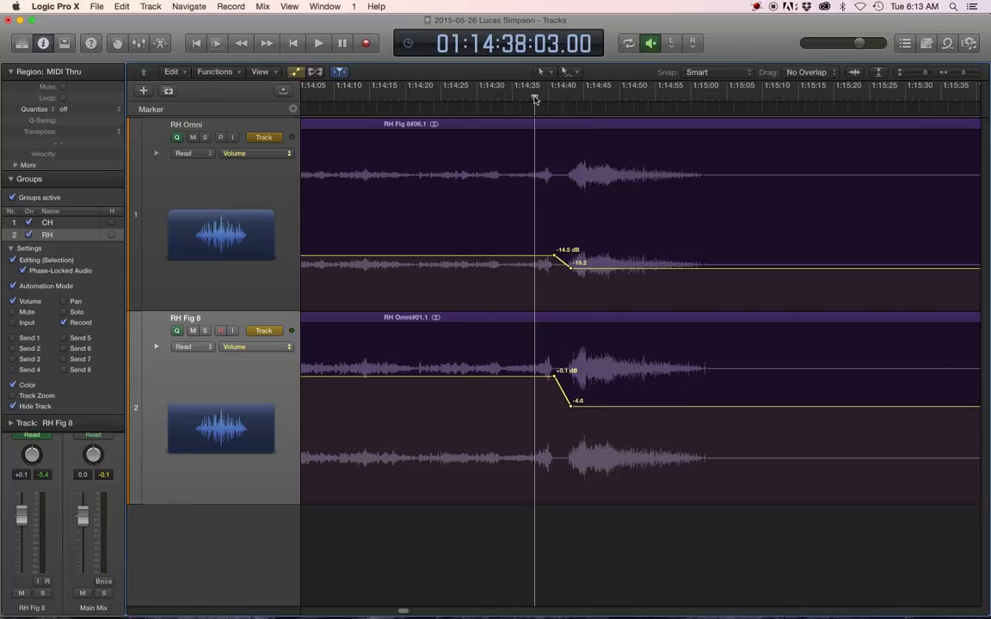
click(318, 43)
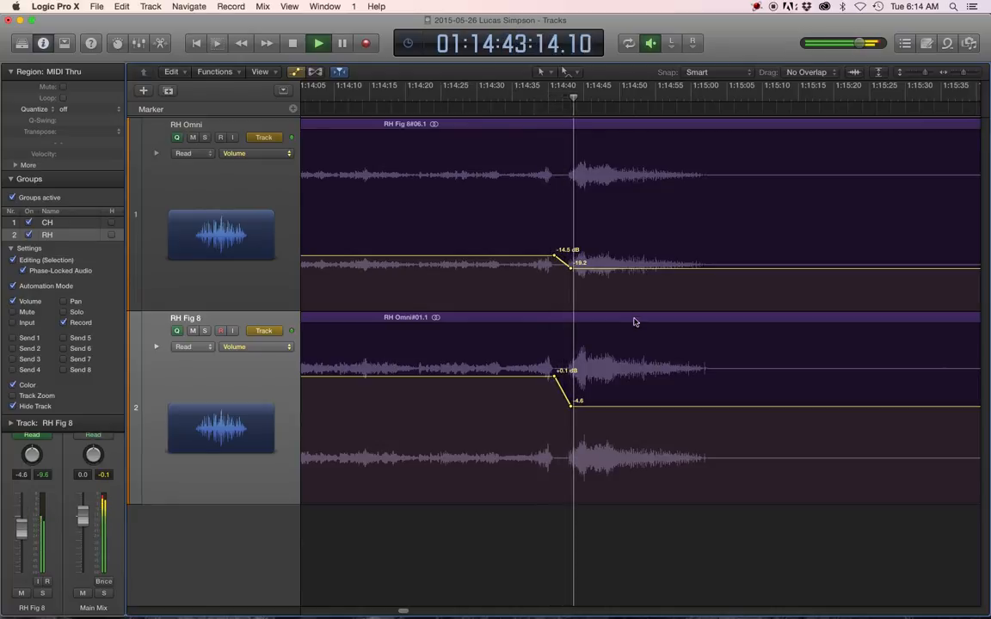
drag(571, 401, 571, 409)
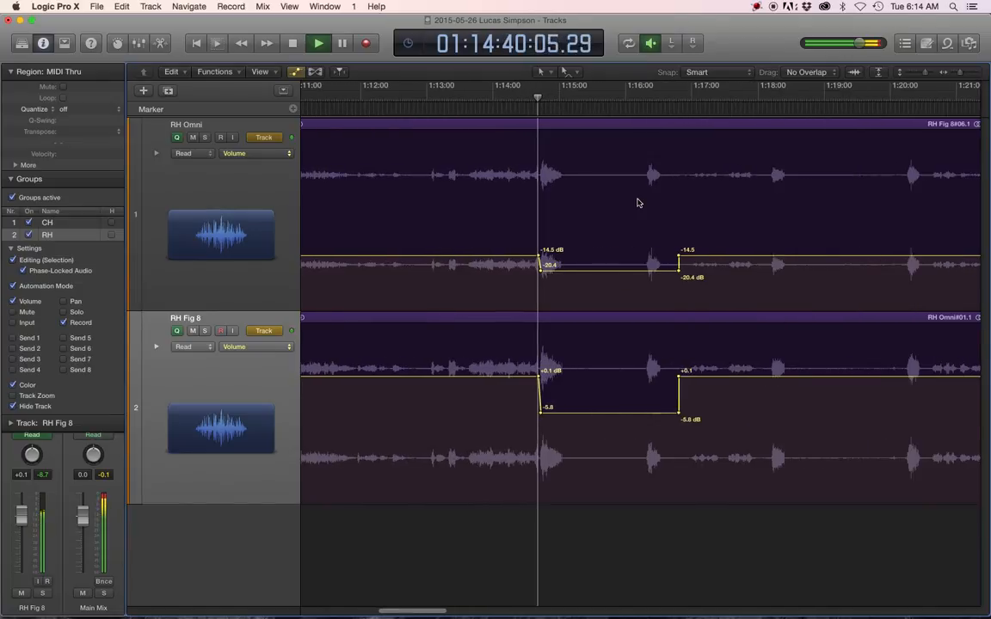
click(316, 43)
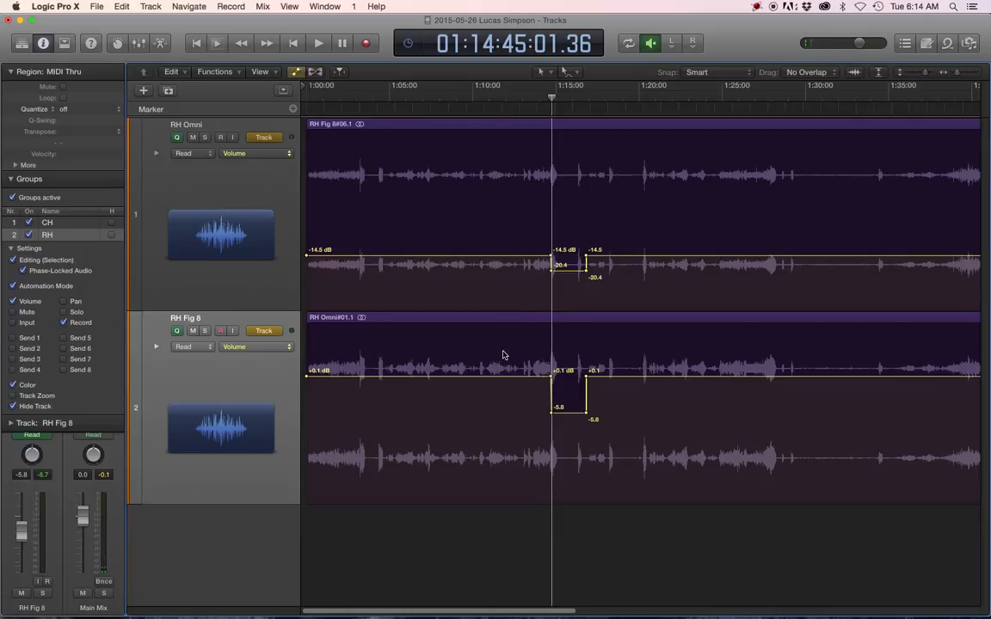
click(355, 86)
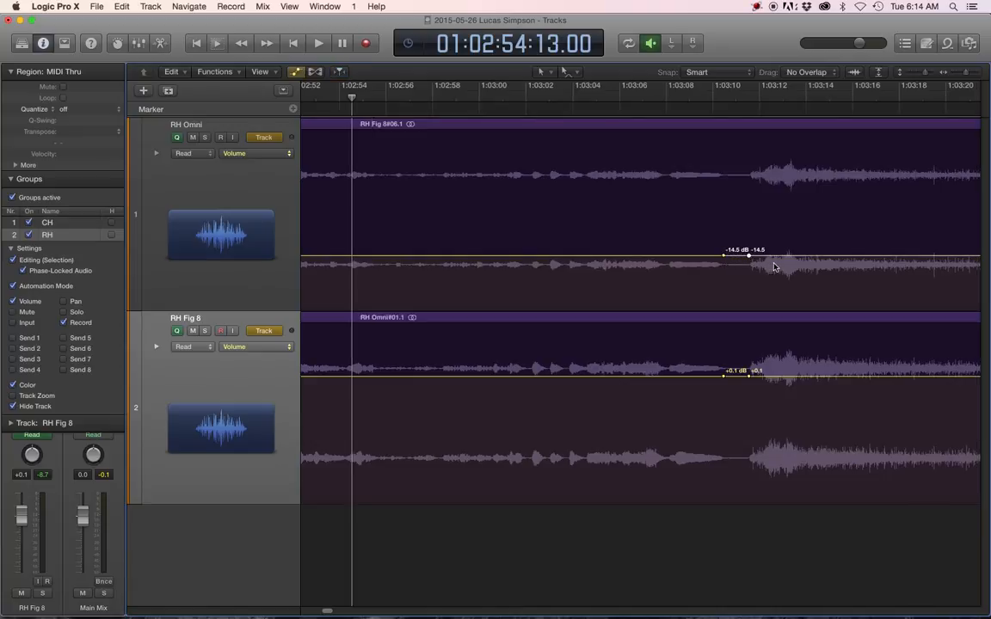
- Add matching volume points where the applause begins on both grouped RH tracks
scroll(right, 3)
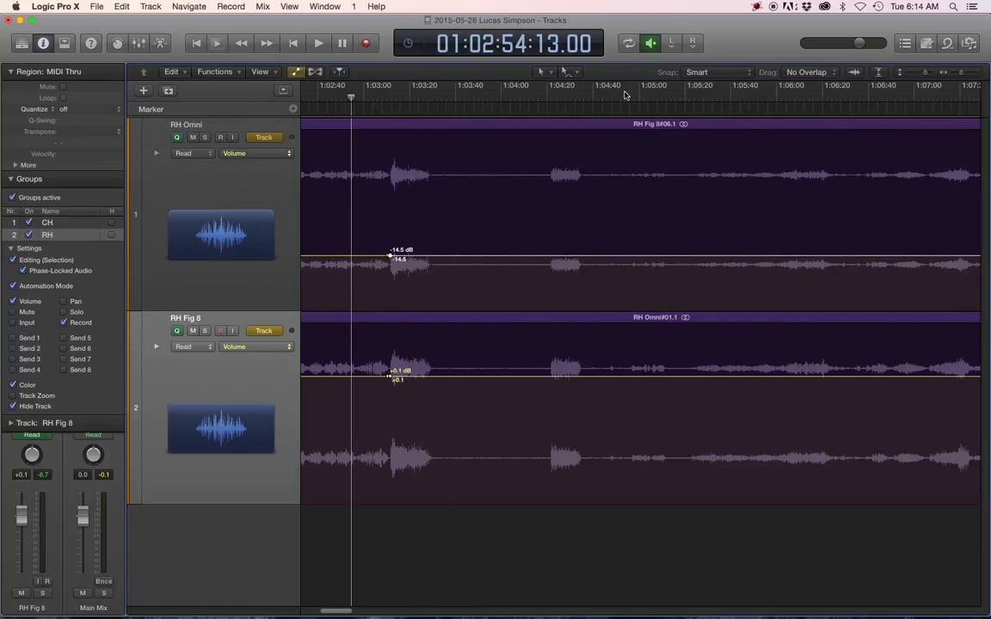
click(318, 43)
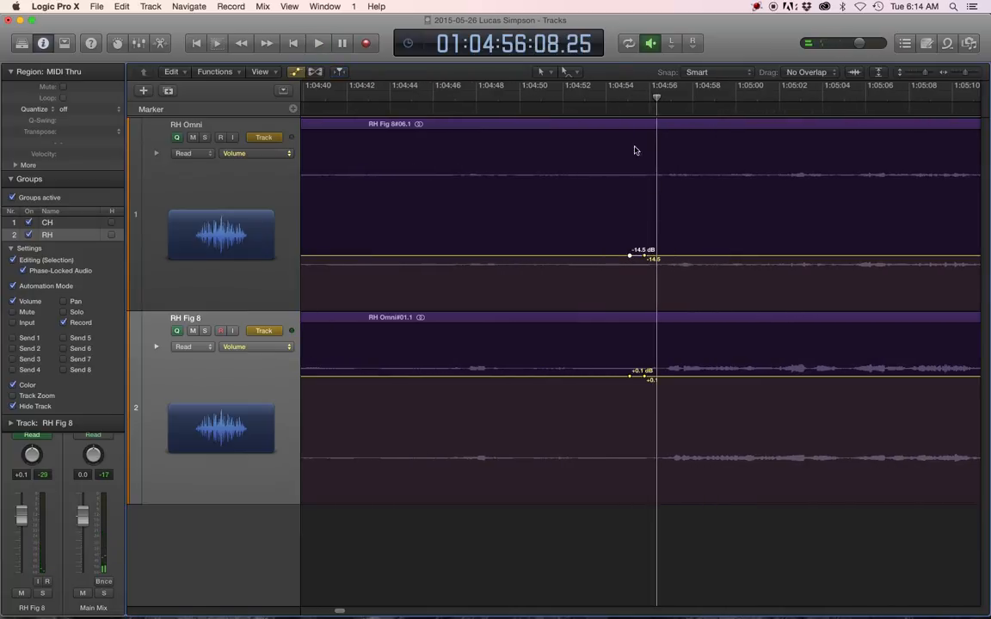
click(318, 43)
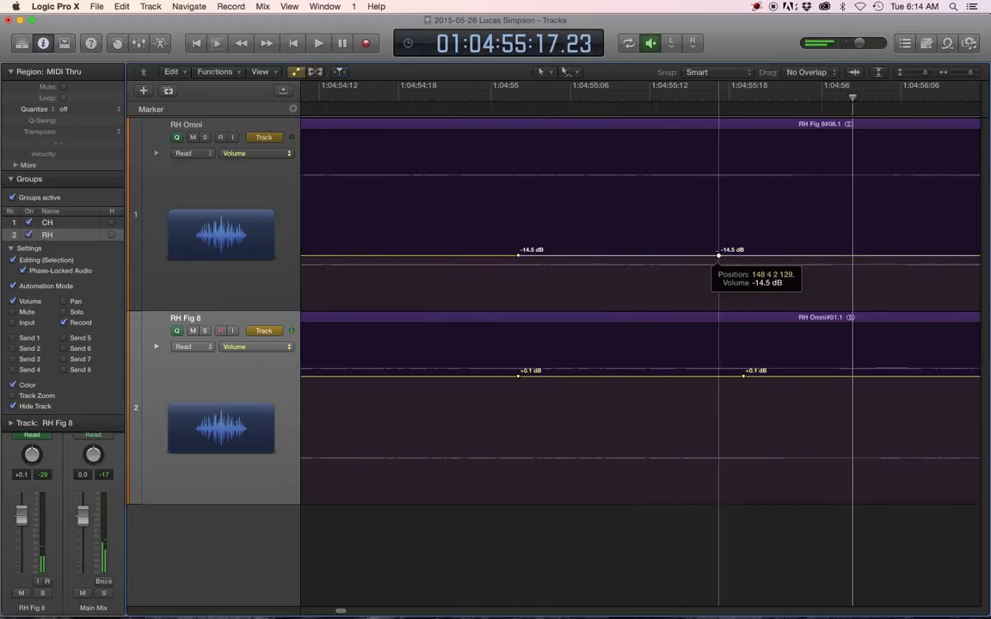
click(318, 43)
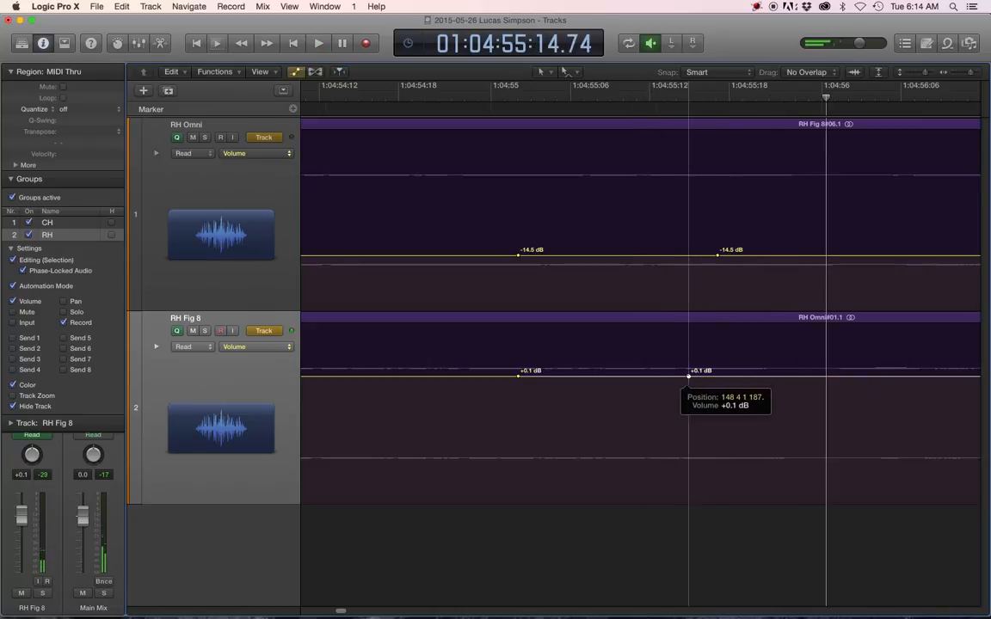
click(316, 43)
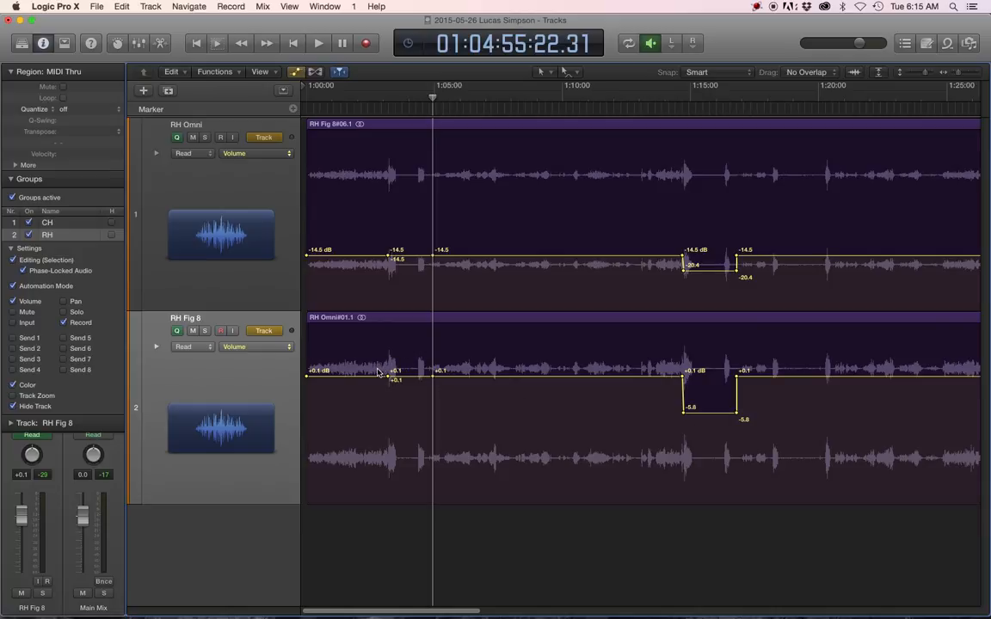
mouse_move(330, 361)
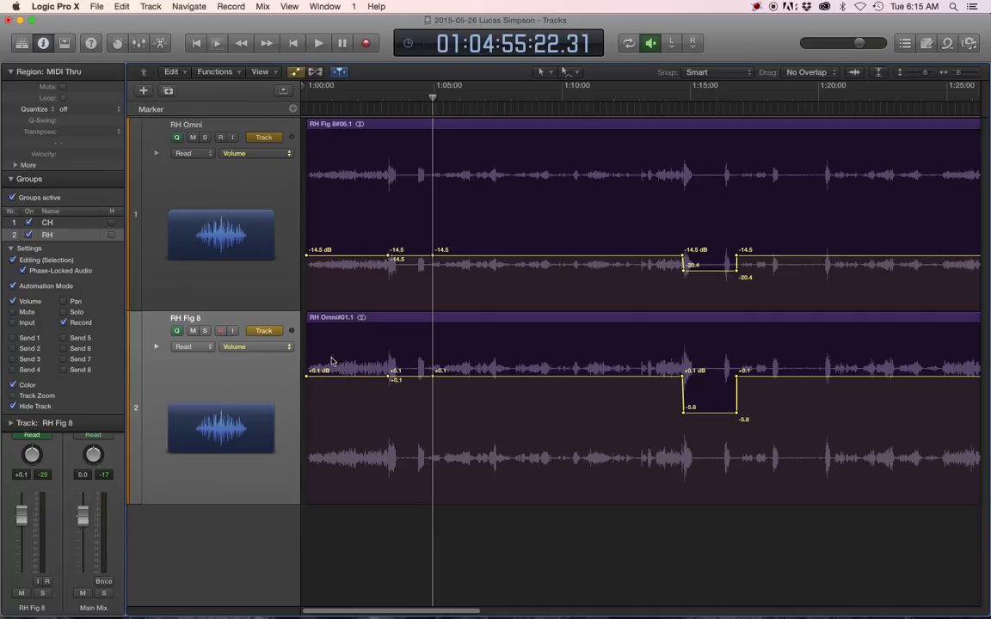
mouse_move(839, 378)
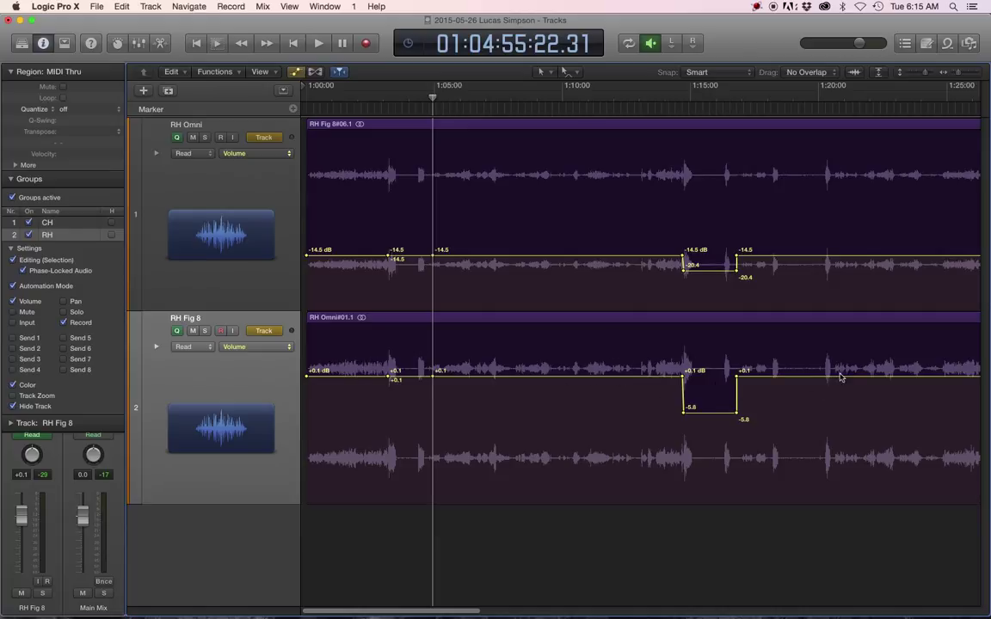
mouse_move(801, 378)
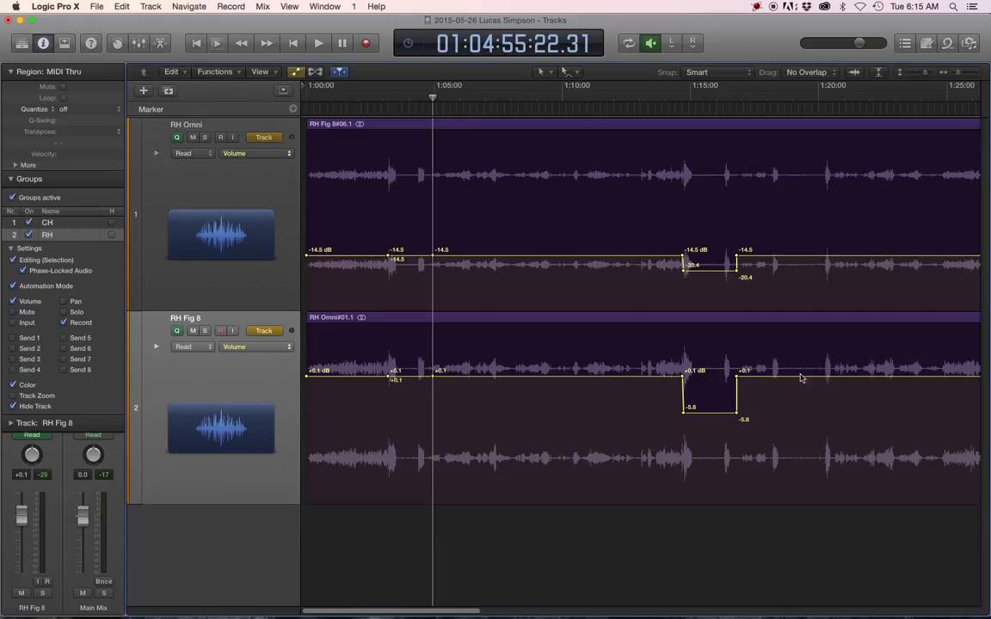
mouse_move(505, 346)
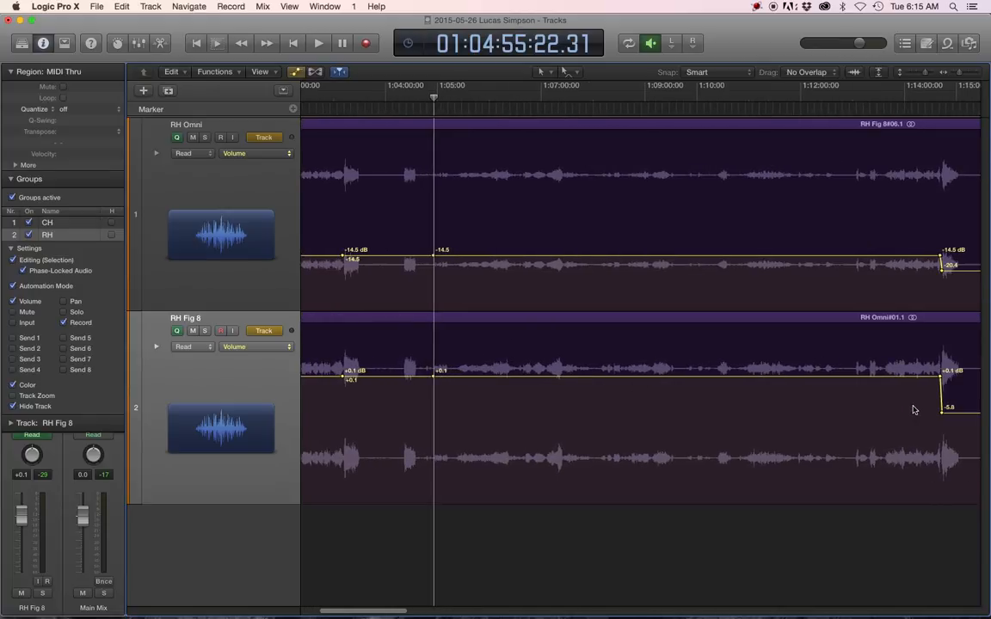
- Pull the new dip down to about -5.6 dB on both grouped tracks
scroll(left, 3)
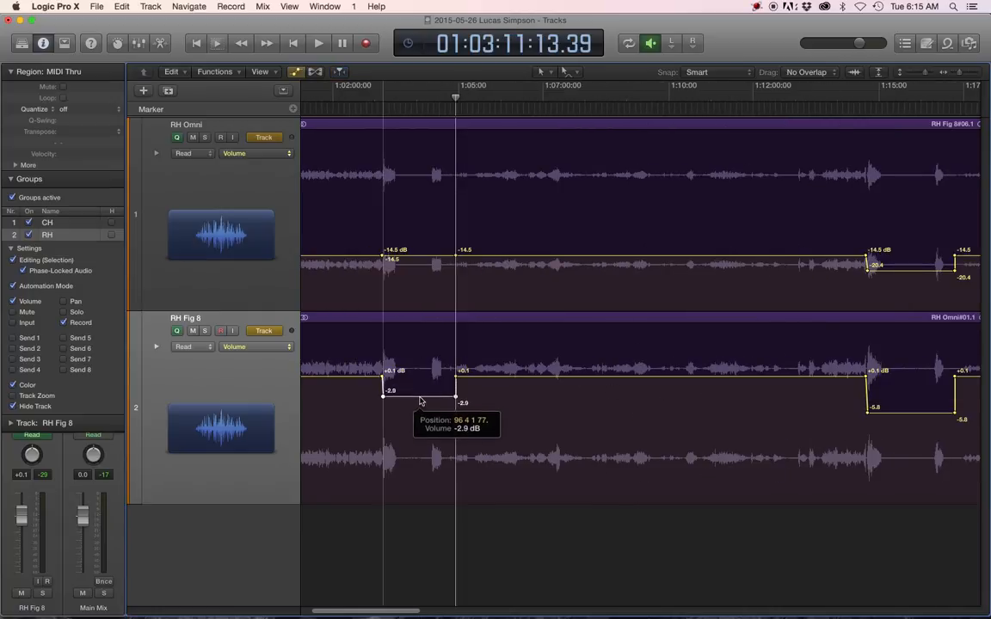
drag(419, 399, 419, 406)
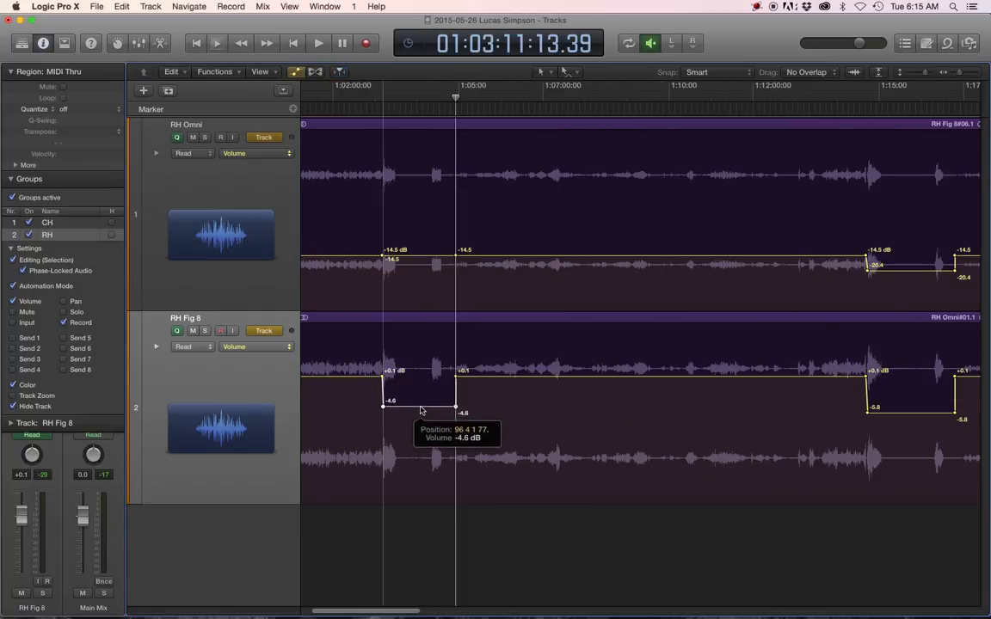
drag(384, 409, 383, 418)
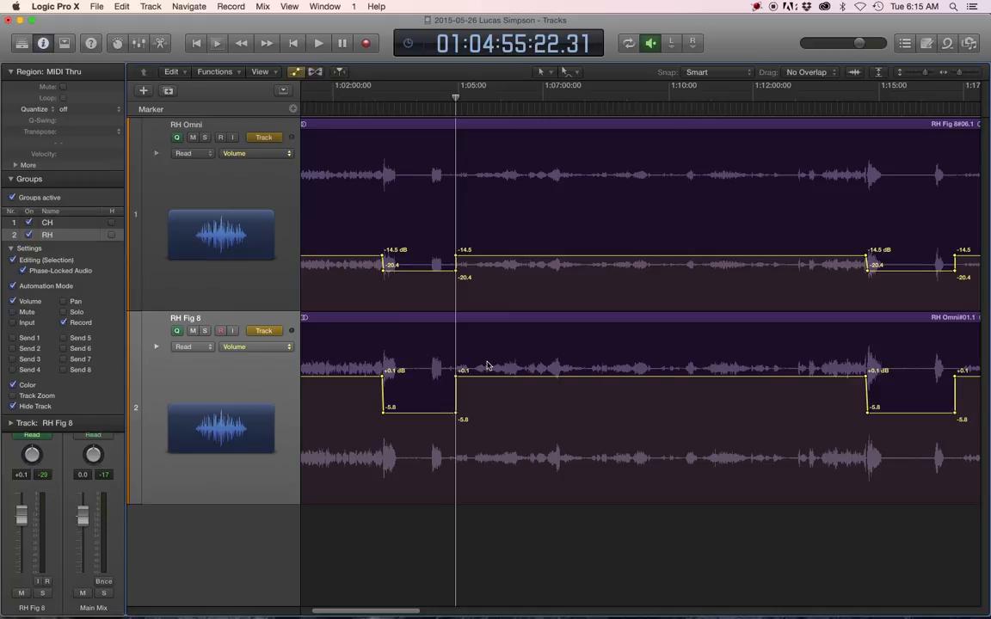
mouse_move(492, 309)
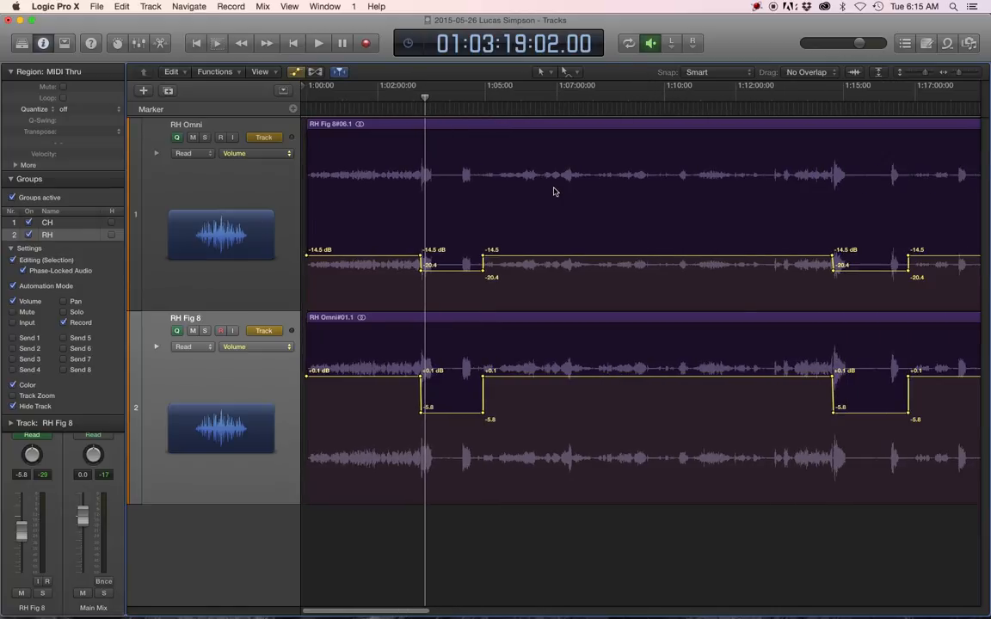
- Listen through the new dip, then jump to the later dip between pieces
click(316, 43)
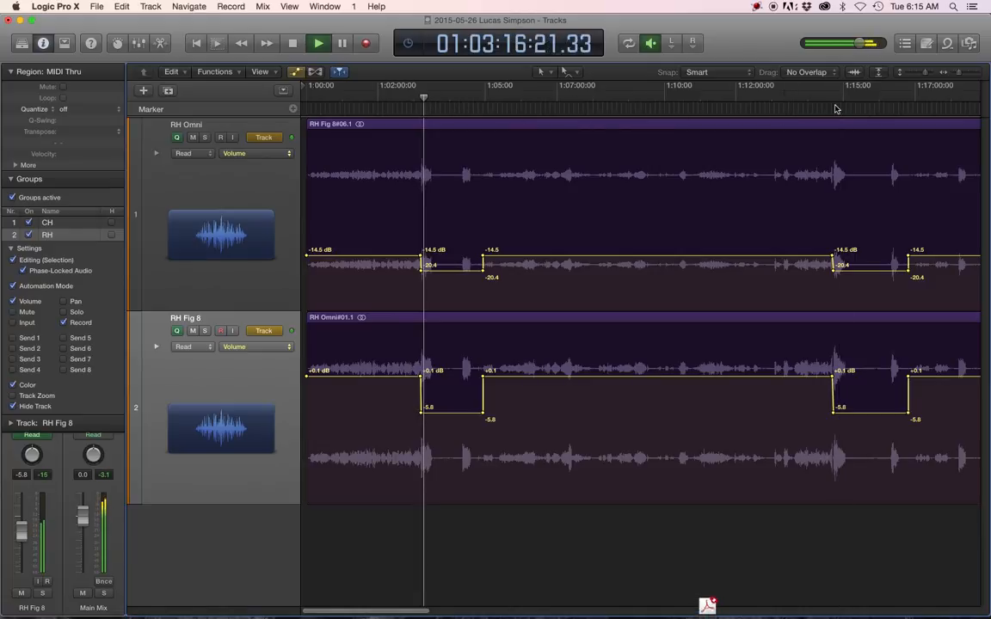
click(832, 97)
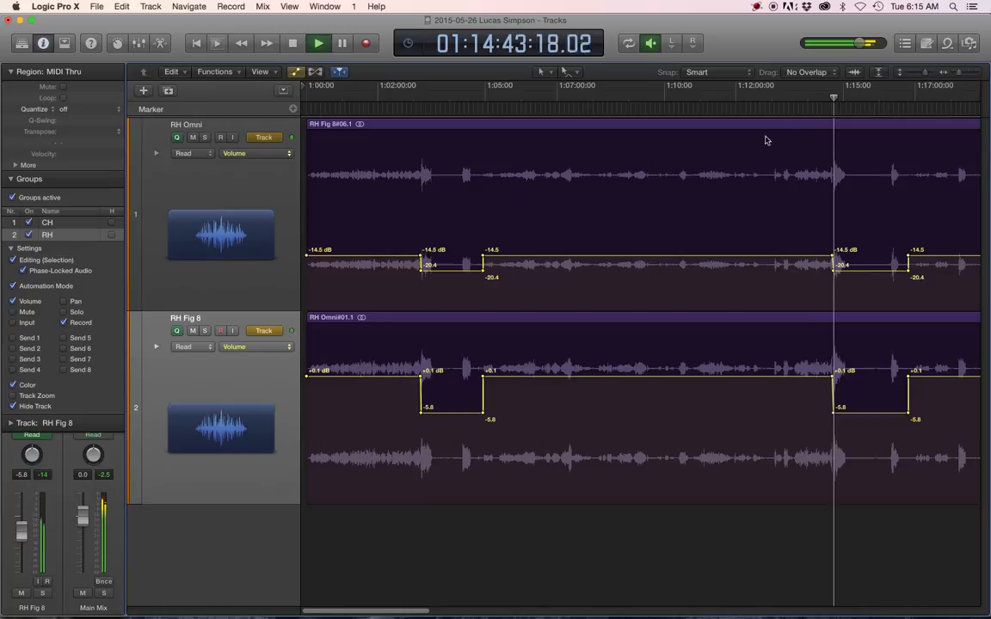
click(292, 43)
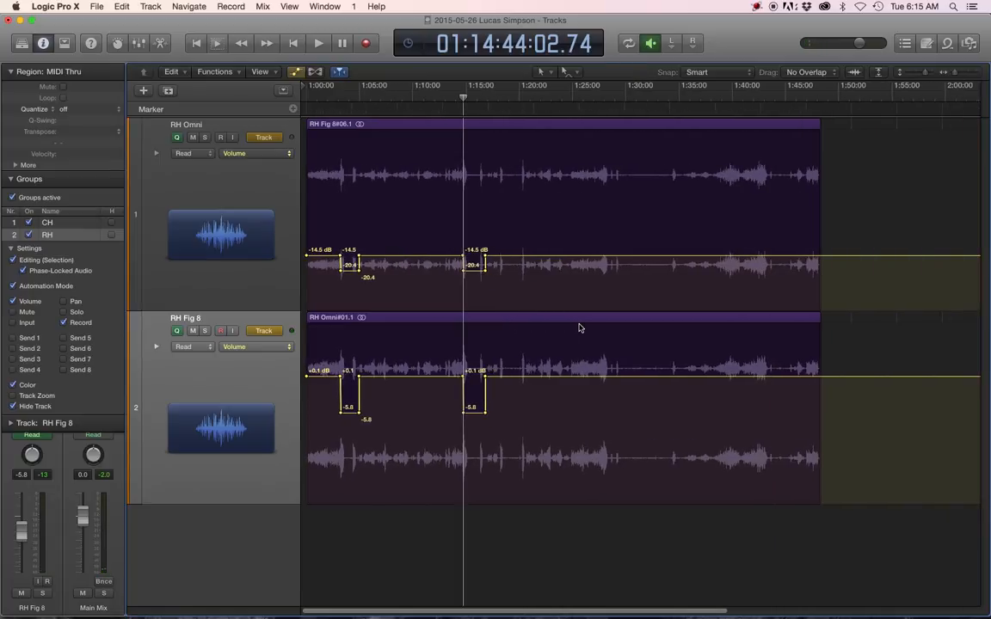
mouse_move(754, 364)
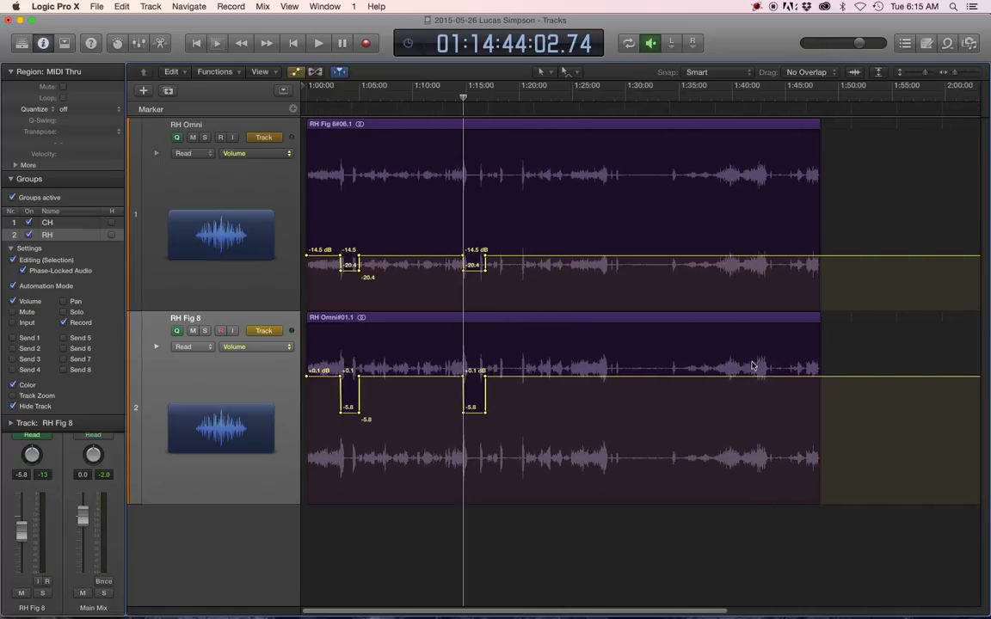
mouse_move(753, 100)
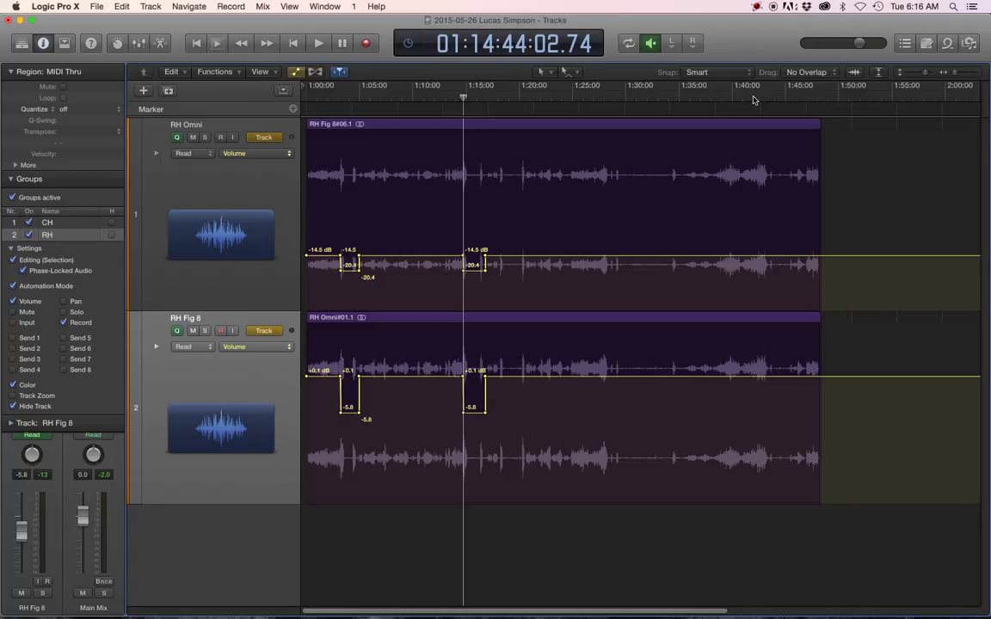
click(755, 95)
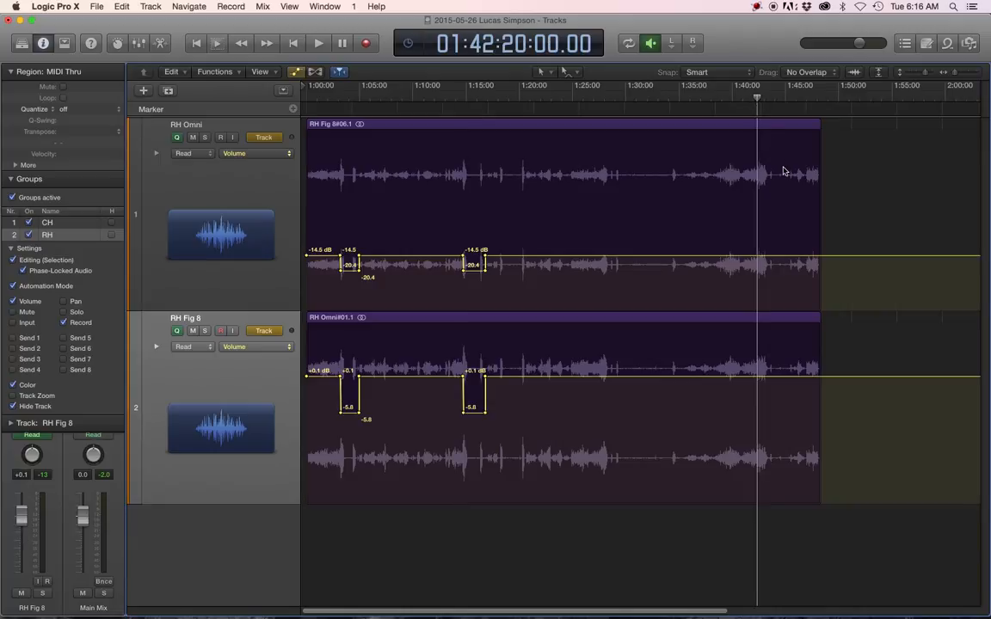
mouse_move(784, 296)
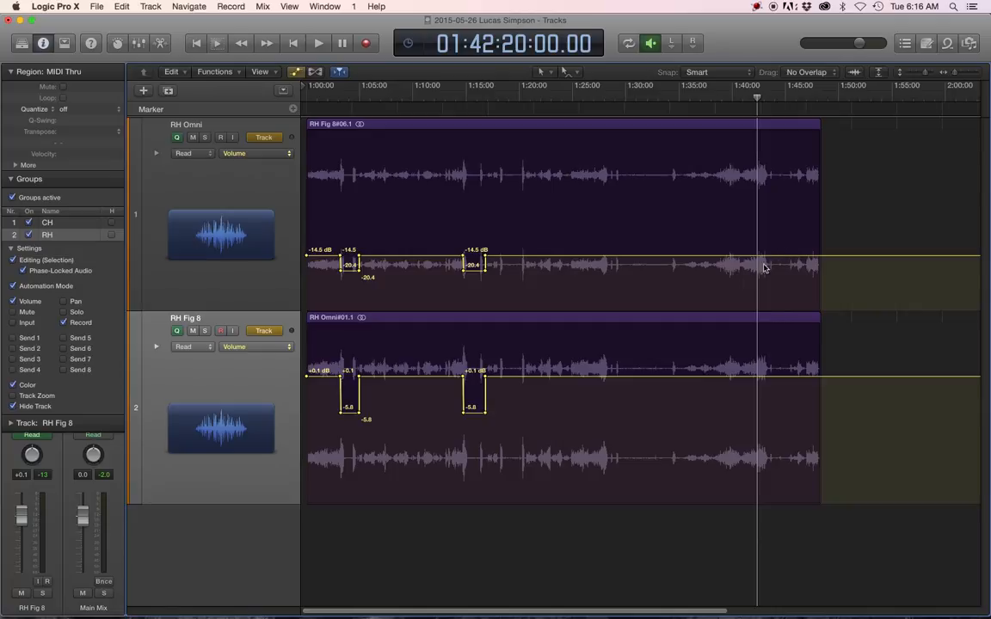
mouse_move(644, 378)
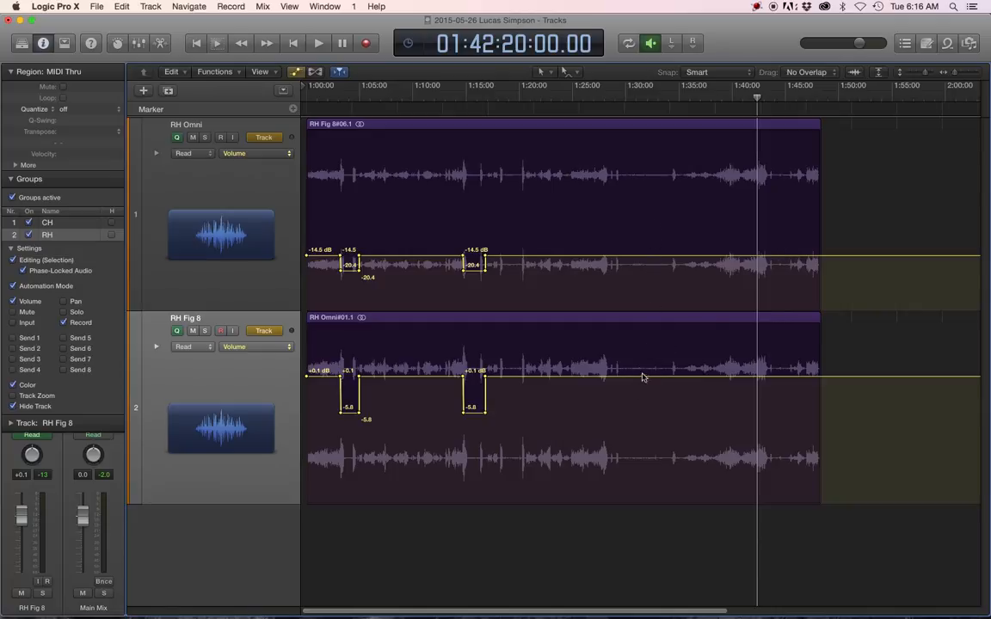
mouse_move(652, 253)
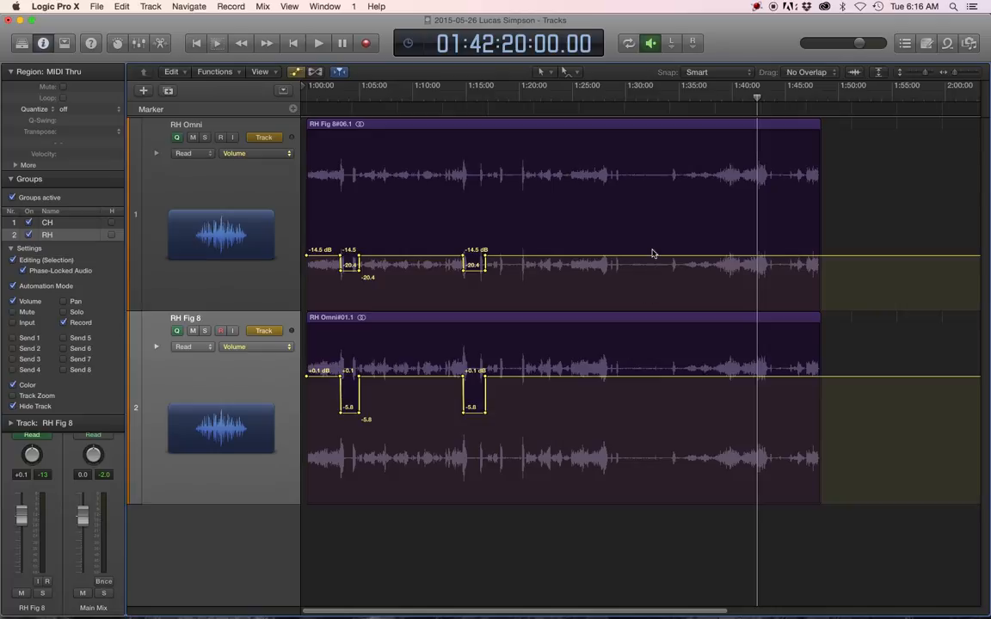
scroll(right, 3)
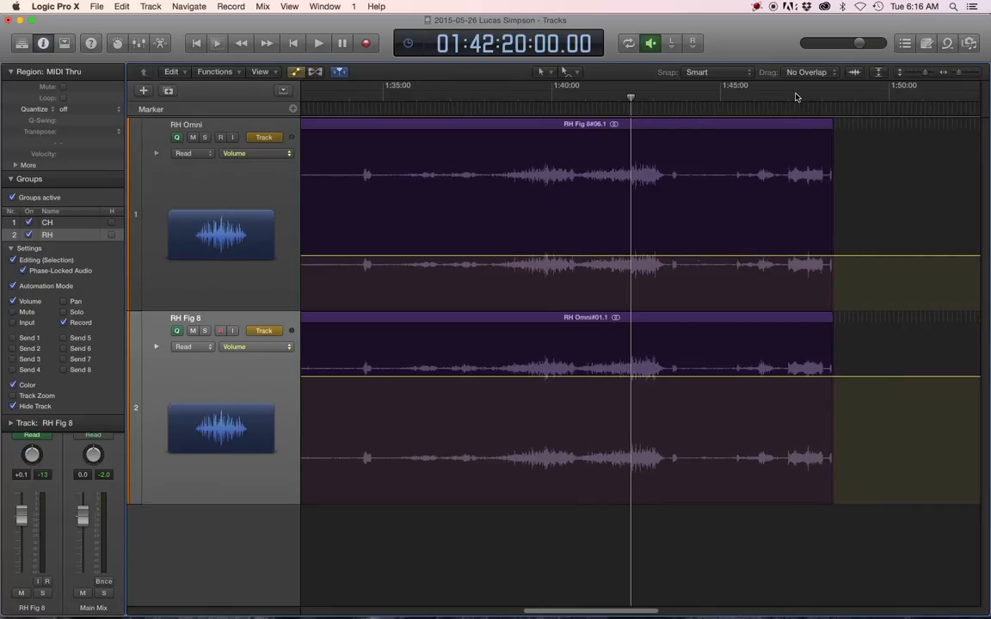
click(319, 43)
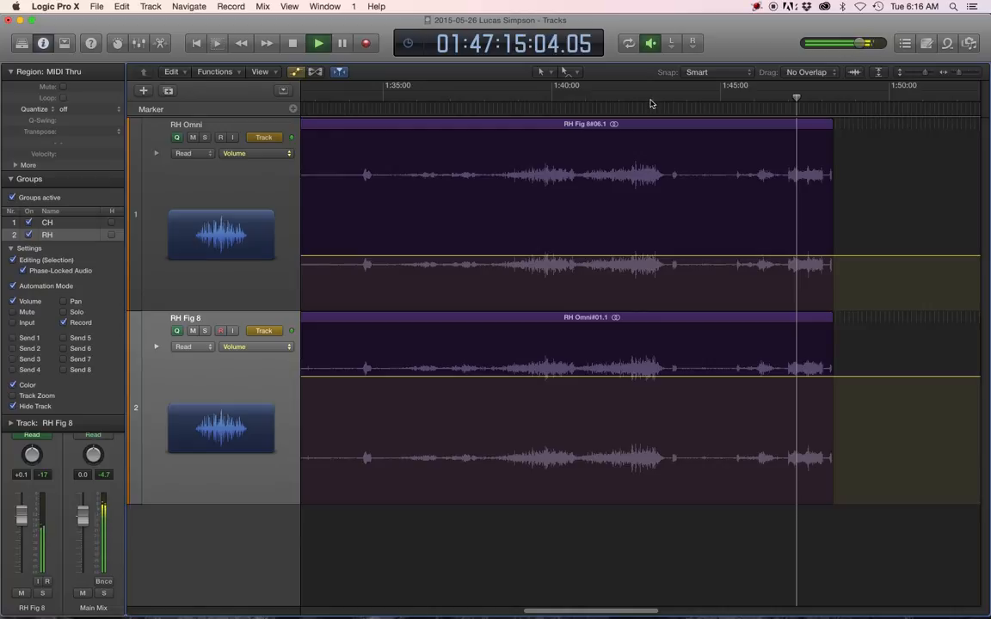
click(667, 96)
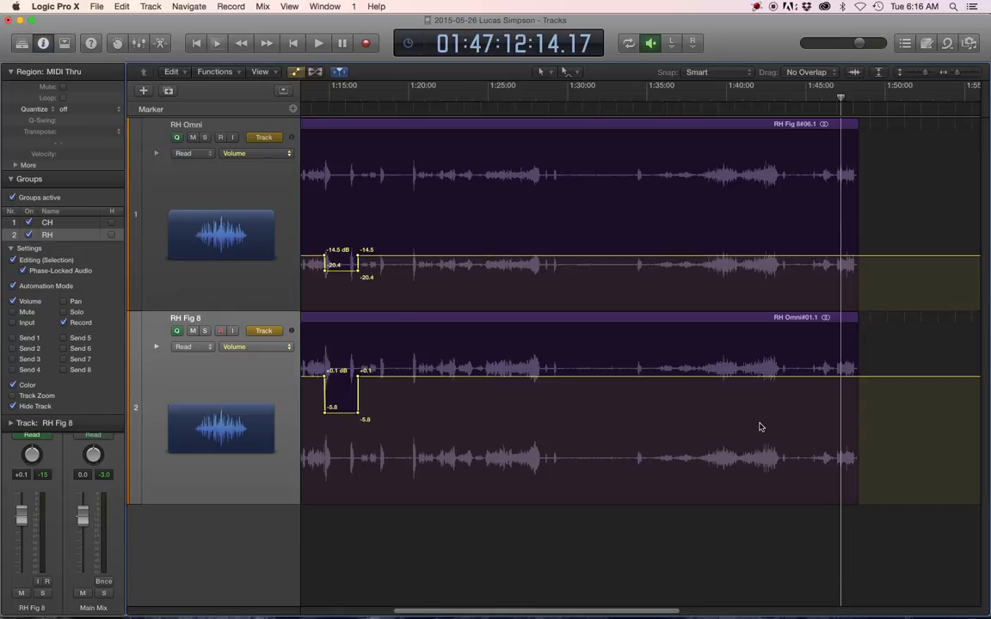
mouse_move(368, 382)
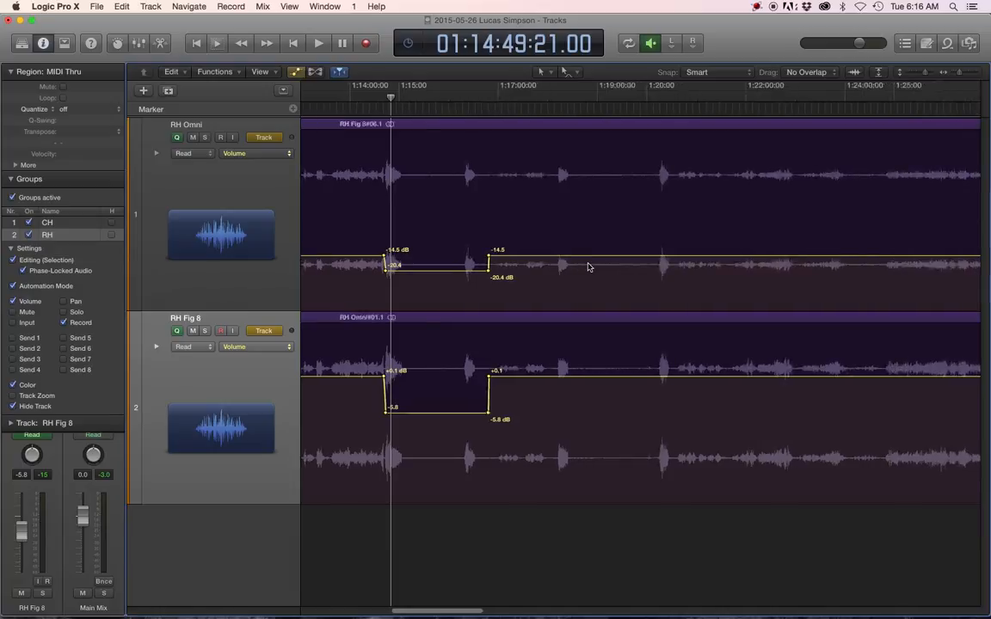
scroll(right, 3)
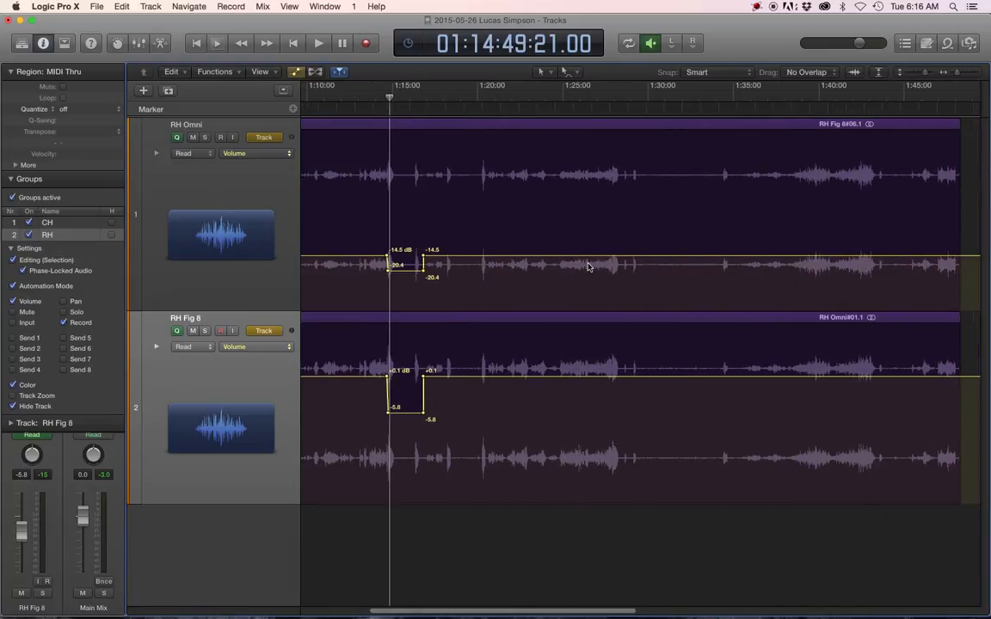
scroll(right, 3)
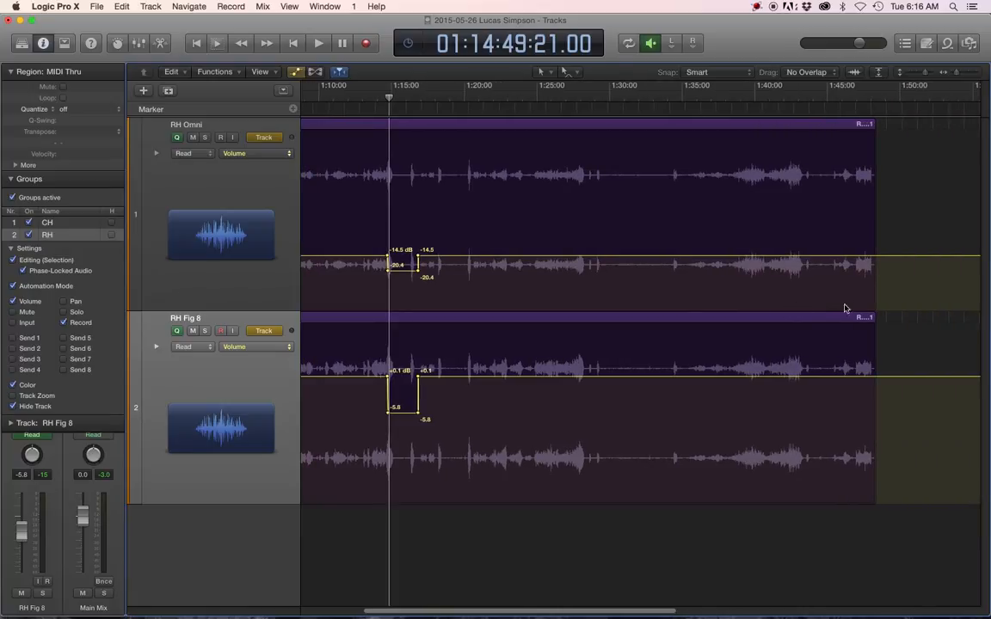
mouse_move(373, 371)
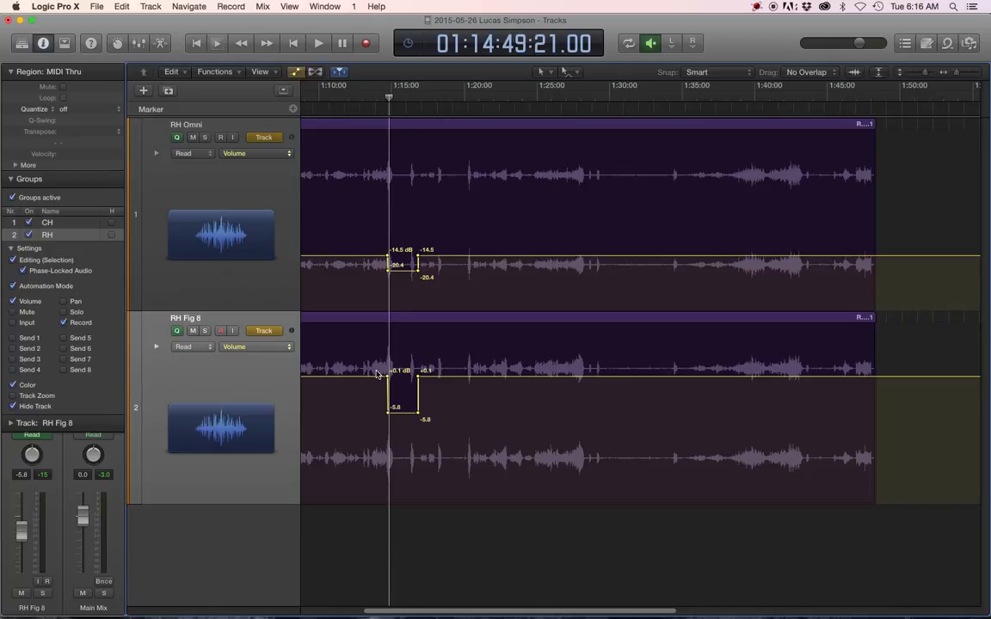
mouse_move(829, 381)
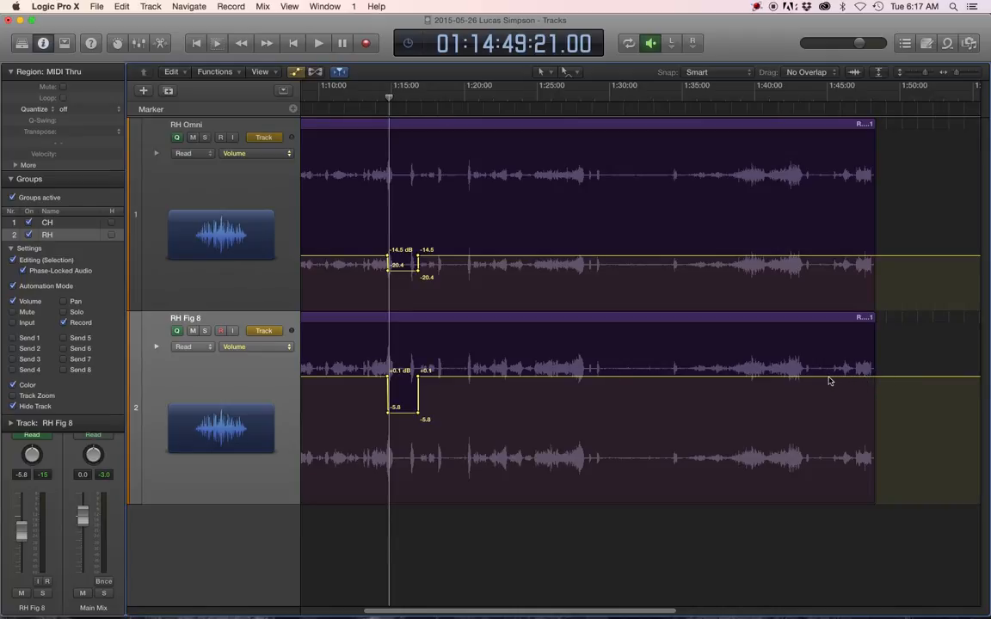
mouse_move(870, 375)
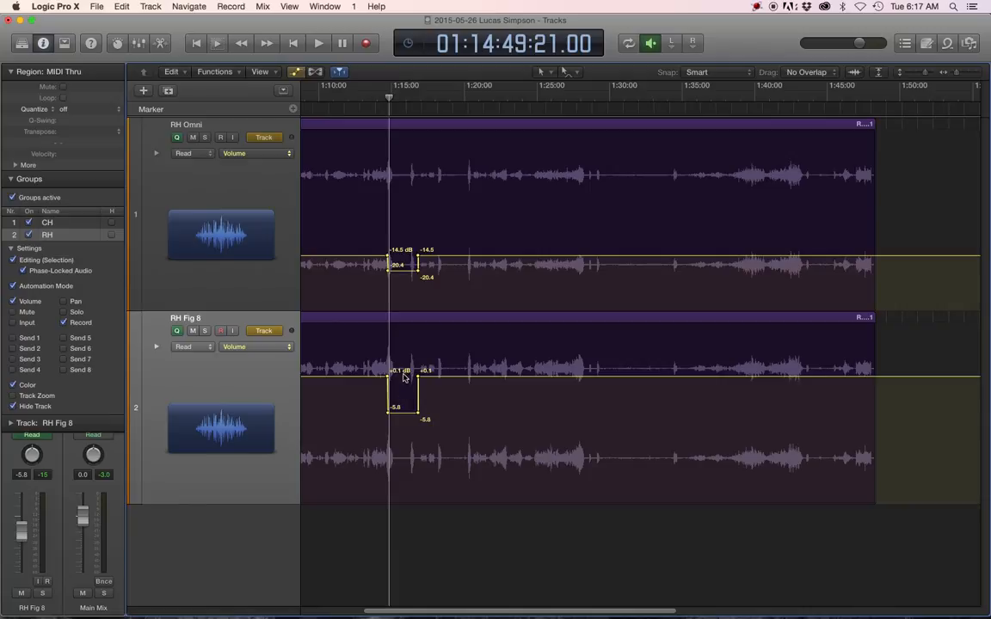
mouse_move(399, 371)
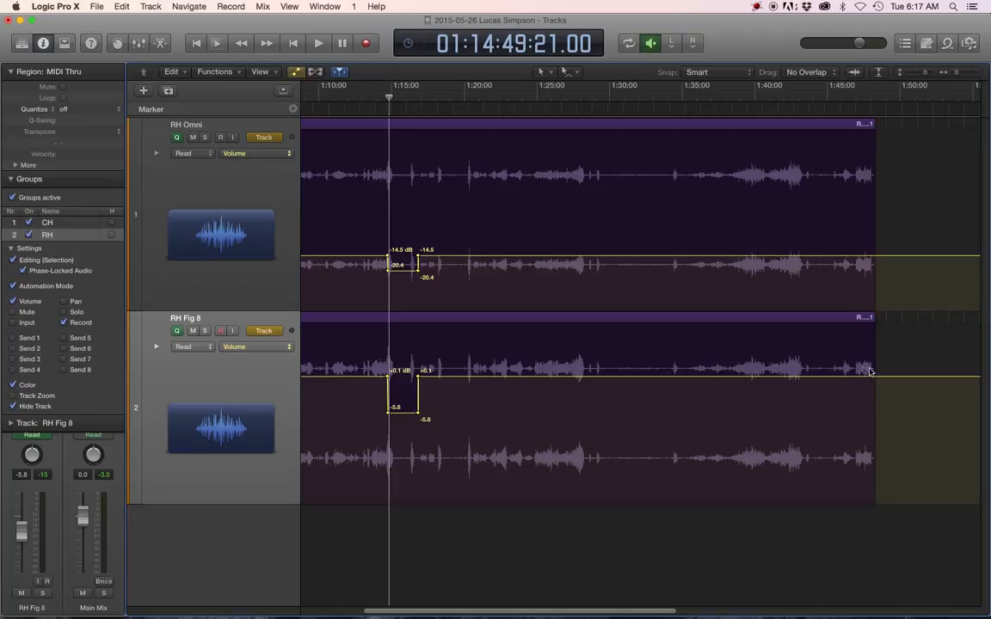
mouse_move(860, 372)
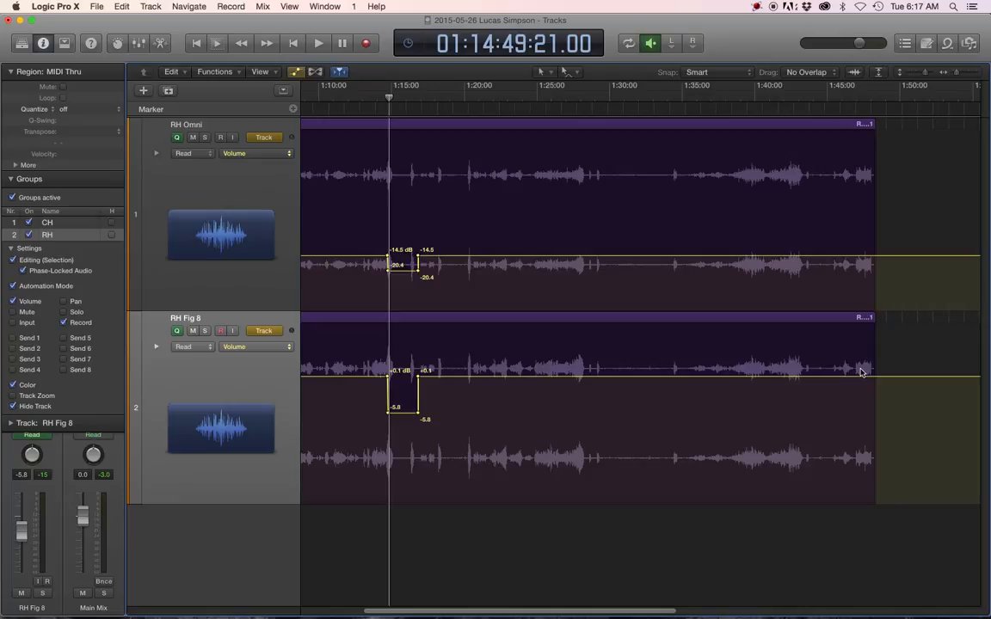
mouse_move(605, 352)
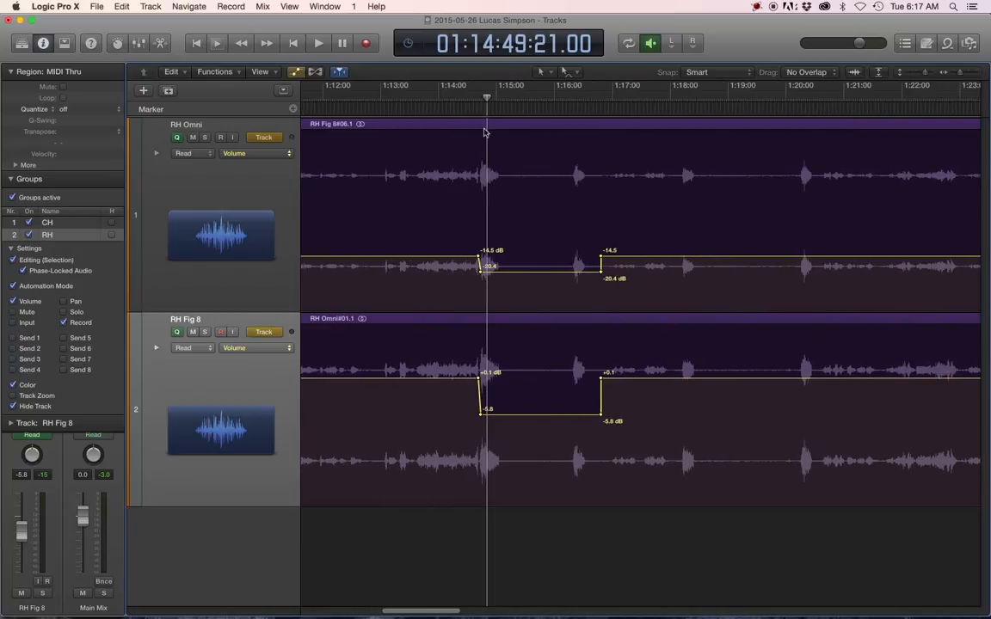
- Audition the earlier dip, then mark a volume point near the recording's end around 1:47 on both tracks
click(482, 97)
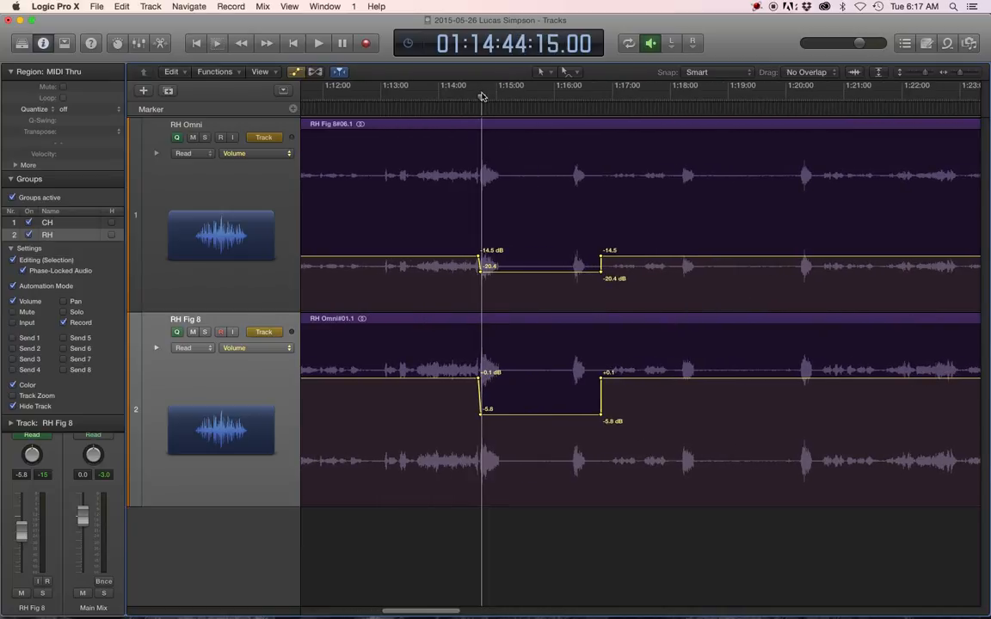
click(317, 43)
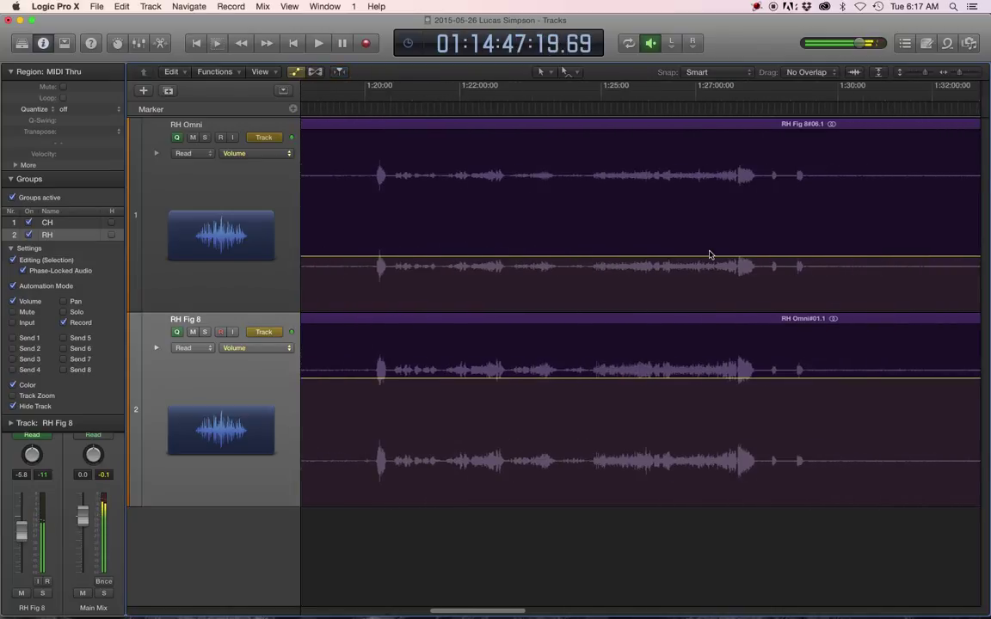
scroll(right, 3)
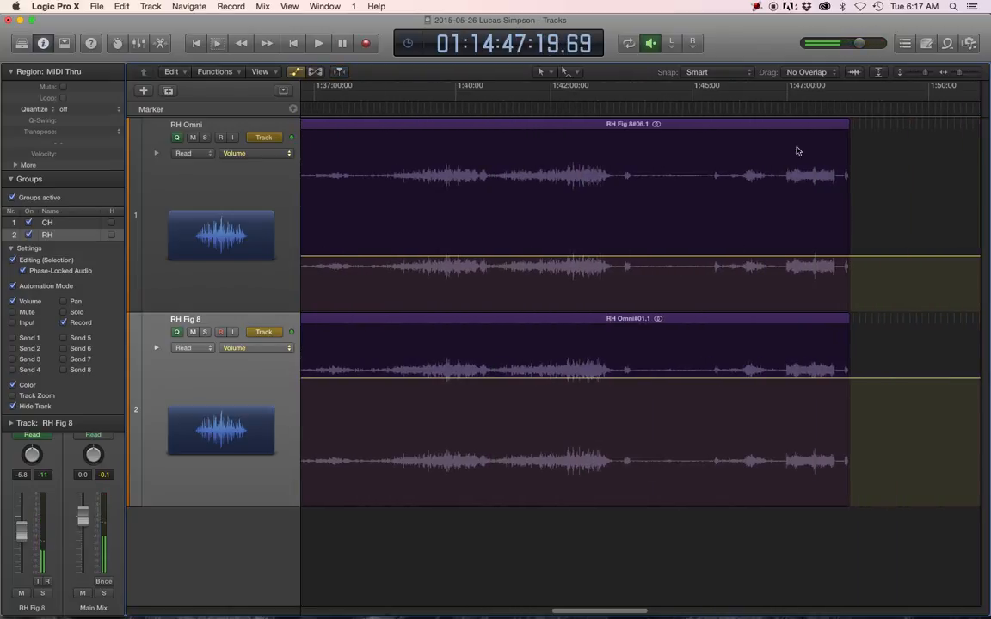
click(318, 43)
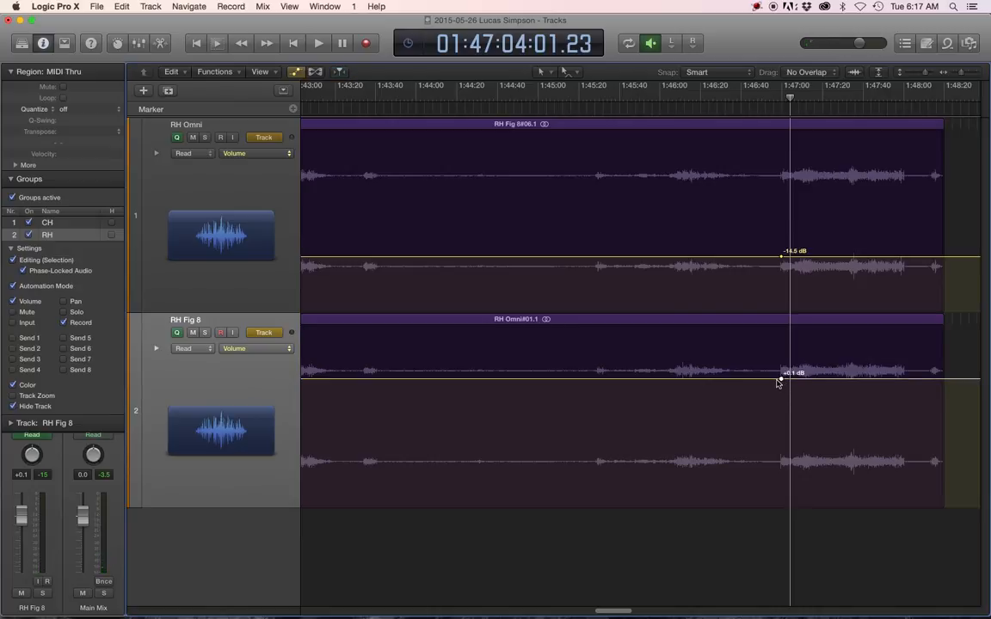
- Raise the volume after the end point so both tracks ramp up into the closing section
drag(777, 371, 781, 361)
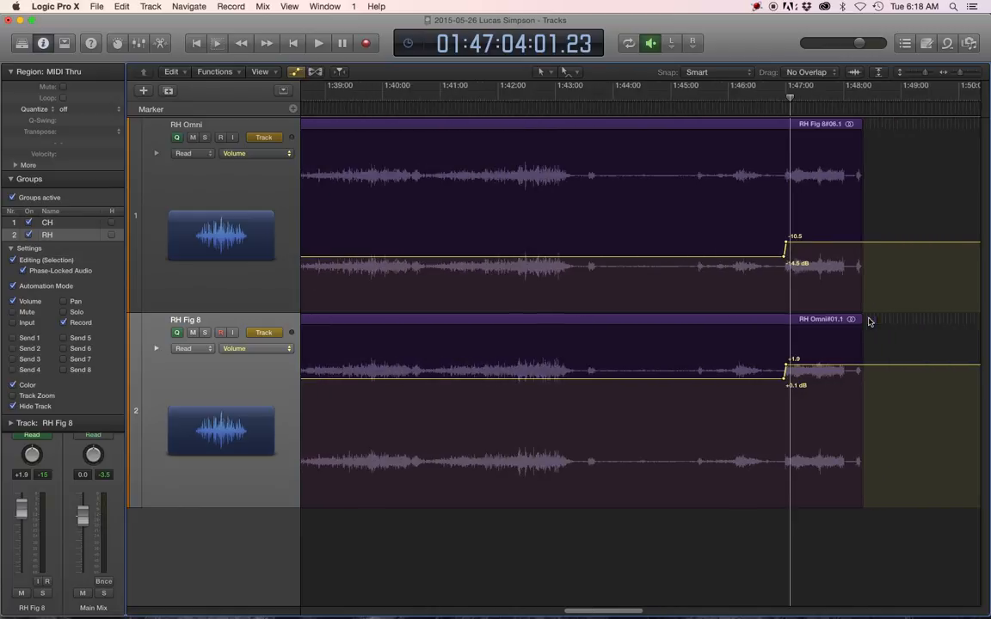
click(318, 43)
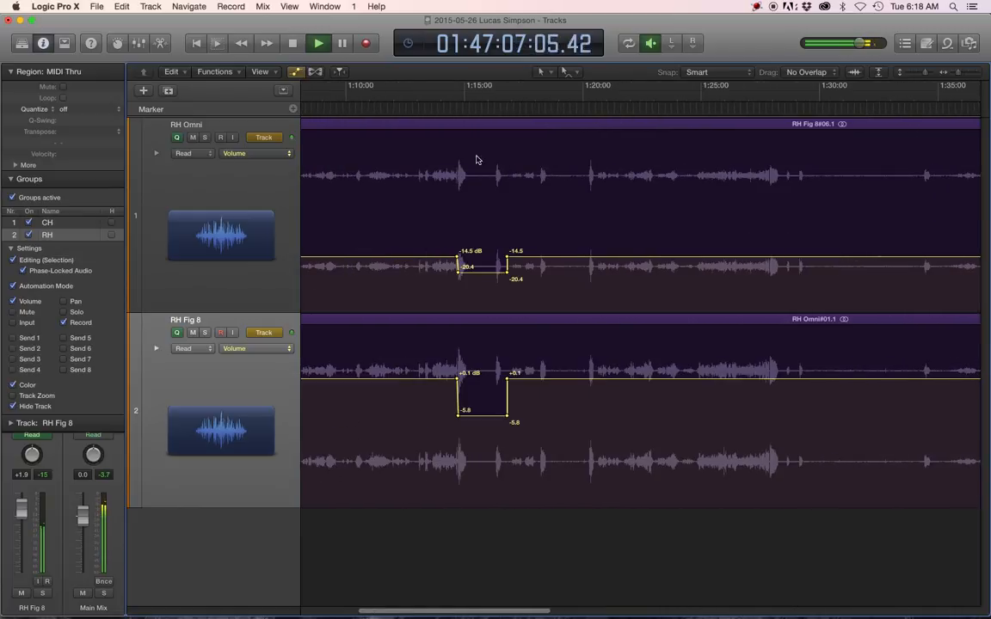
click(461, 94)
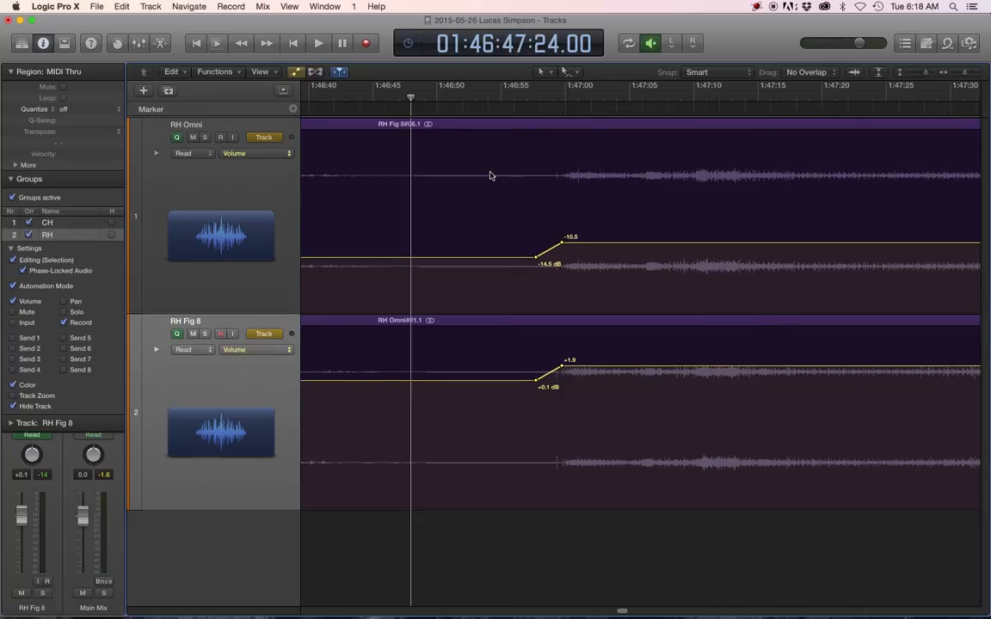
- Play from just before the volume rise to check the ramp, then stop
click(316, 43)
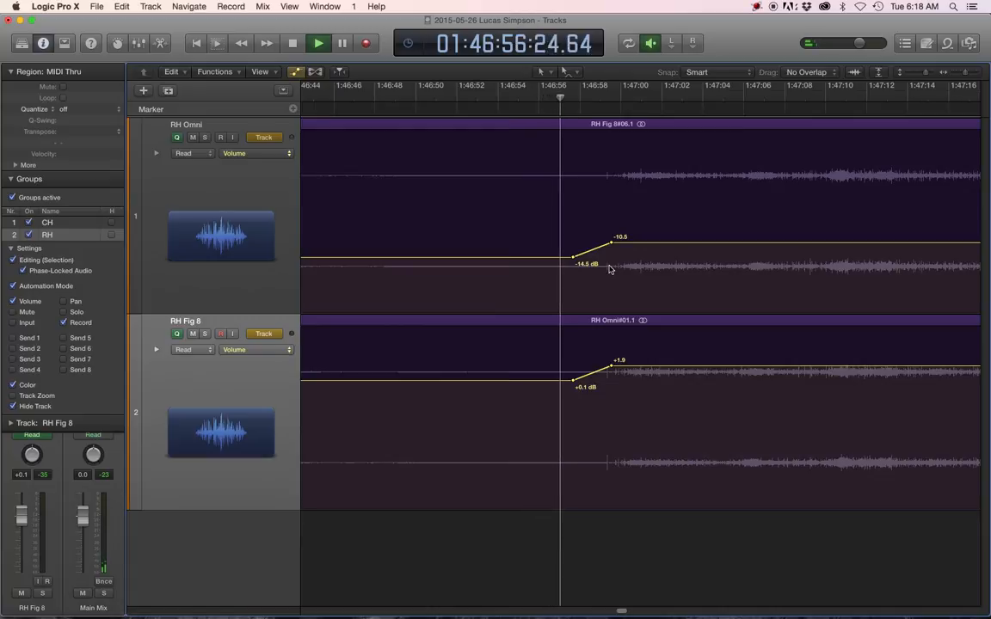
click(318, 43)
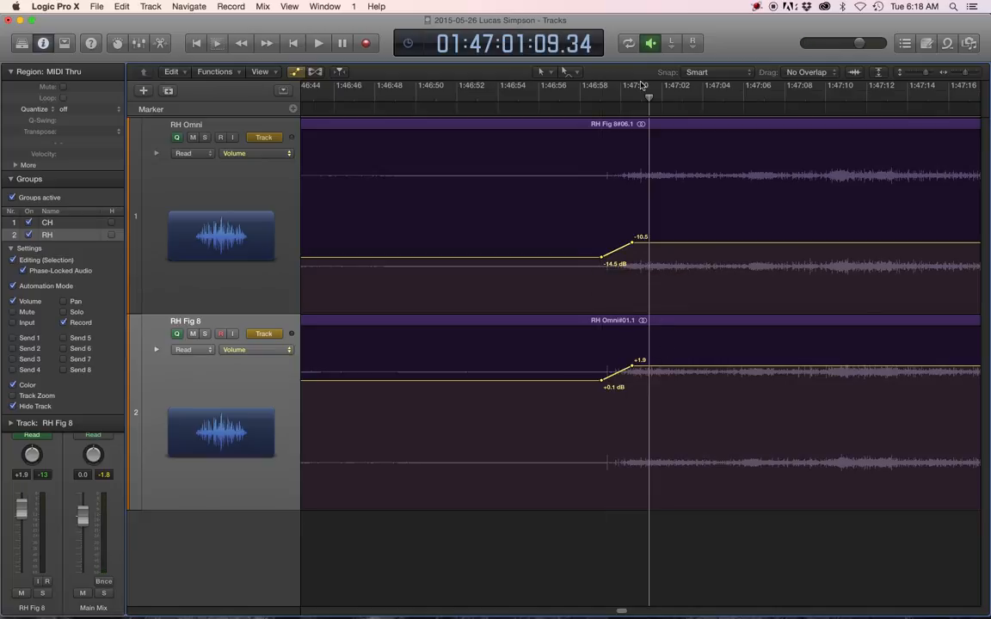
click(318, 43)
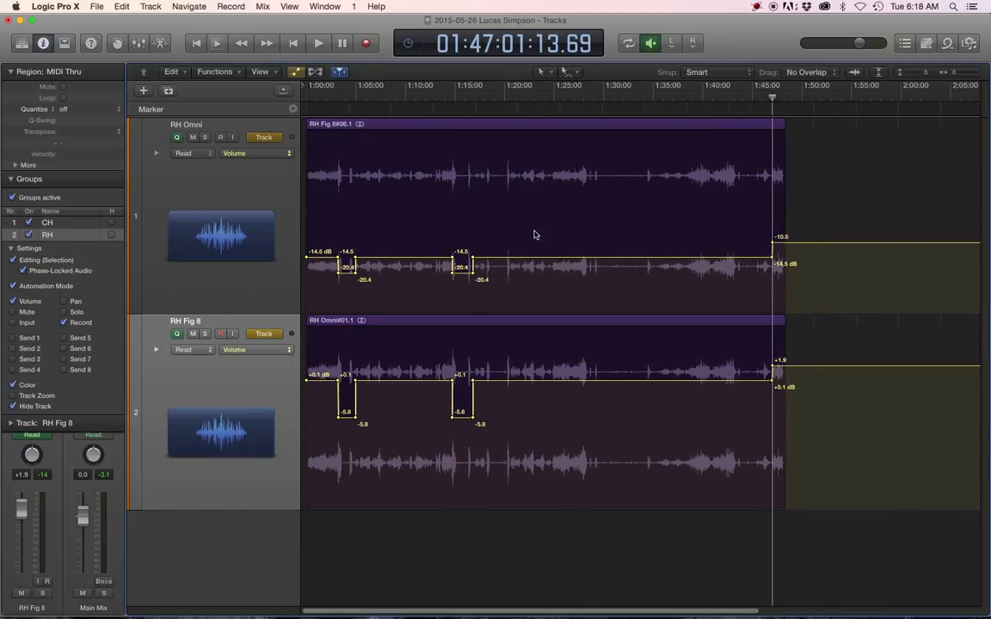
- Locate and audition the break around 1:20:37 on both grouped tracks
click(478, 96)
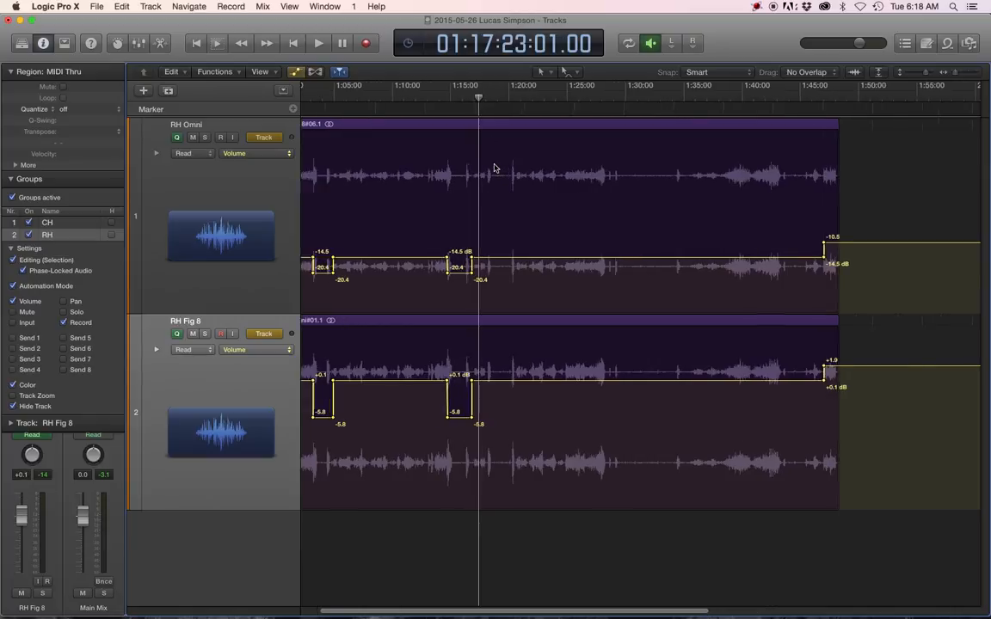
click(318, 43)
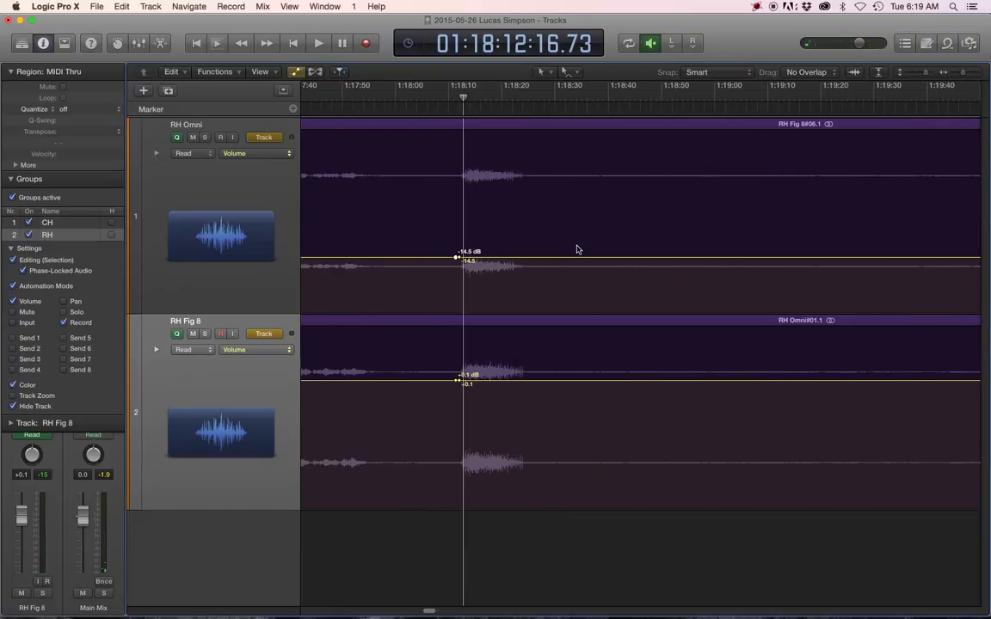
scroll(right, 3)
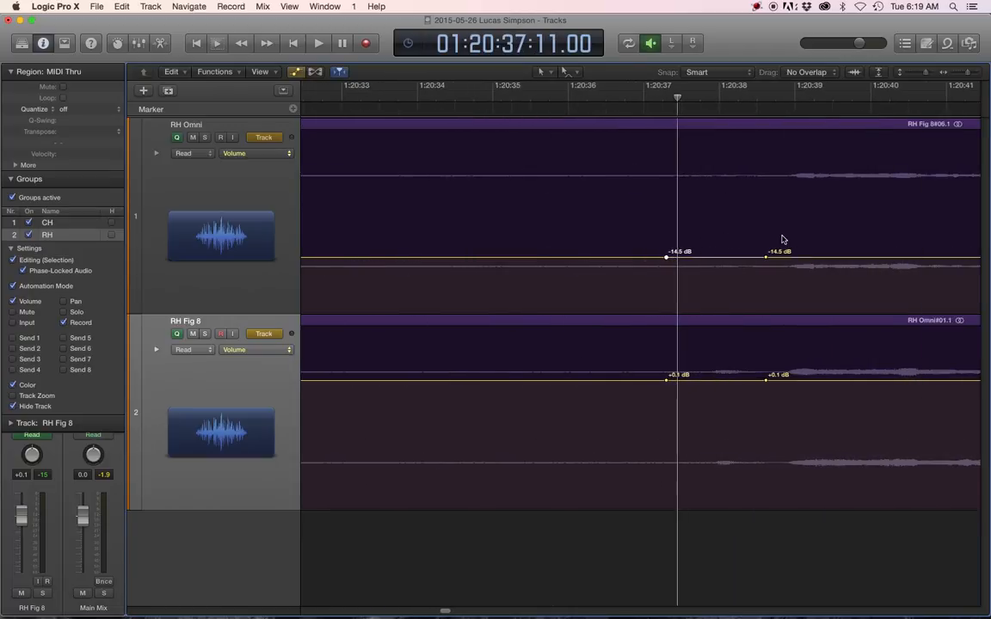
click(318, 43)
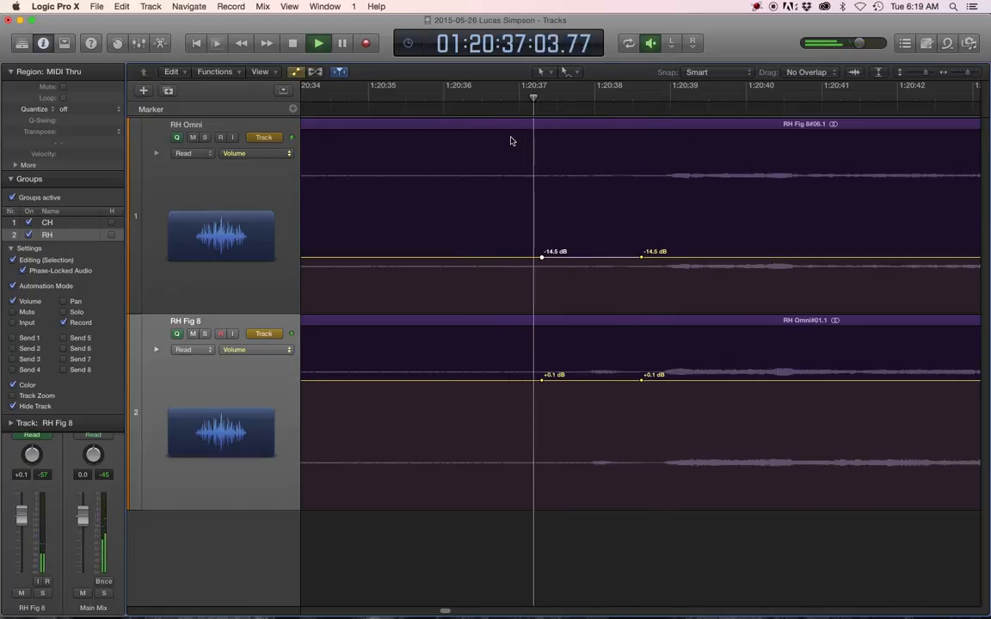
- Add a volume point near the playhead and shape the lowered section rising back up around 1:20:38
click(293, 43)
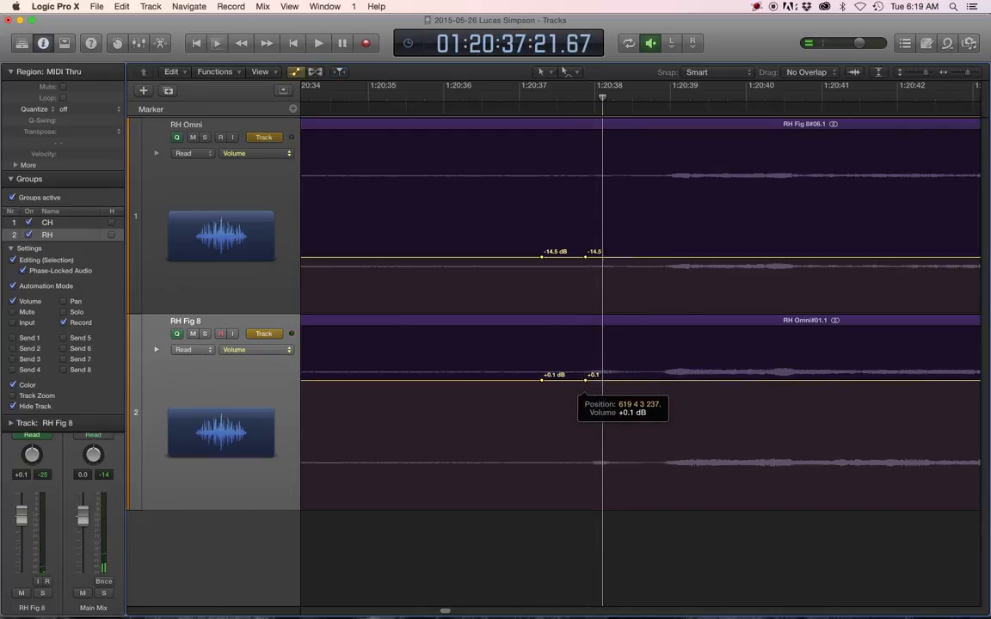
drag(584, 375, 568, 382)
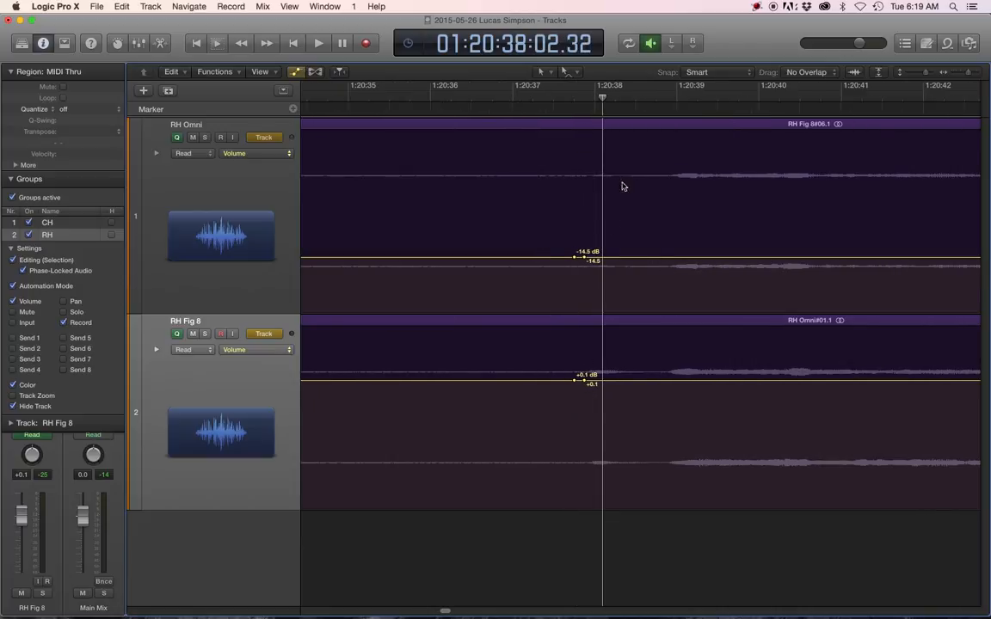
click(317, 43)
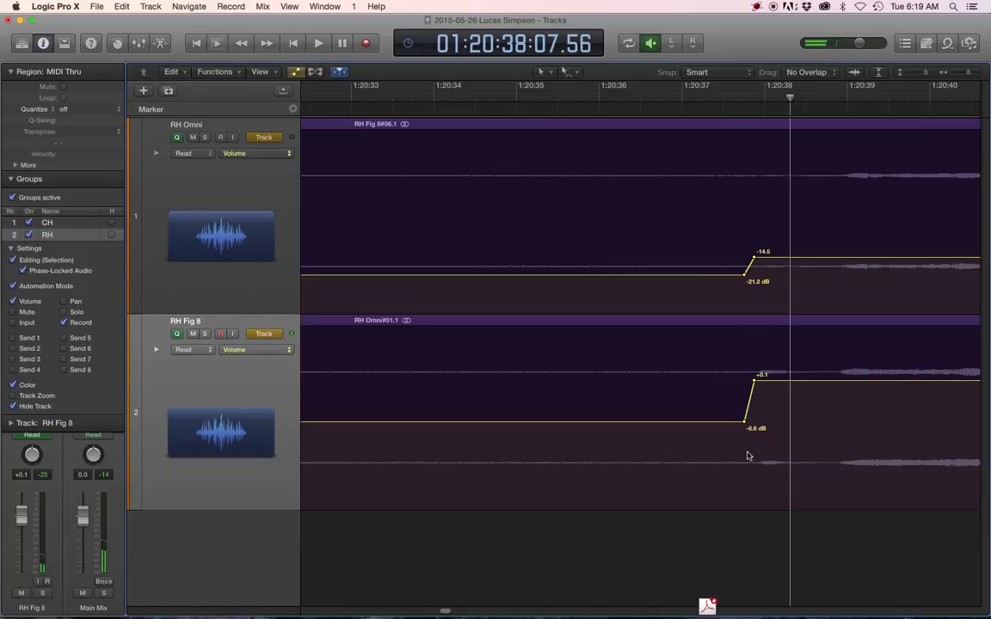
- Fine-tune the dip level near 1:18:10 and make its fade down slope more gradually on both tracks
drag(748, 427, 743, 422)
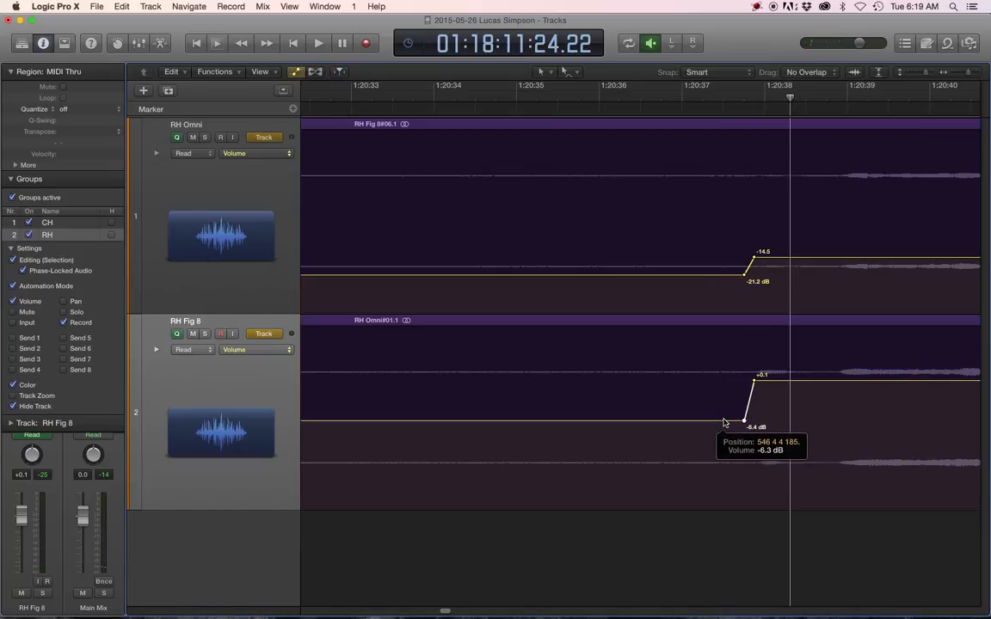
drag(741, 421, 741, 419)
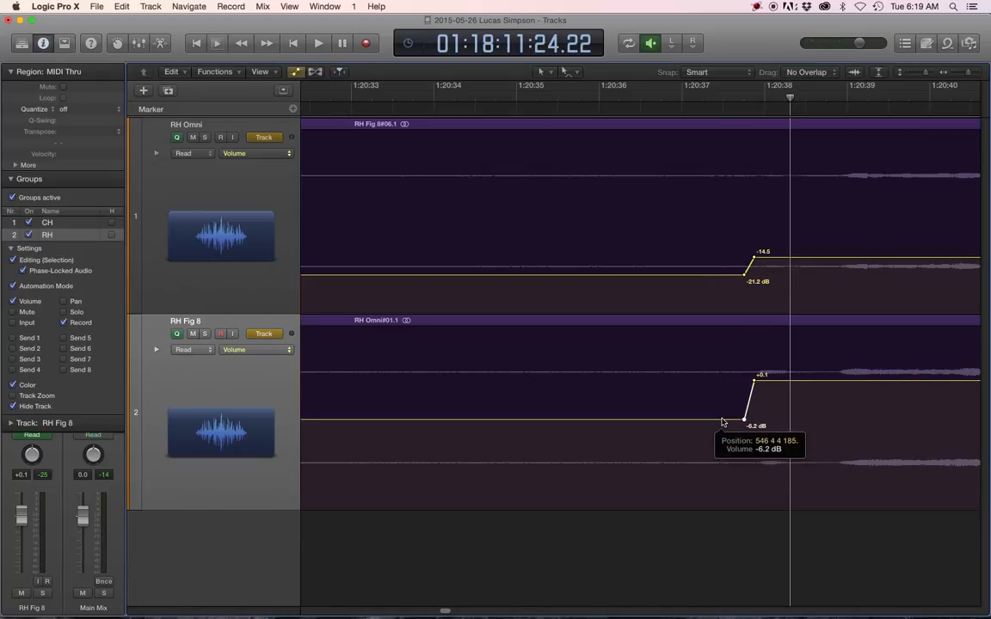
drag(743, 416, 743, 416)
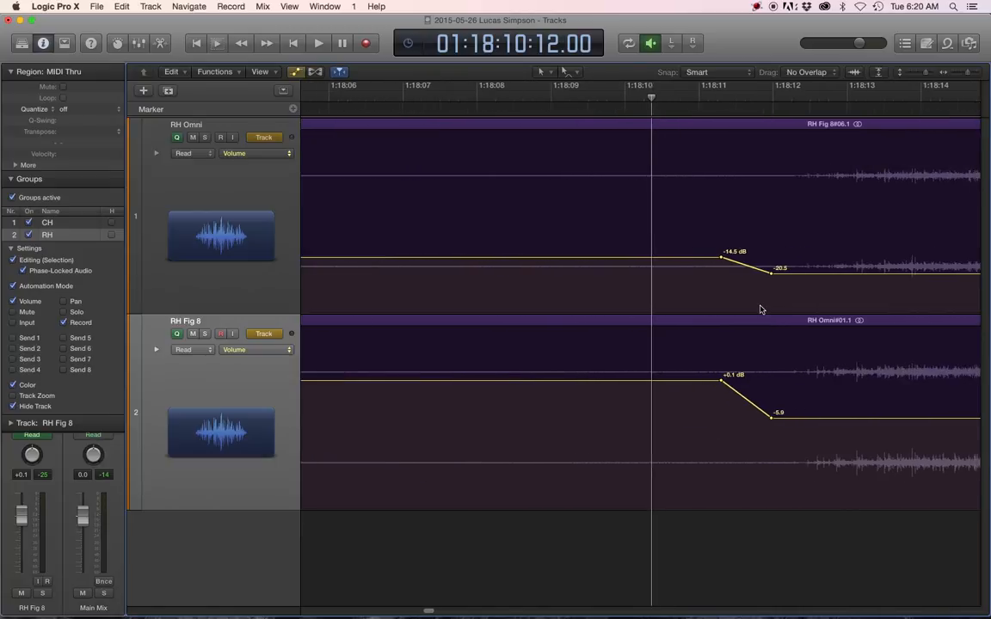
click(319, 43)
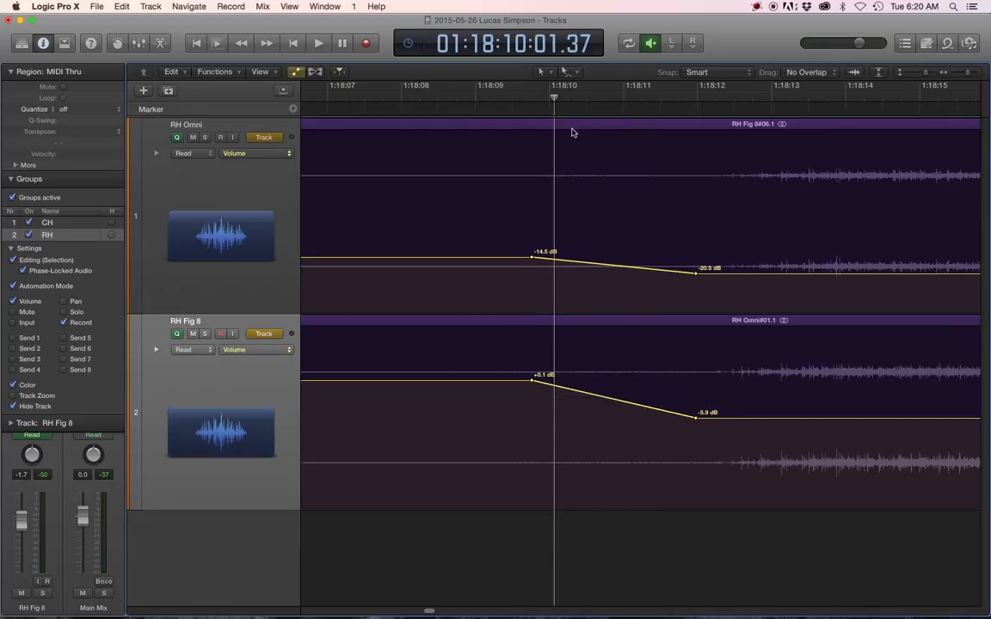
click(318, 43)
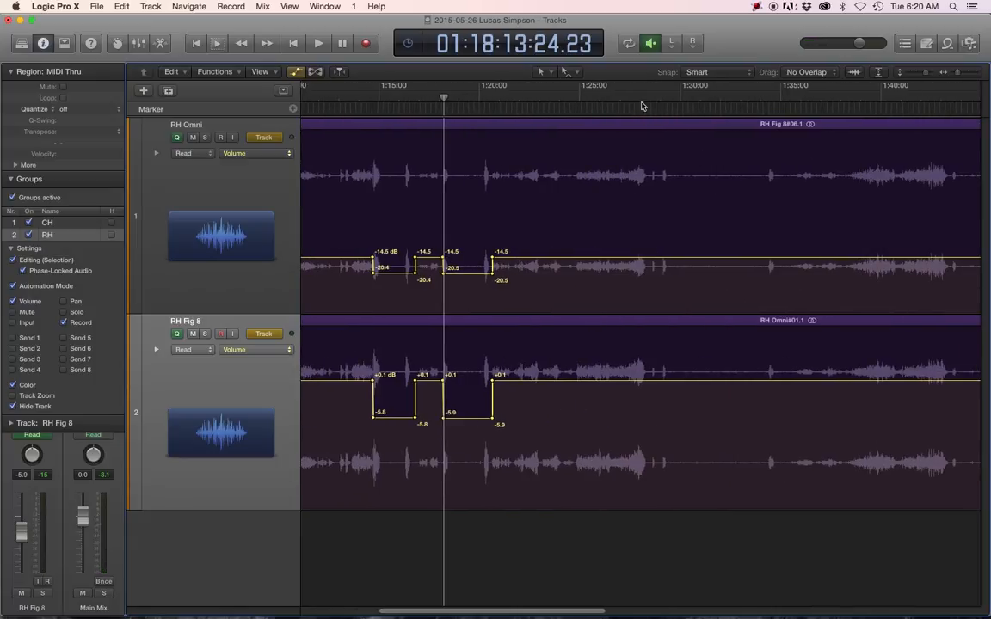
- Mark the start of a new dip around 1:27:52 and pull the volume down after it on both tracks
click(318, 43)
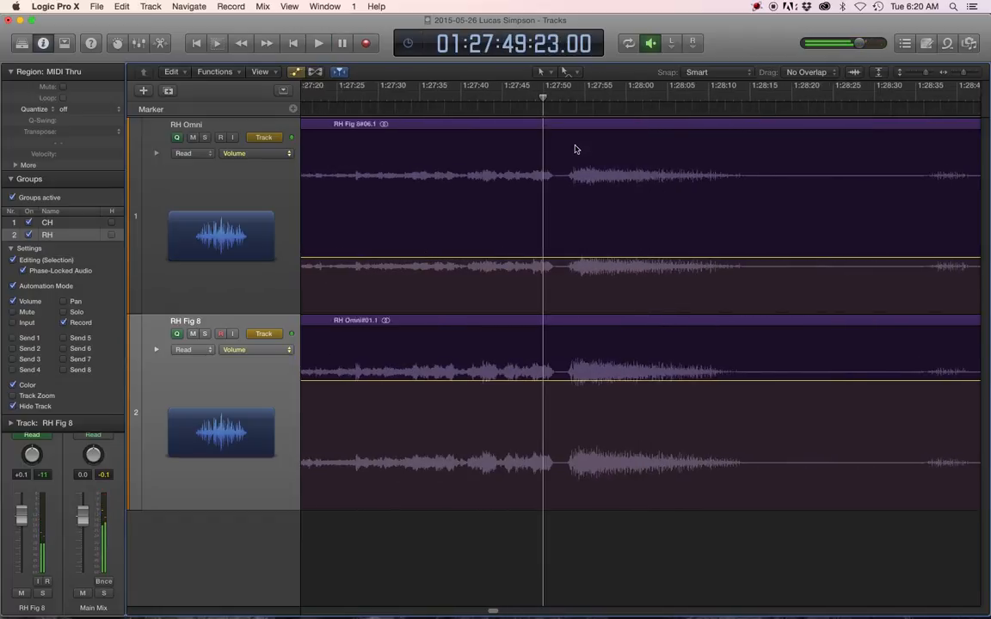
click(316, 43)
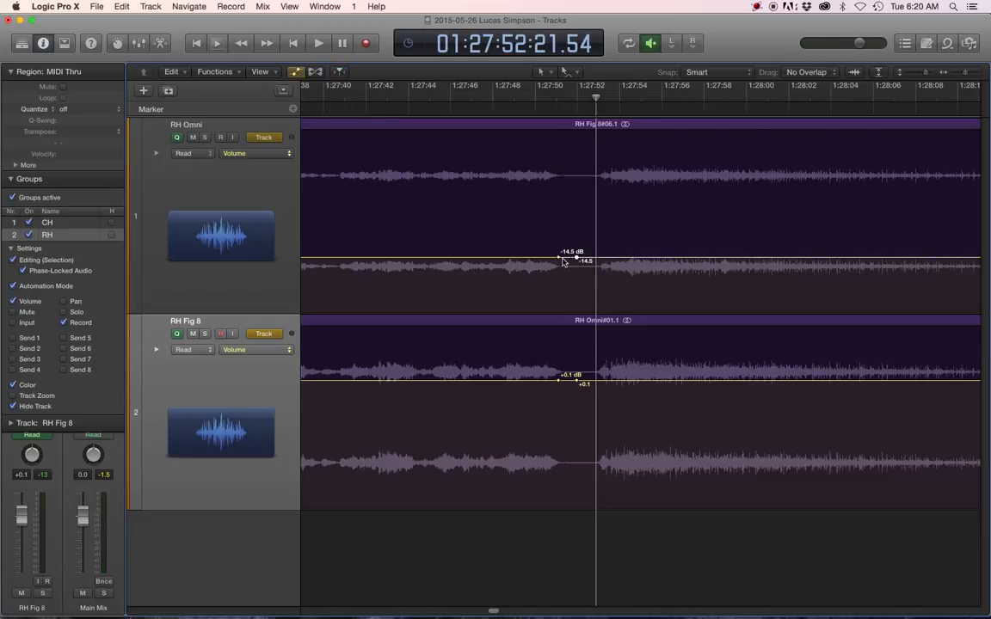
mouse_move(595, 385)
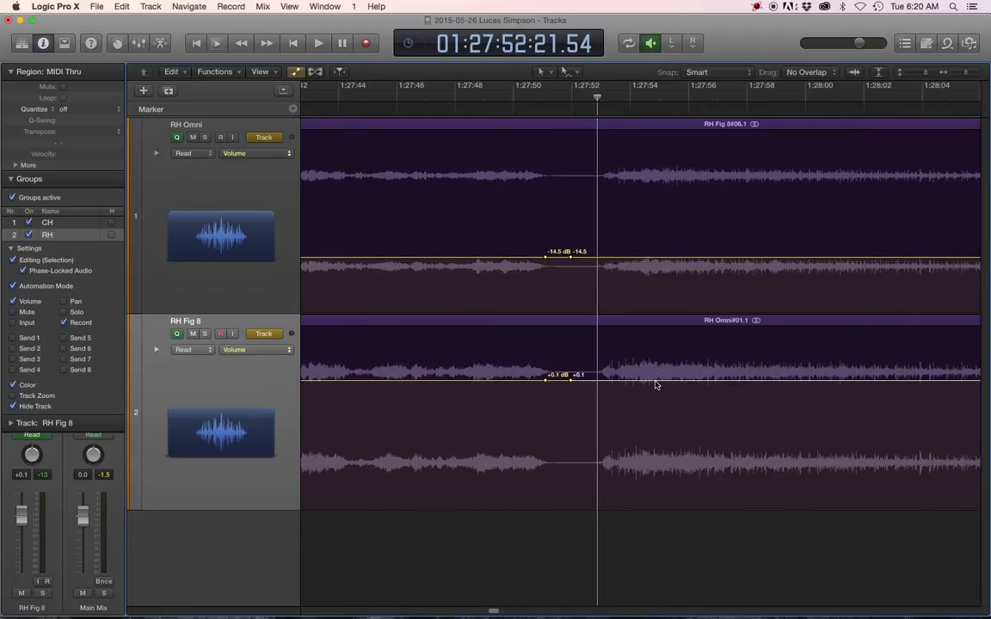
drag(571, 374, 568, 411)
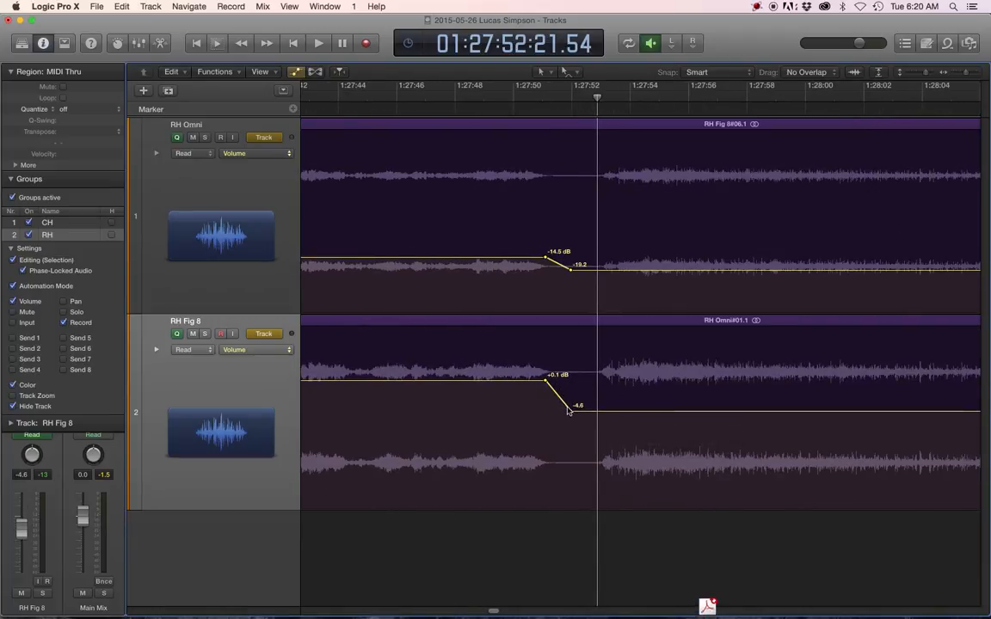
drag(567, 411, 591, 411)
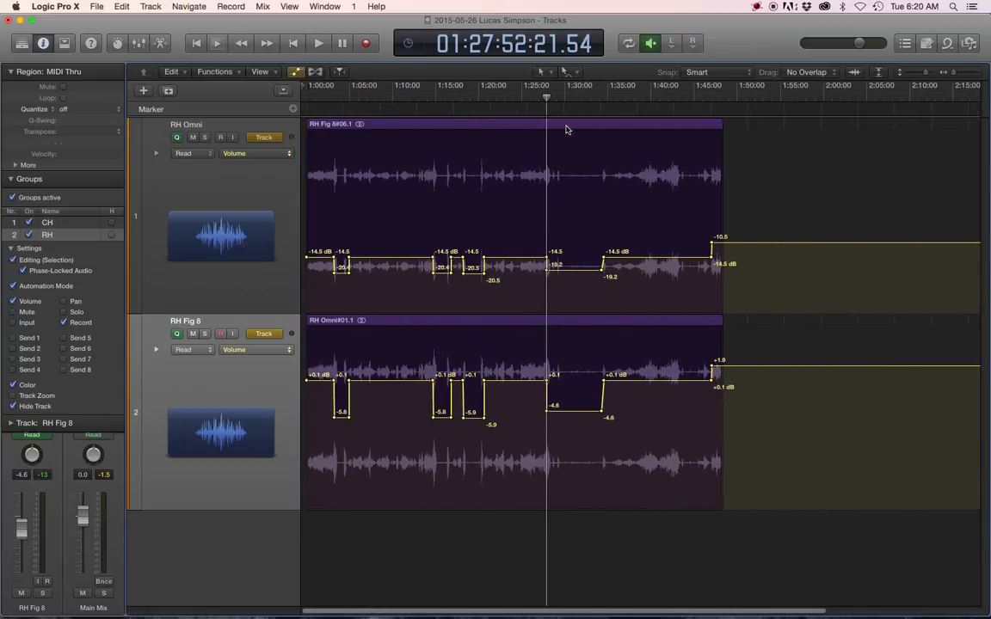
click(334, 84)
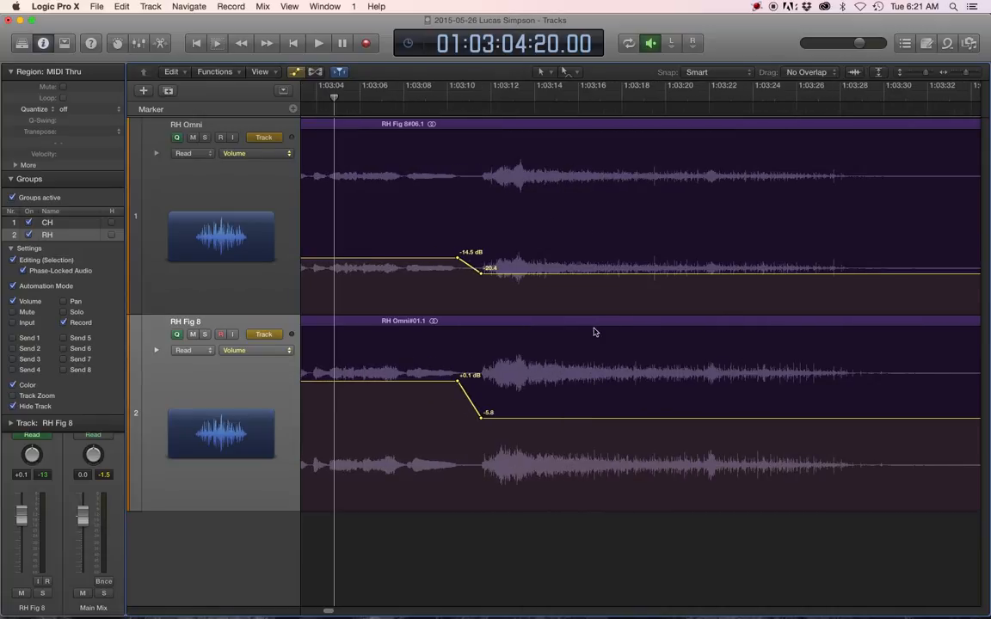
mouse_move(410, 97)
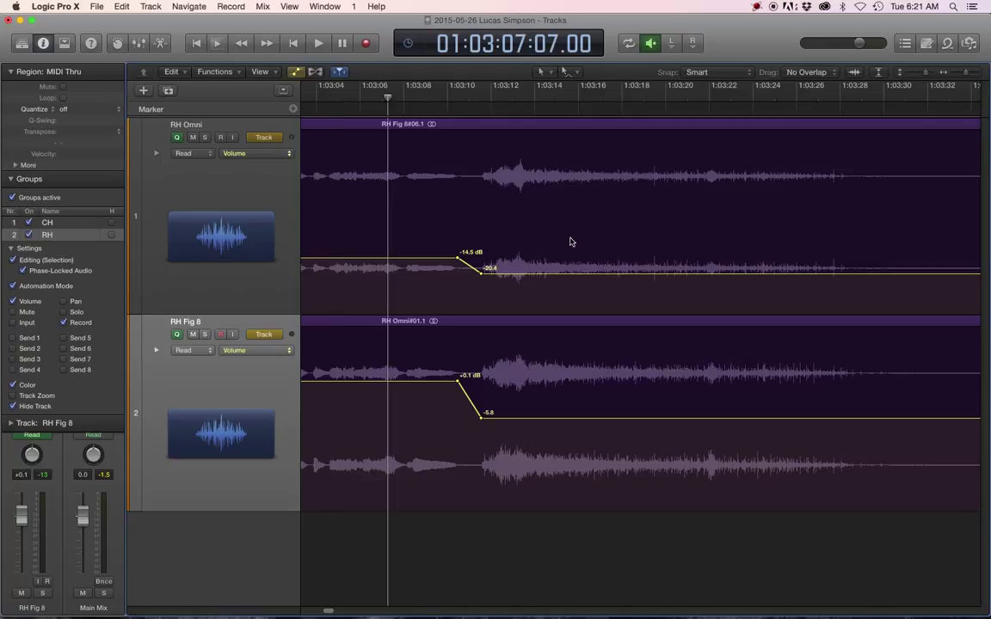
click(319, 43)
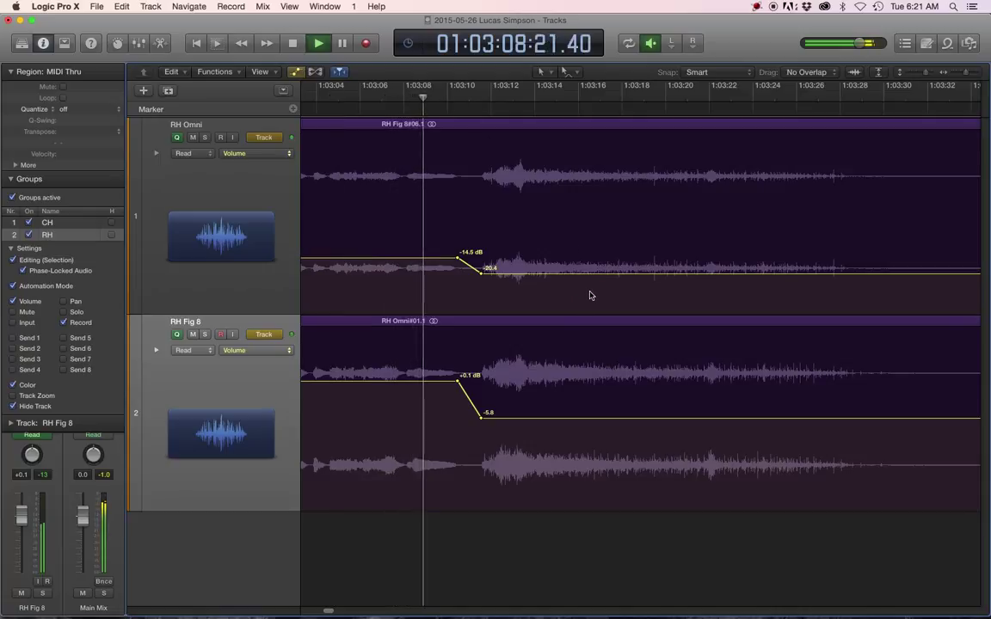